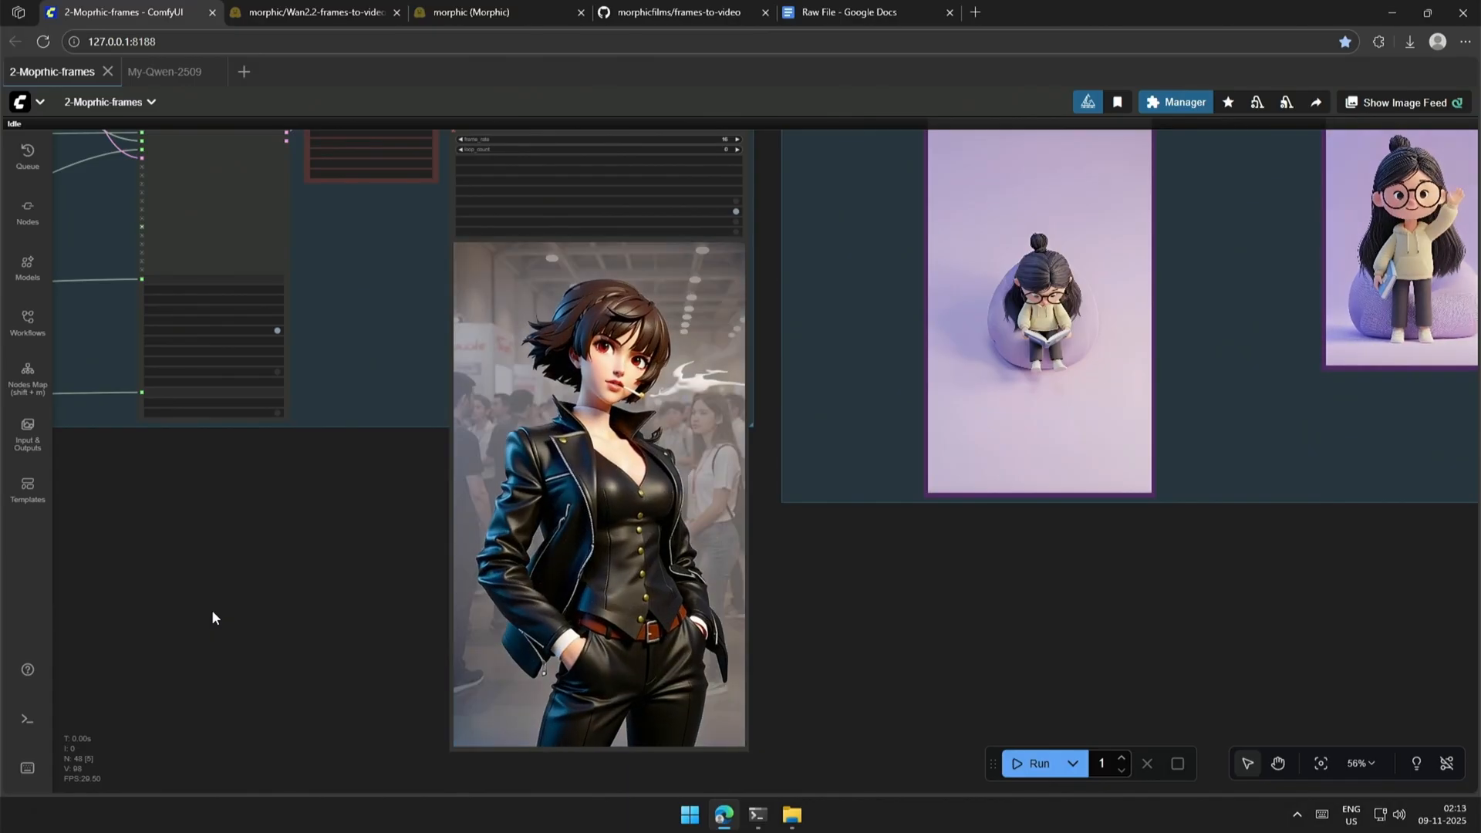
Browse the morphicfilms frames-to-video GitHub repository page.
click(676, 12)
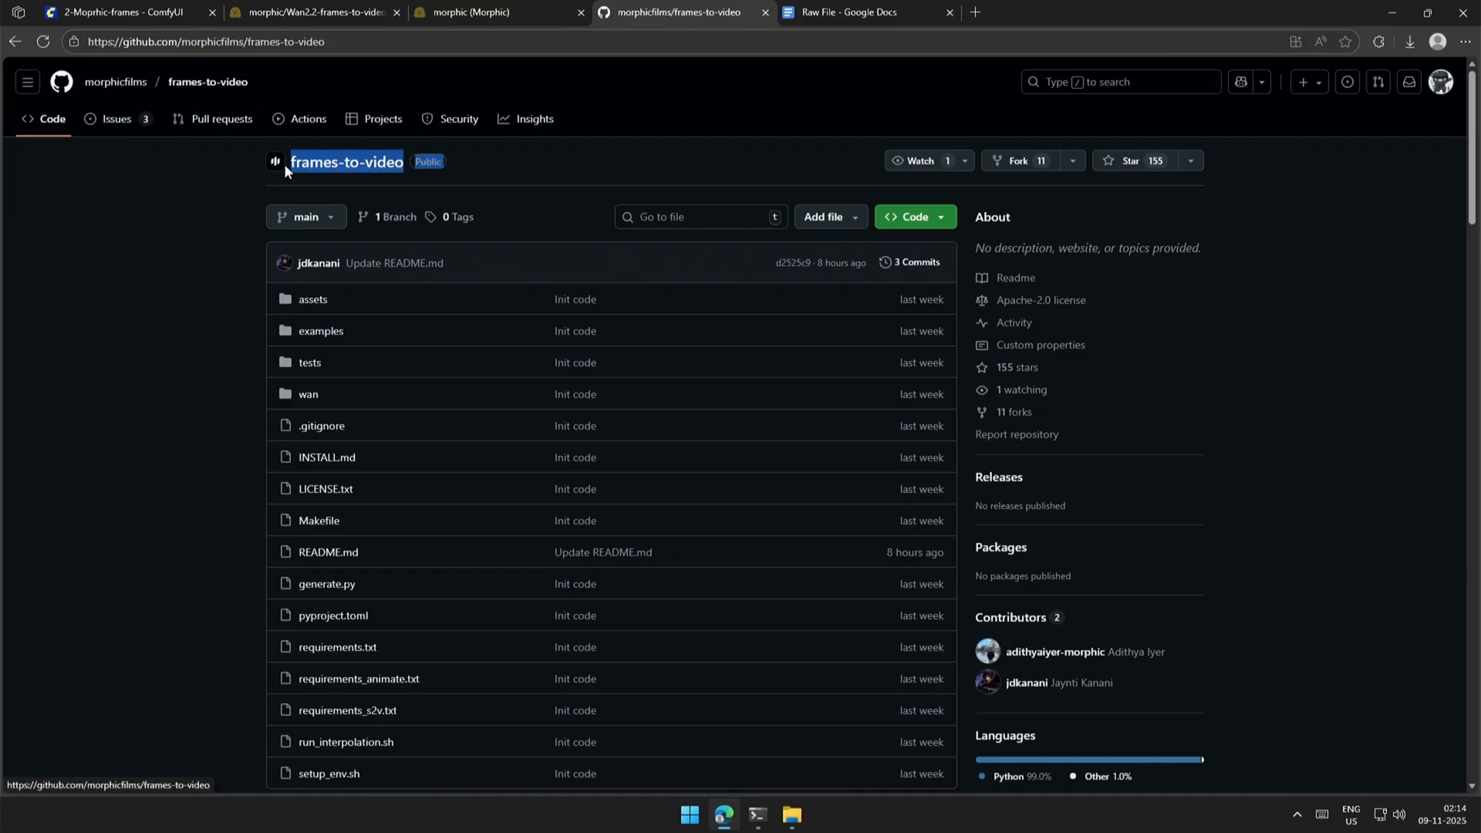
scroll(down, 3)
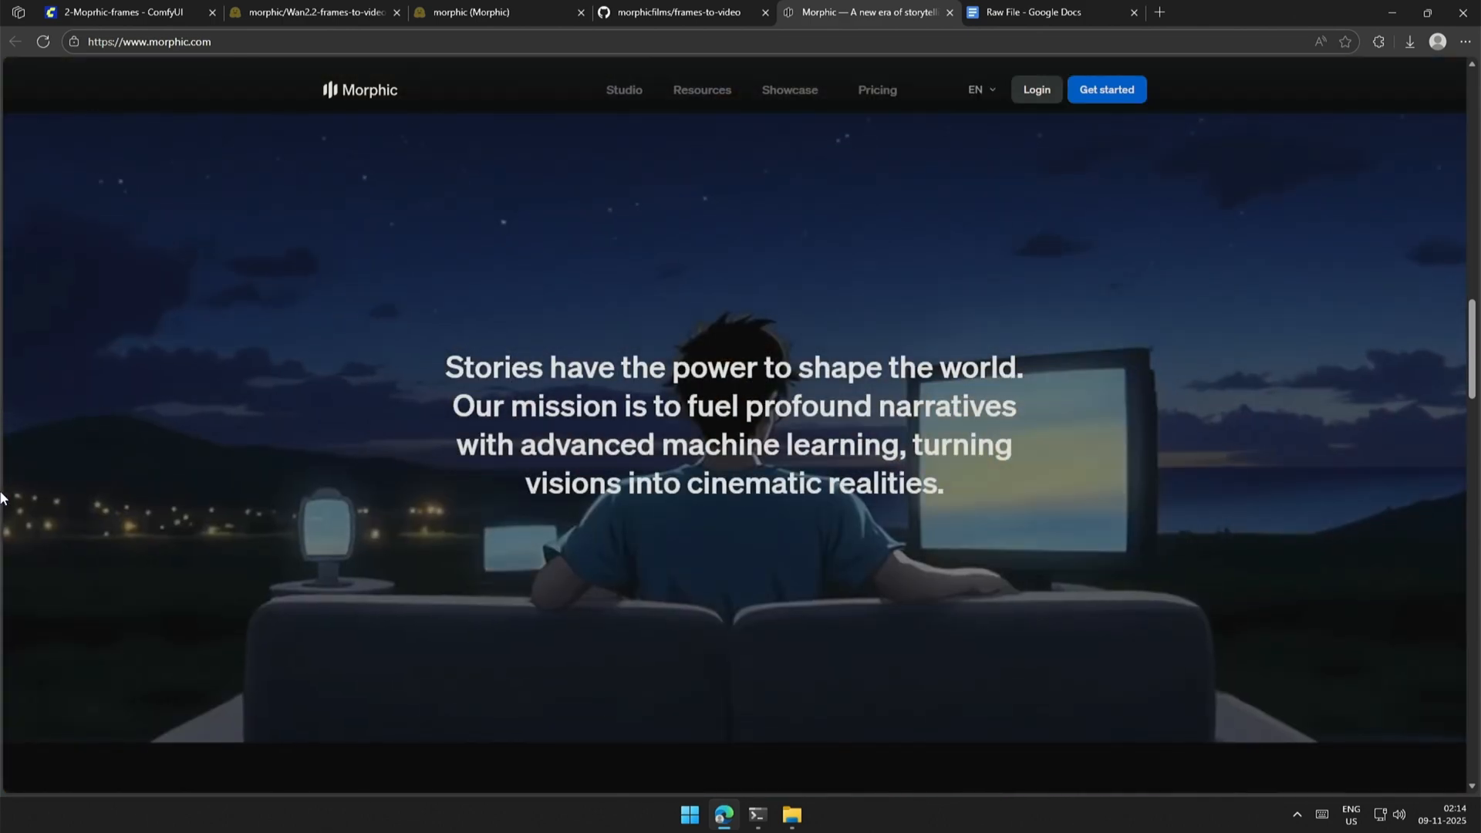
View Morphic's Studio section, then close the Morphic and GitHub tabs.
scroll(down, 3)
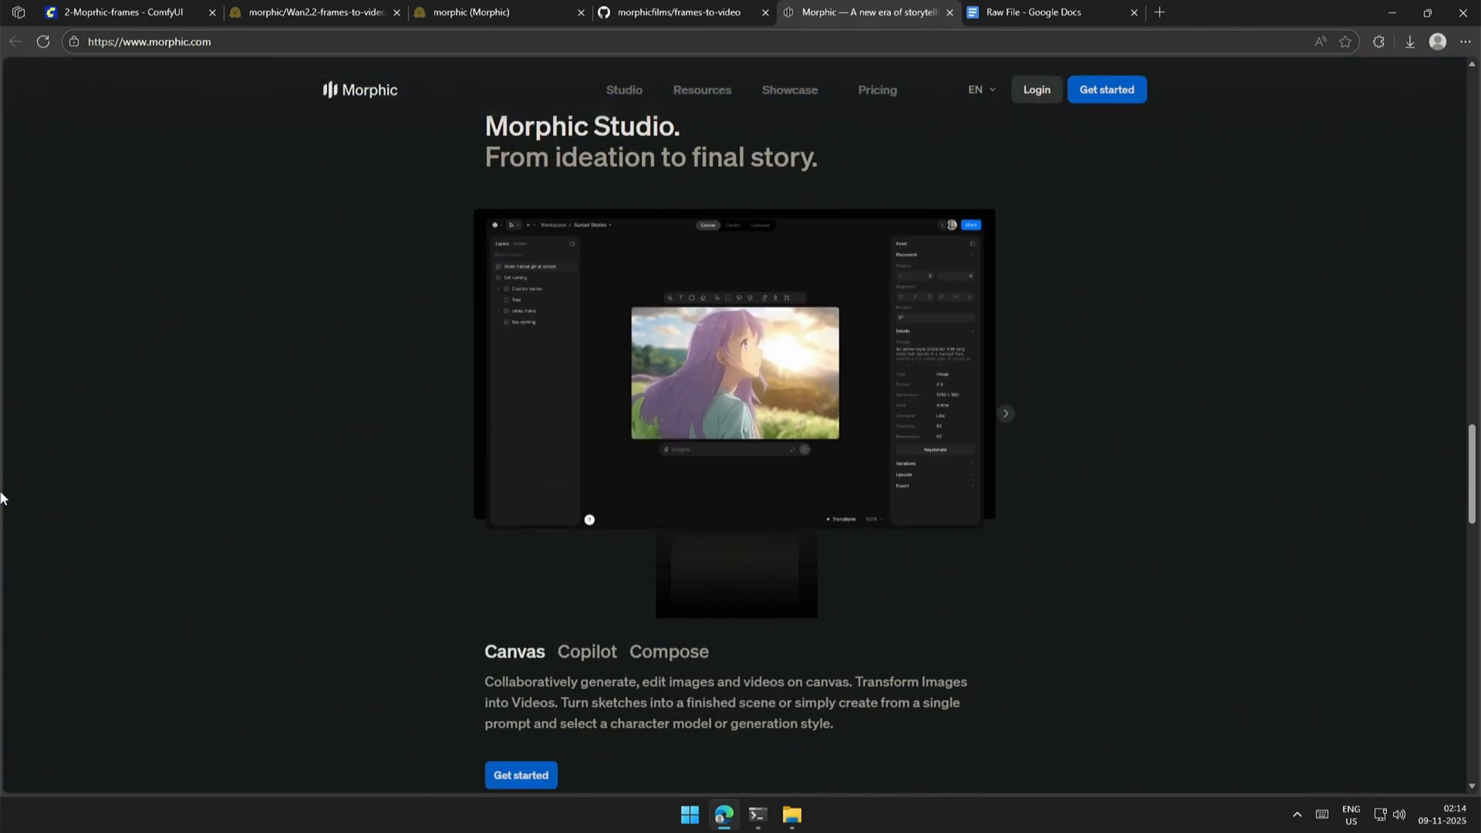
click(113, 12)
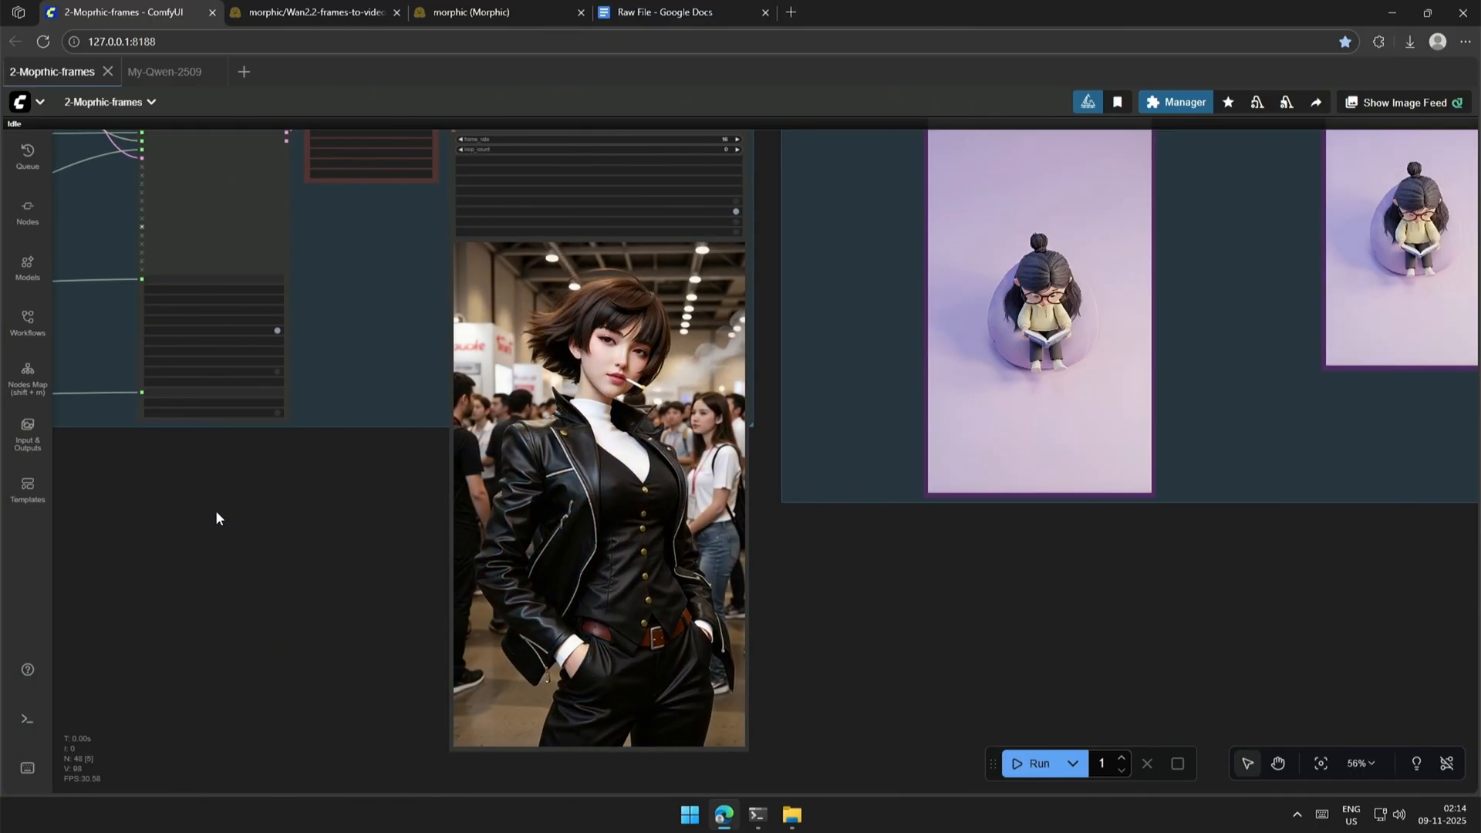
Inspect the bypassed Torch Compile node and QuantStack's HighNoise GGUF files, then close Hugging Face.
scroll(down, 3)
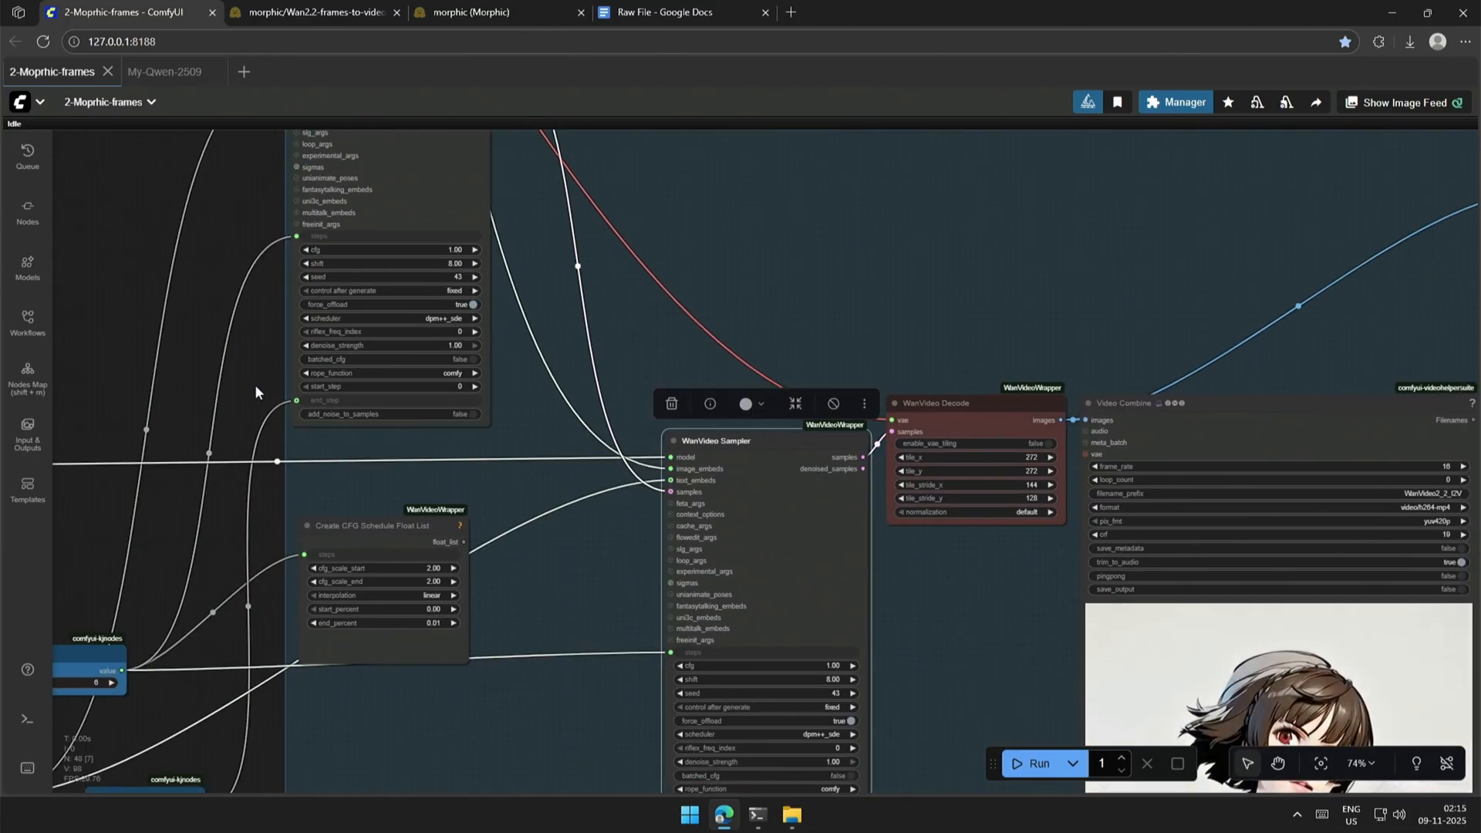
scroll(down, 3)
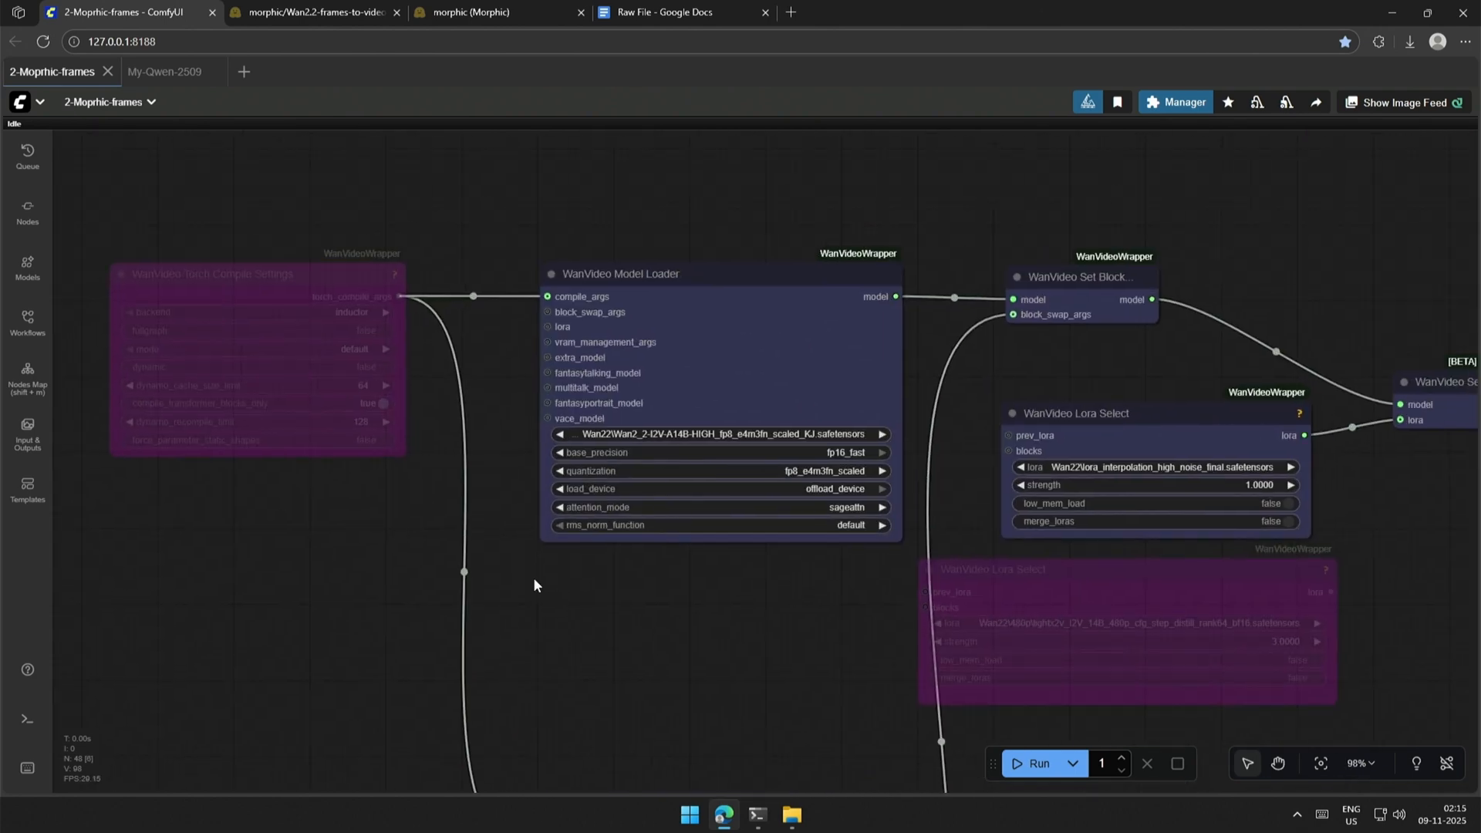
click(256, 274)
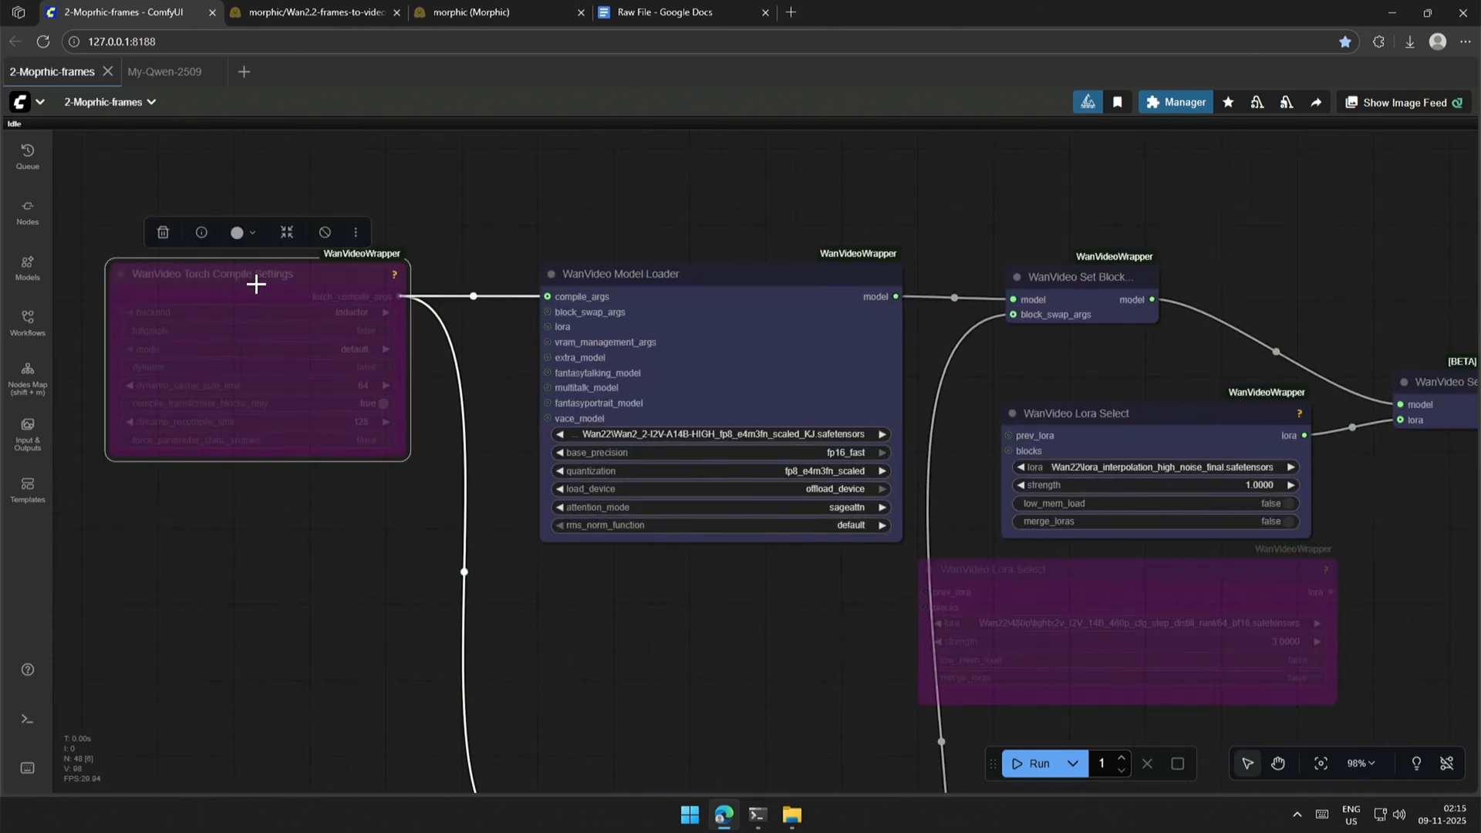
mouse_move(248, 273)
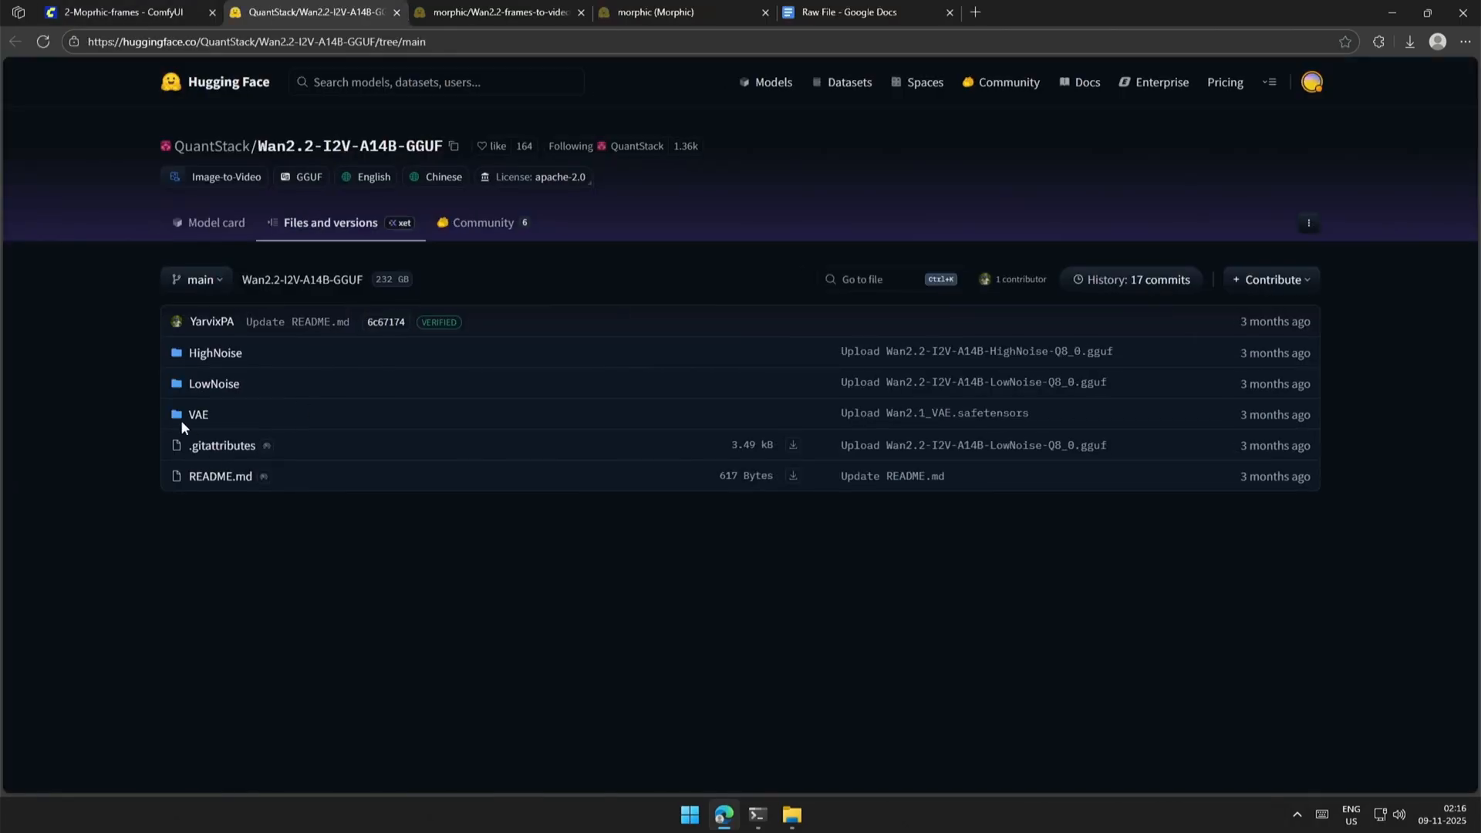
click(214, 353)
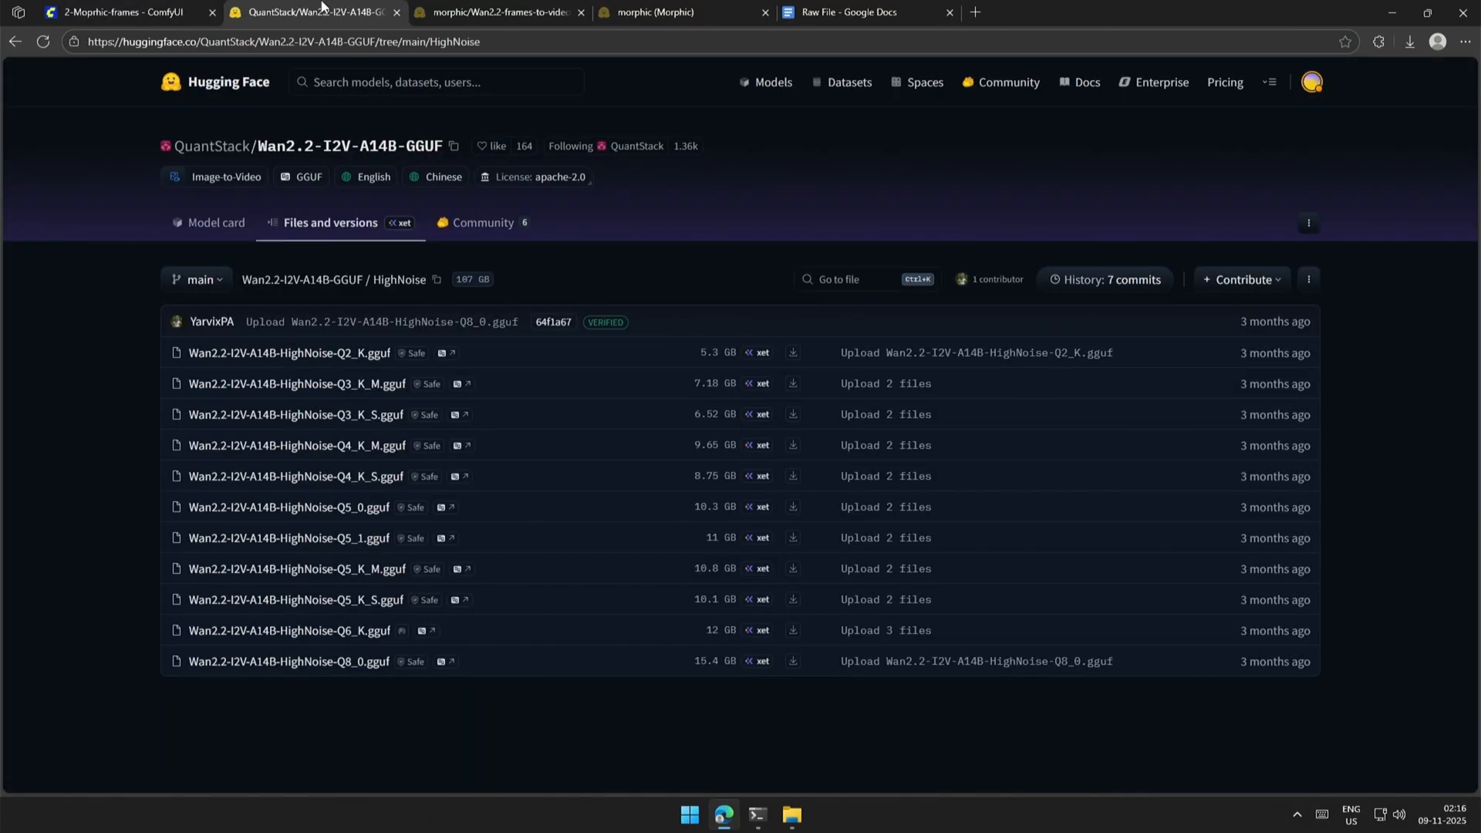
click(123, 12)
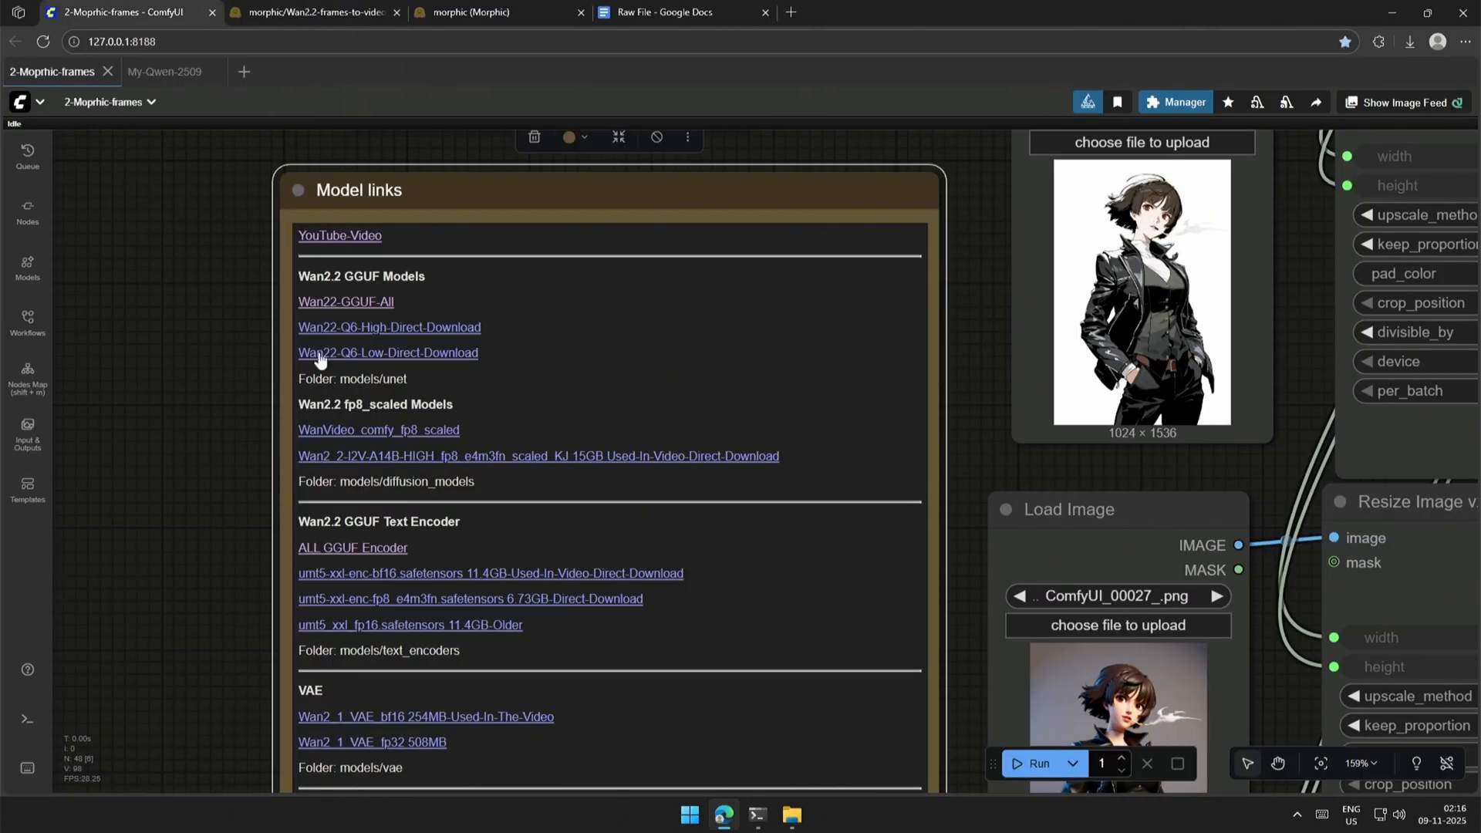
mouse_move(388, 353)
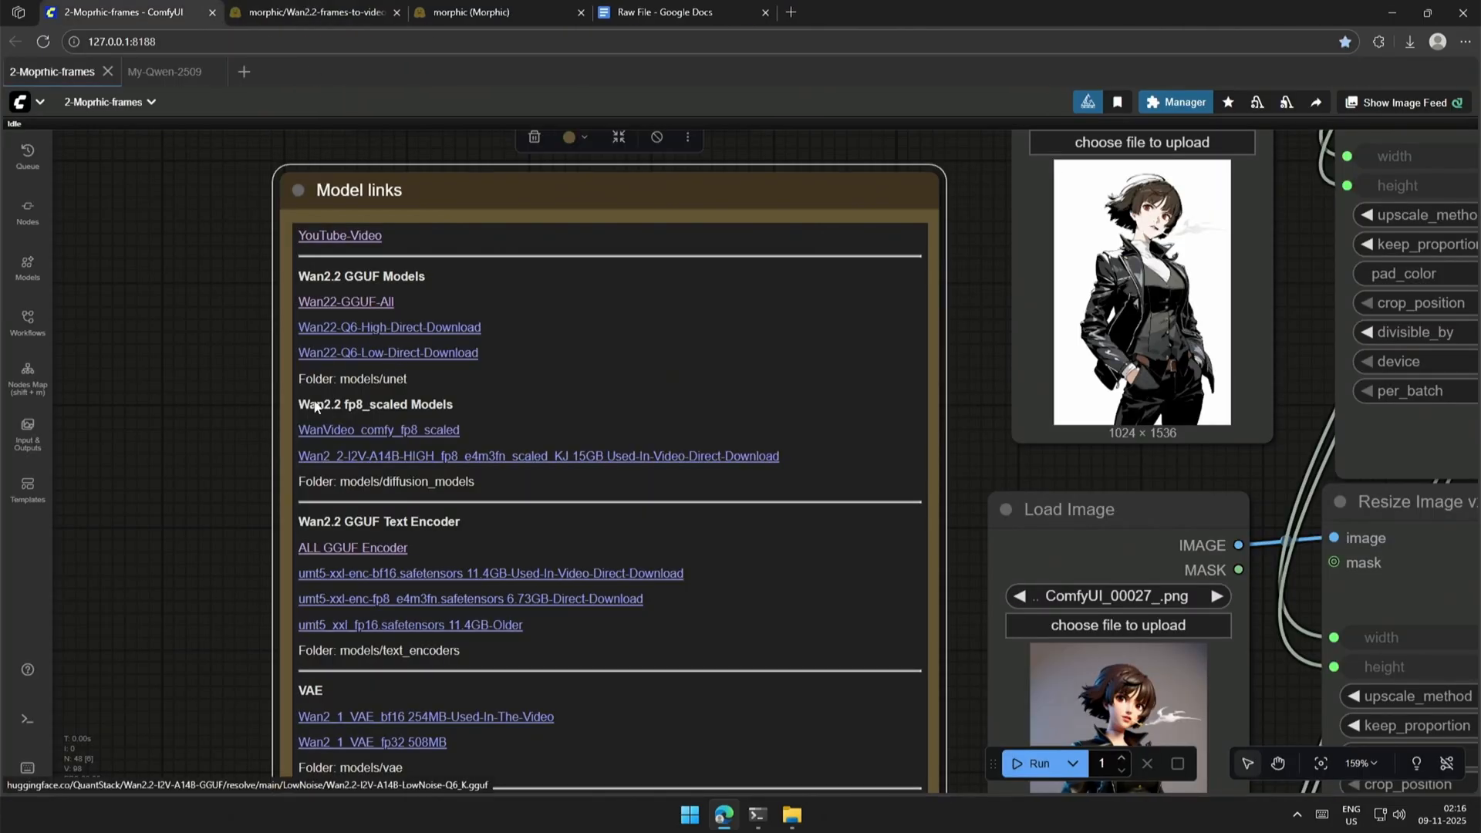
Scroll the Model links note to the text encoder, VAE and LoRA links.
scroll(down, 3)
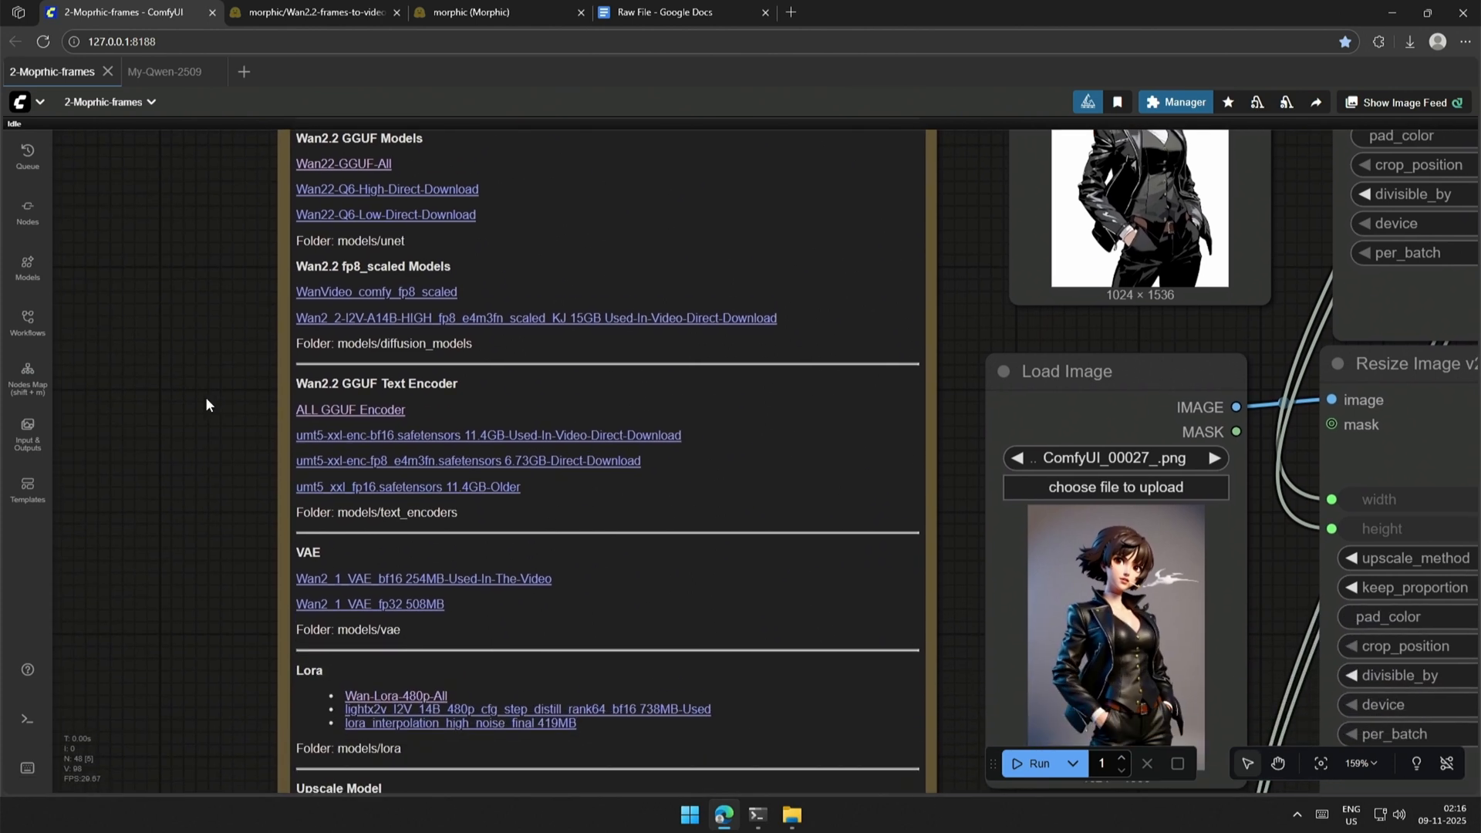
mouse_move(375, 298)
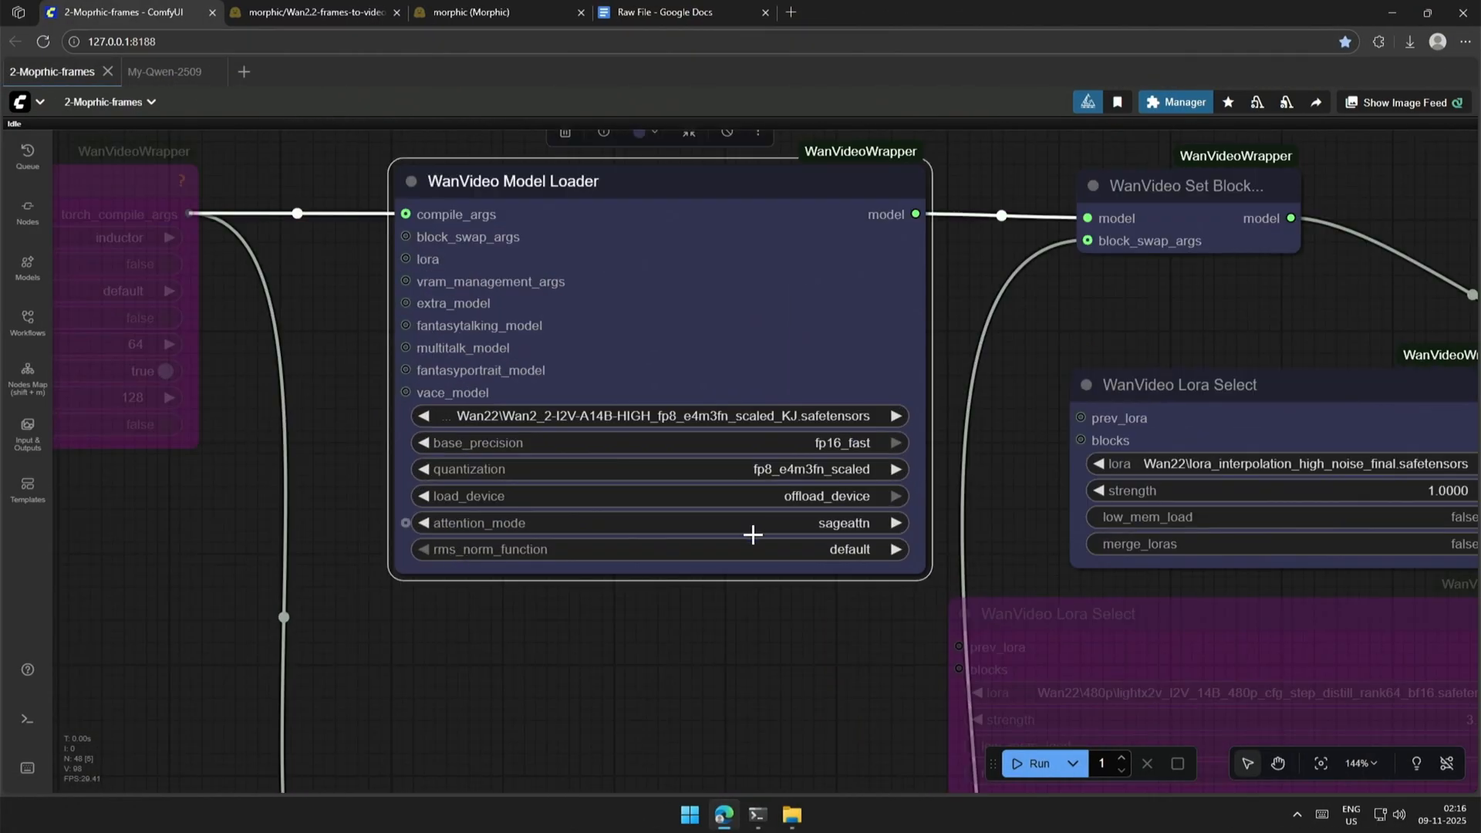
click(845, 522)
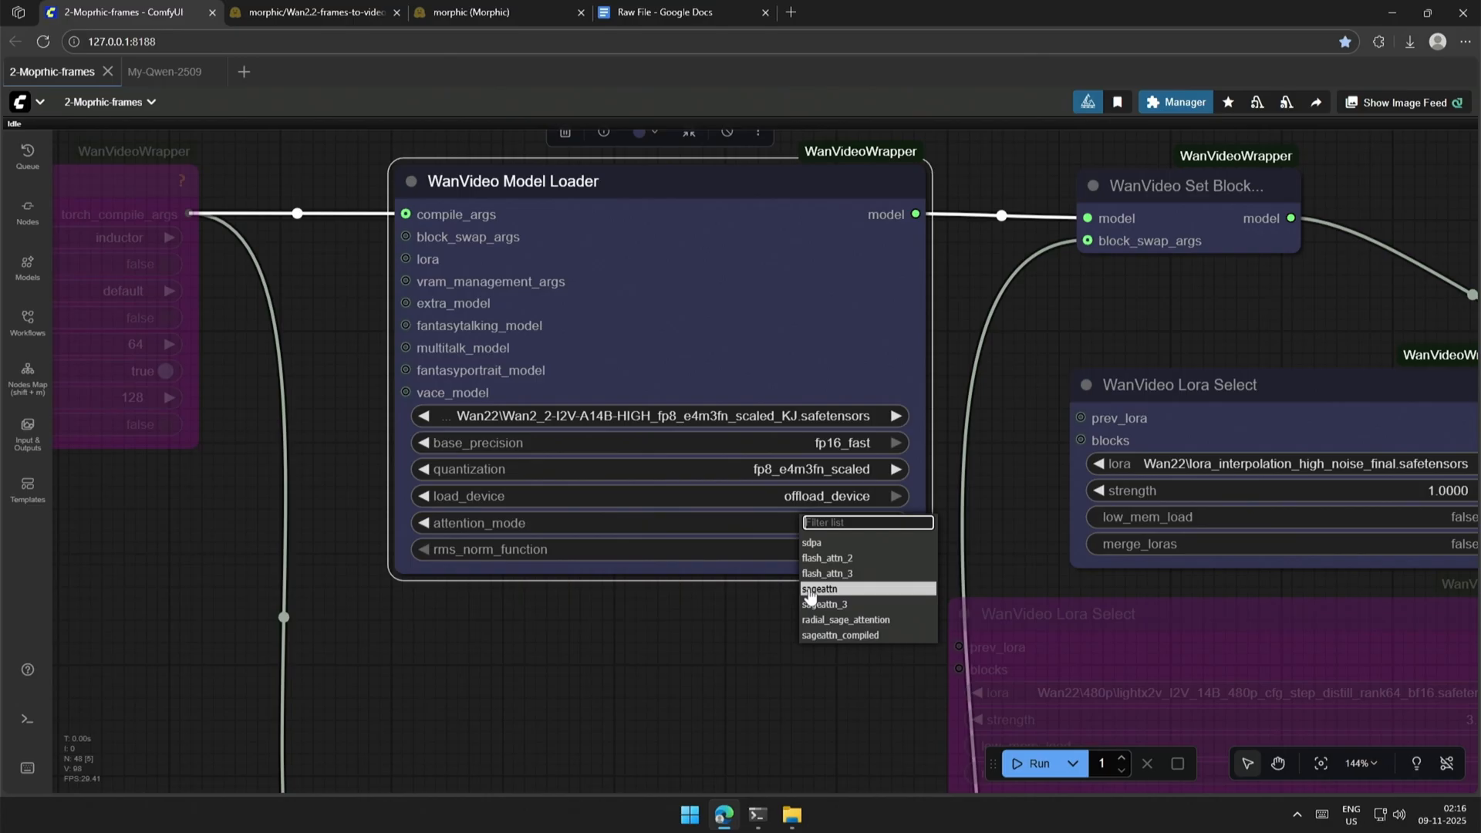
mouse_move(815, 547)
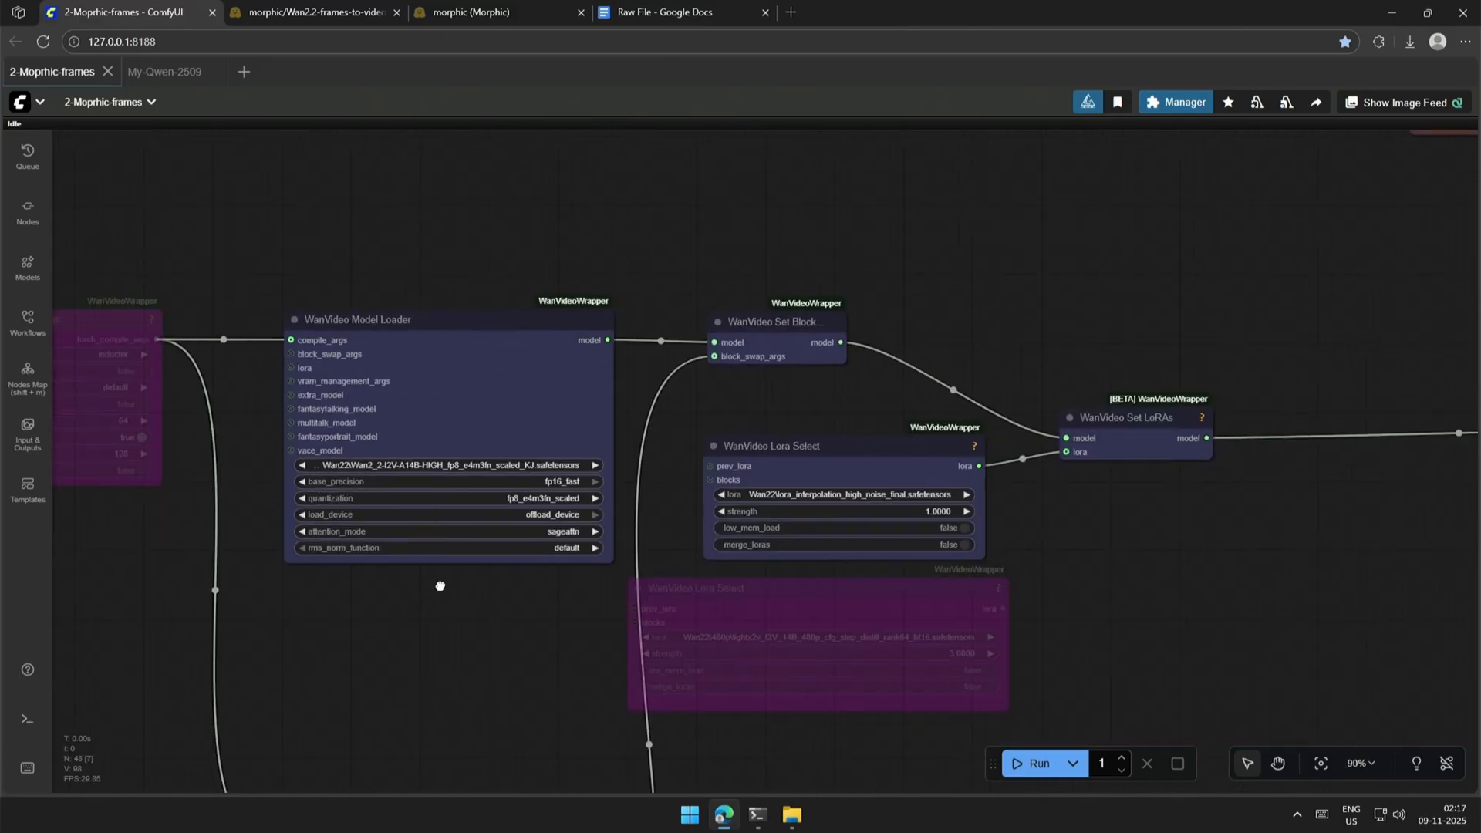
drag(439, 585, 604, 445)
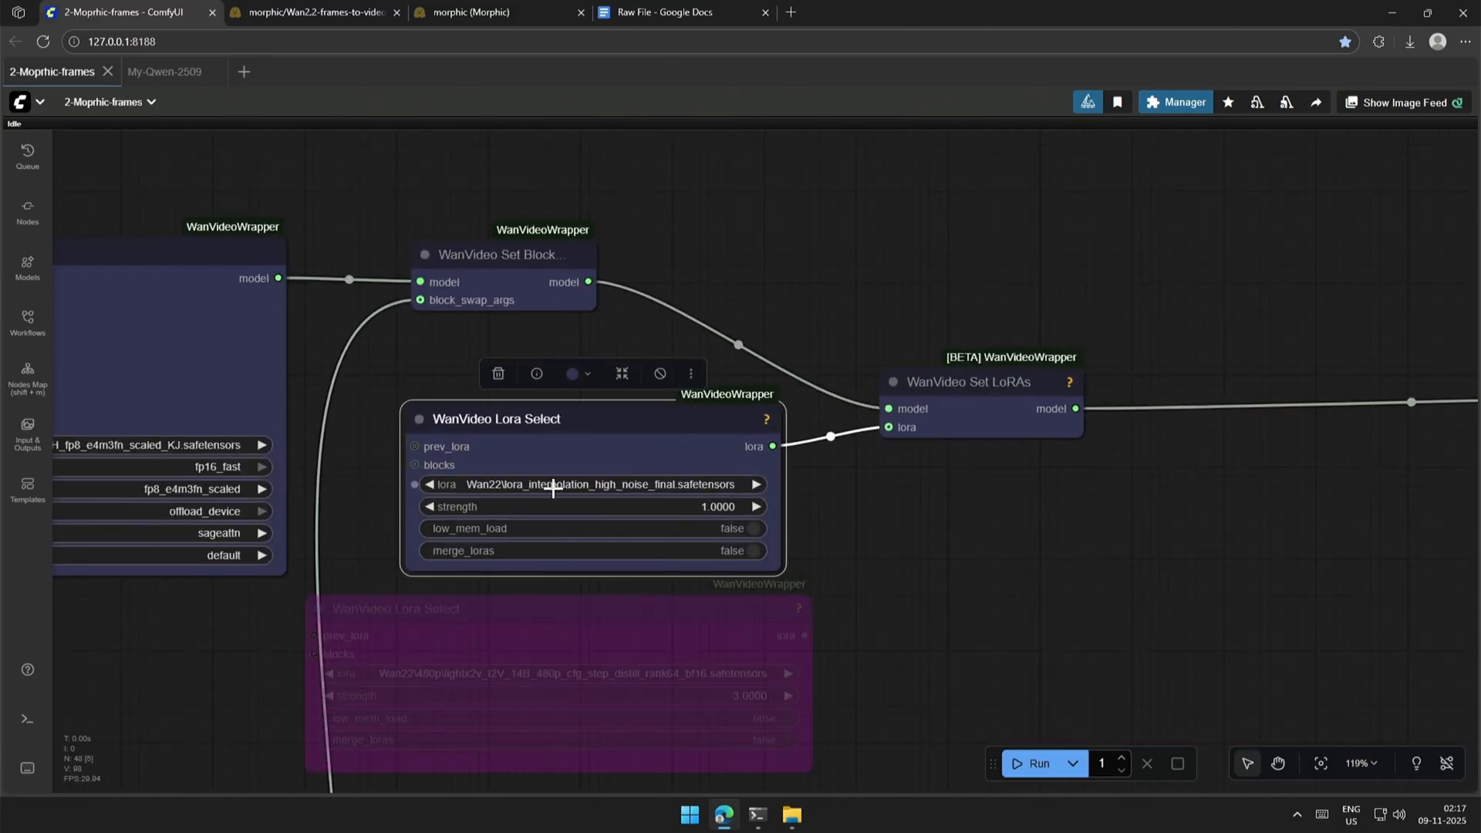
scroll(down, 3)
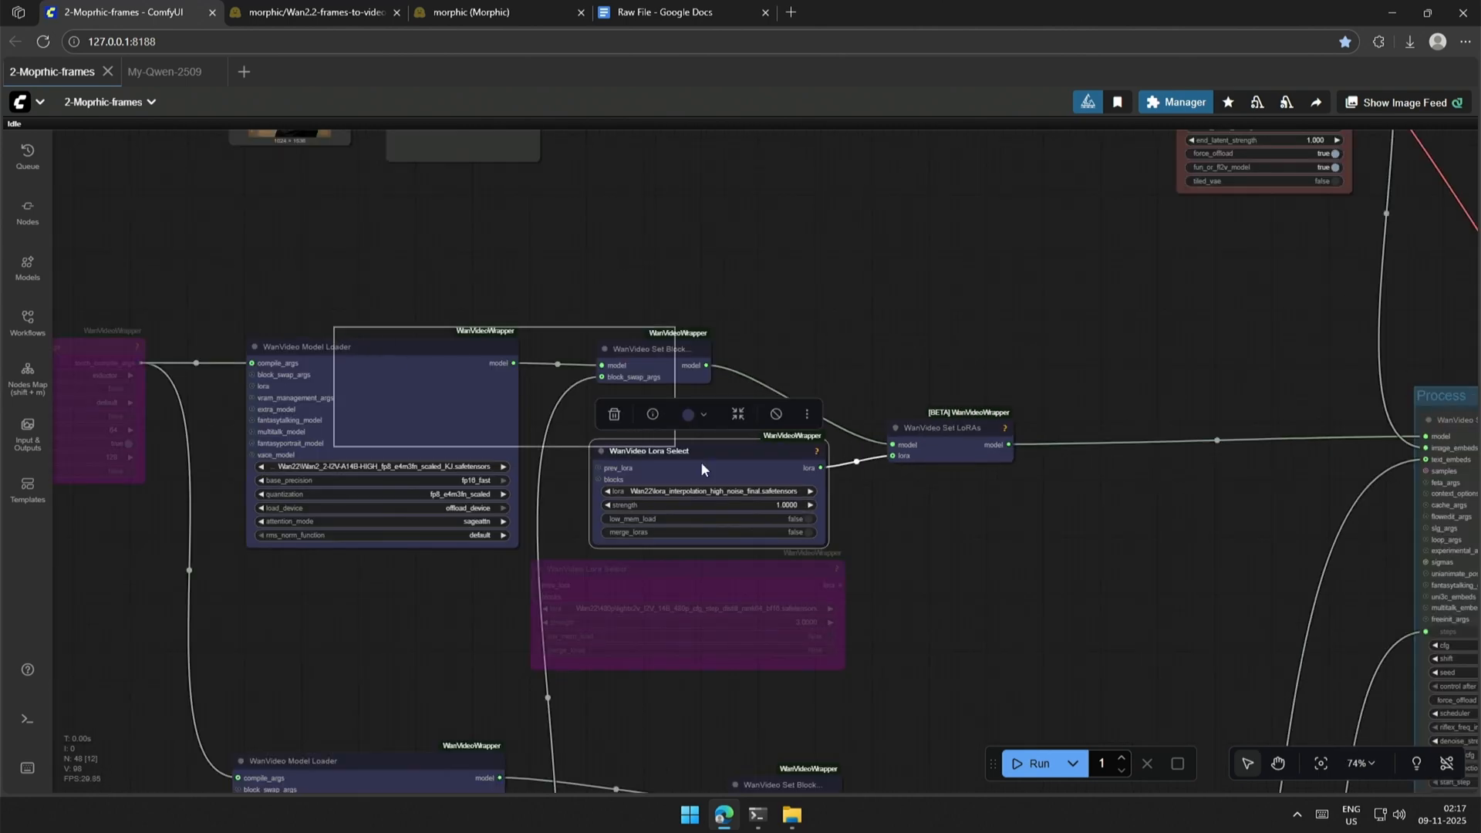
drag(702, 470, 554, 497)
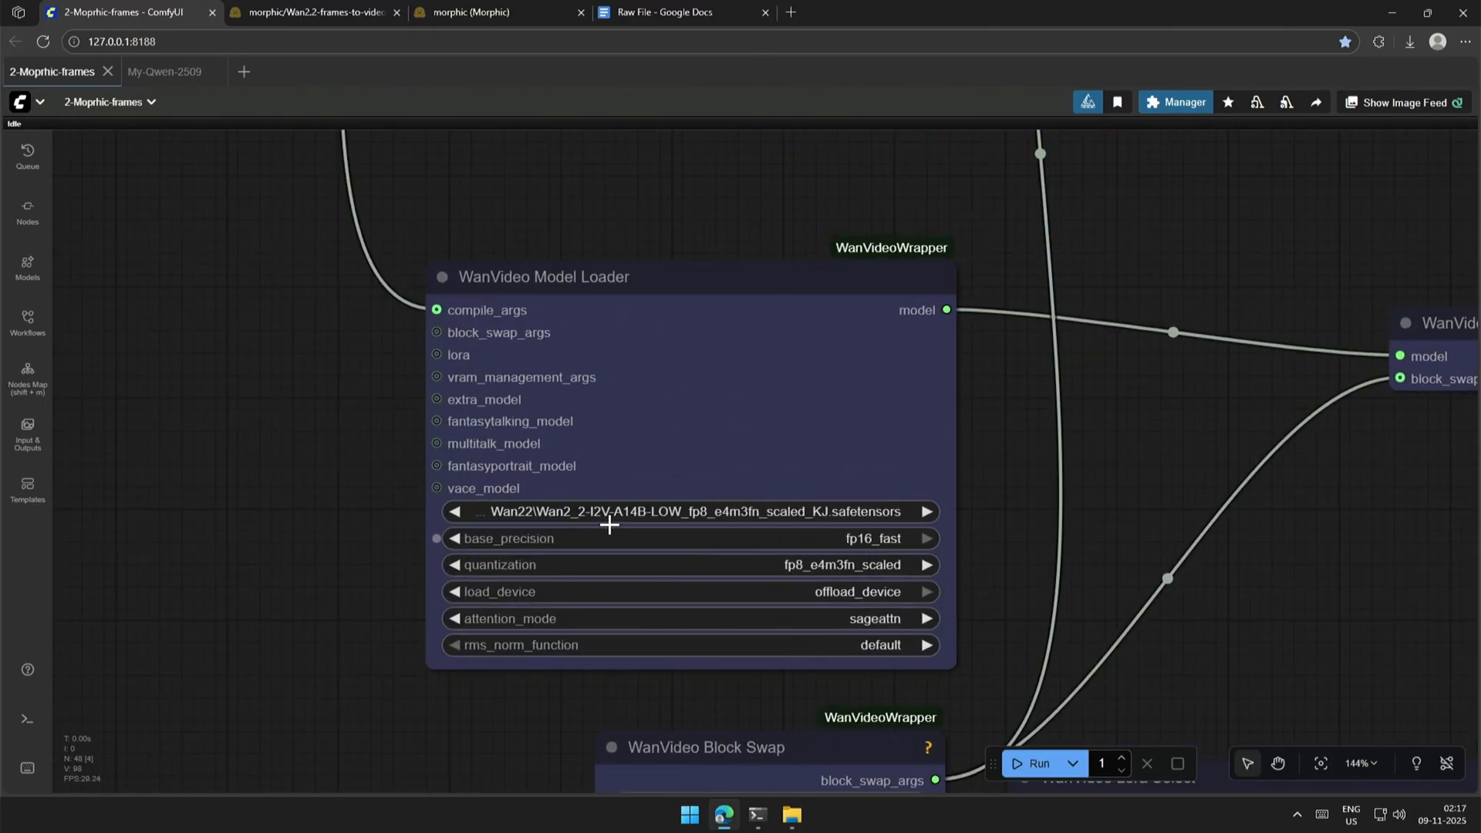
scroll(down, 3)
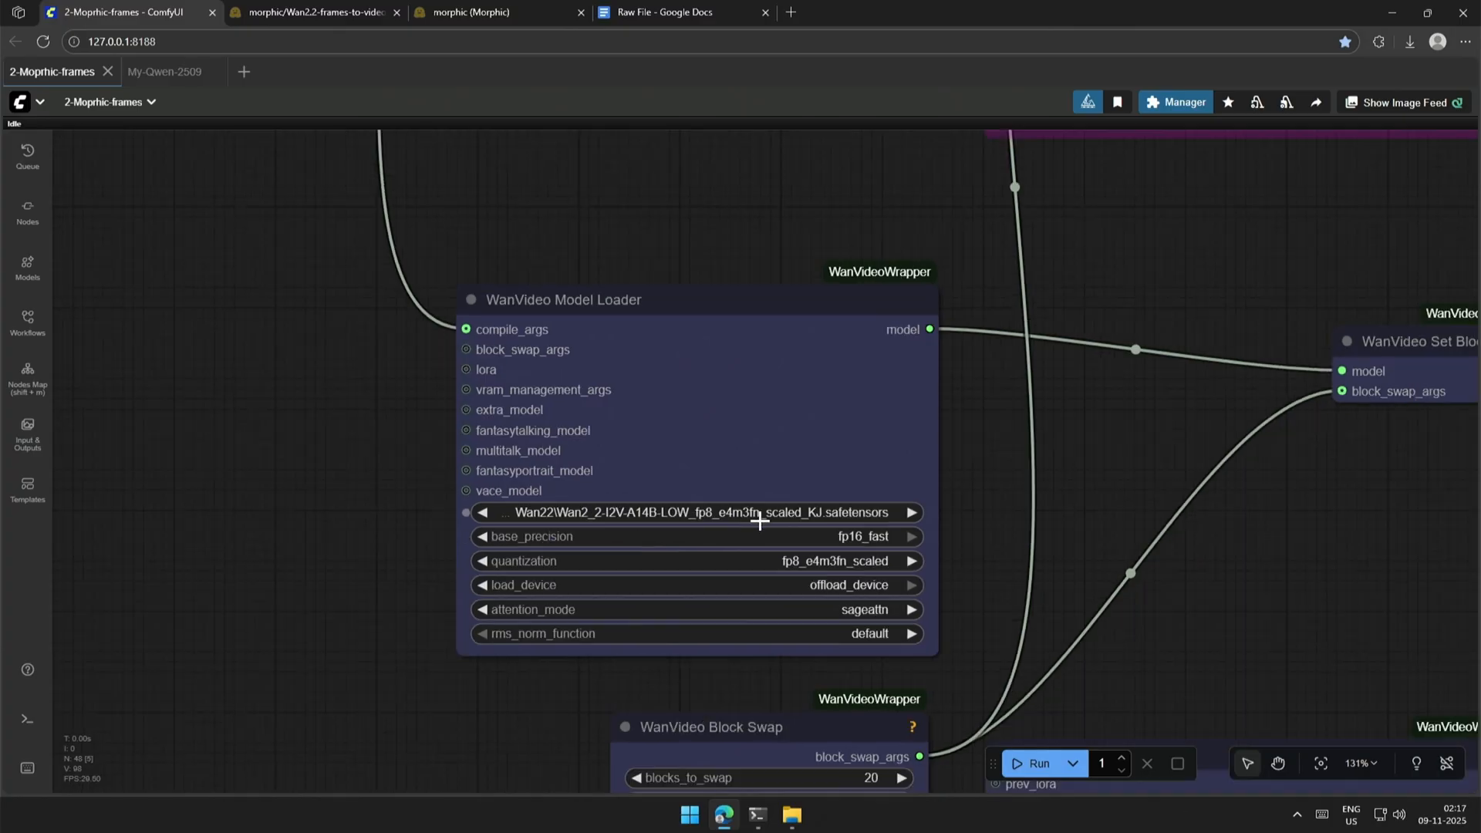
scroll(down, 3)
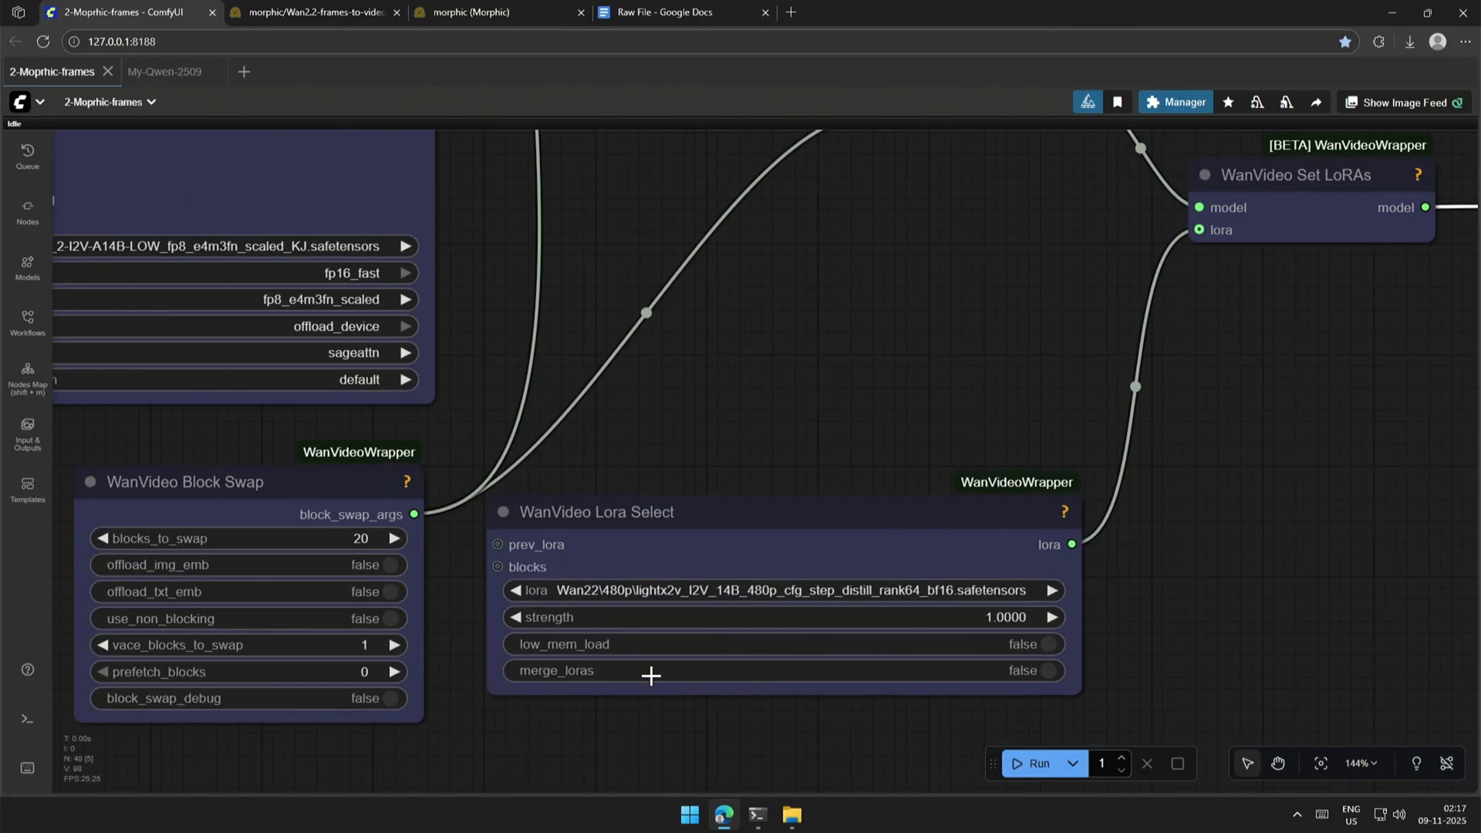
scroll(up, 3)
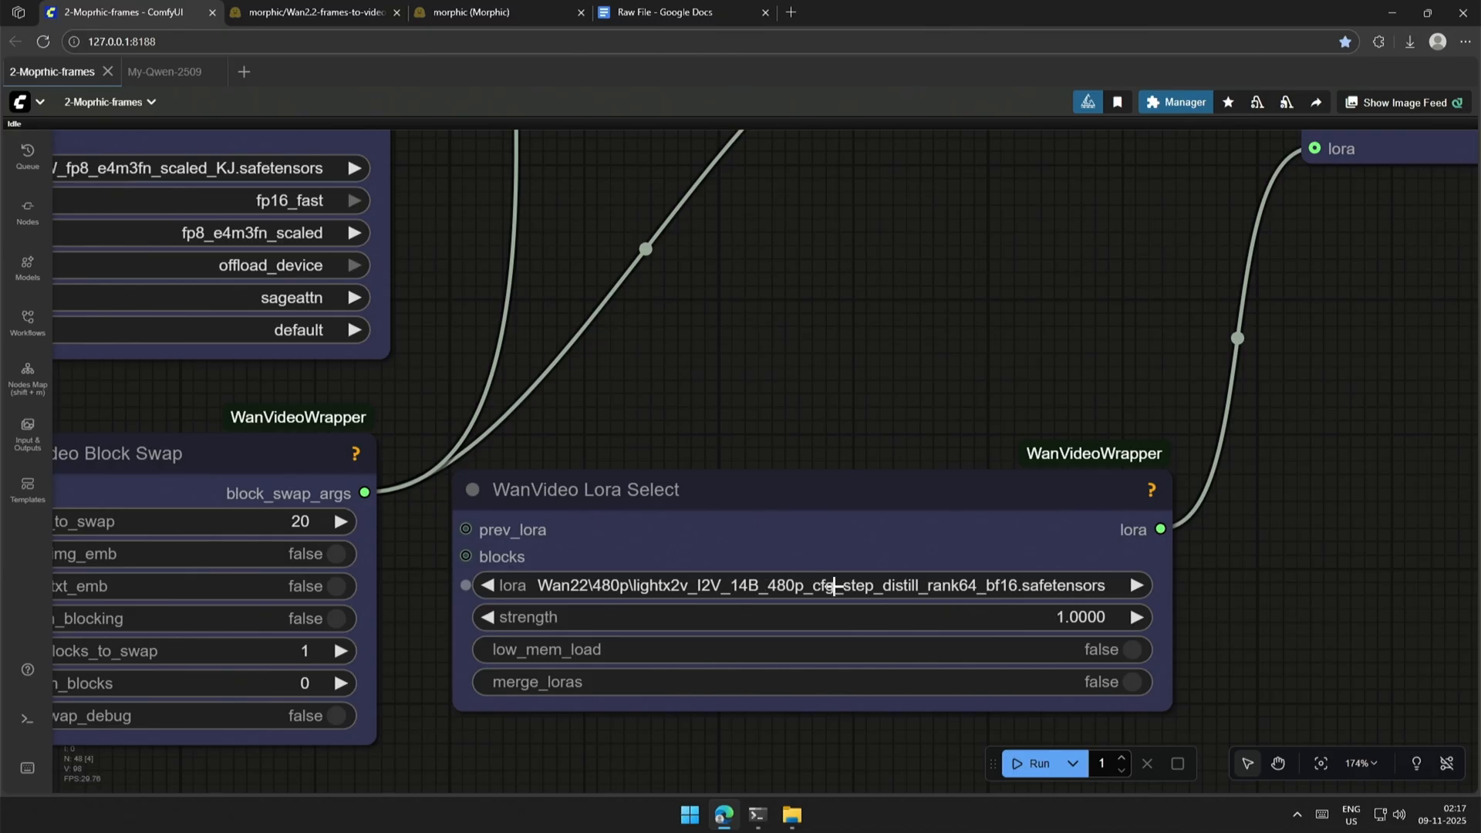
scroll(down, 3)
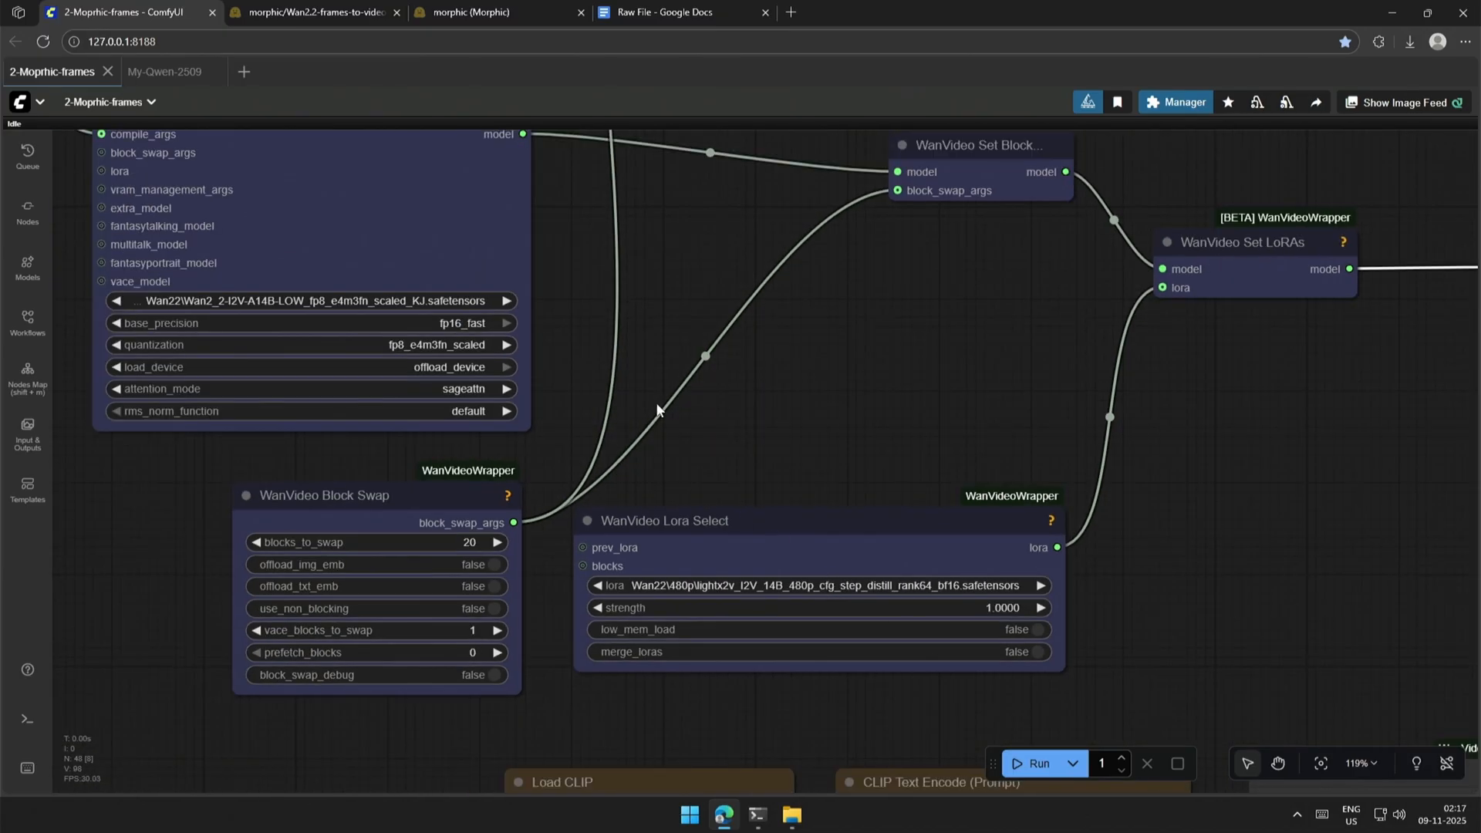
Browse the Kijai WanVideo_comfy Lightx2v folder's I2V and T2V LoRA files.
scroll(down, 3)
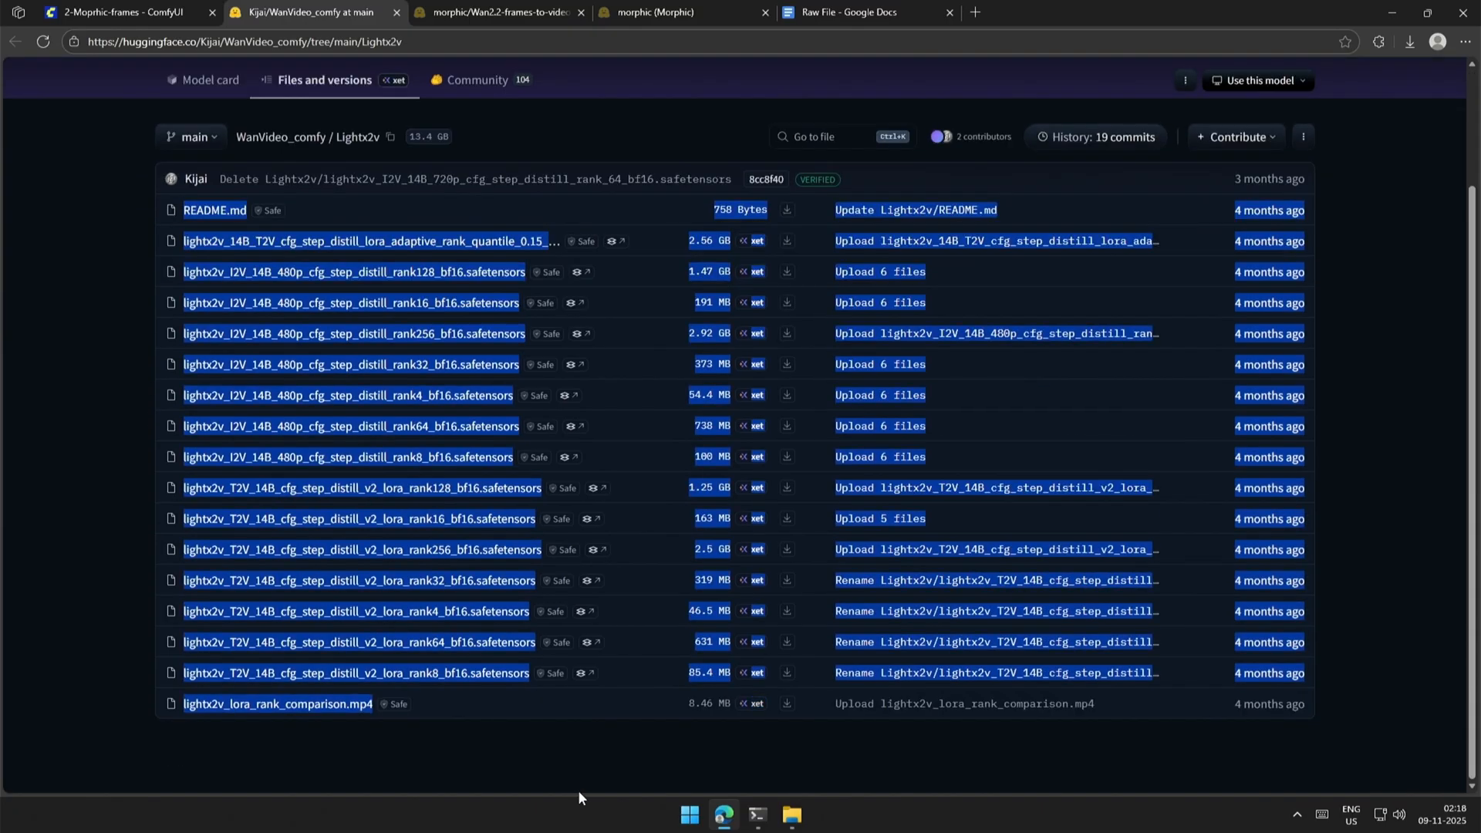
Close the Lightx2v Hugging Face page to return to the ComfyUI workflow.
click(123, 12)
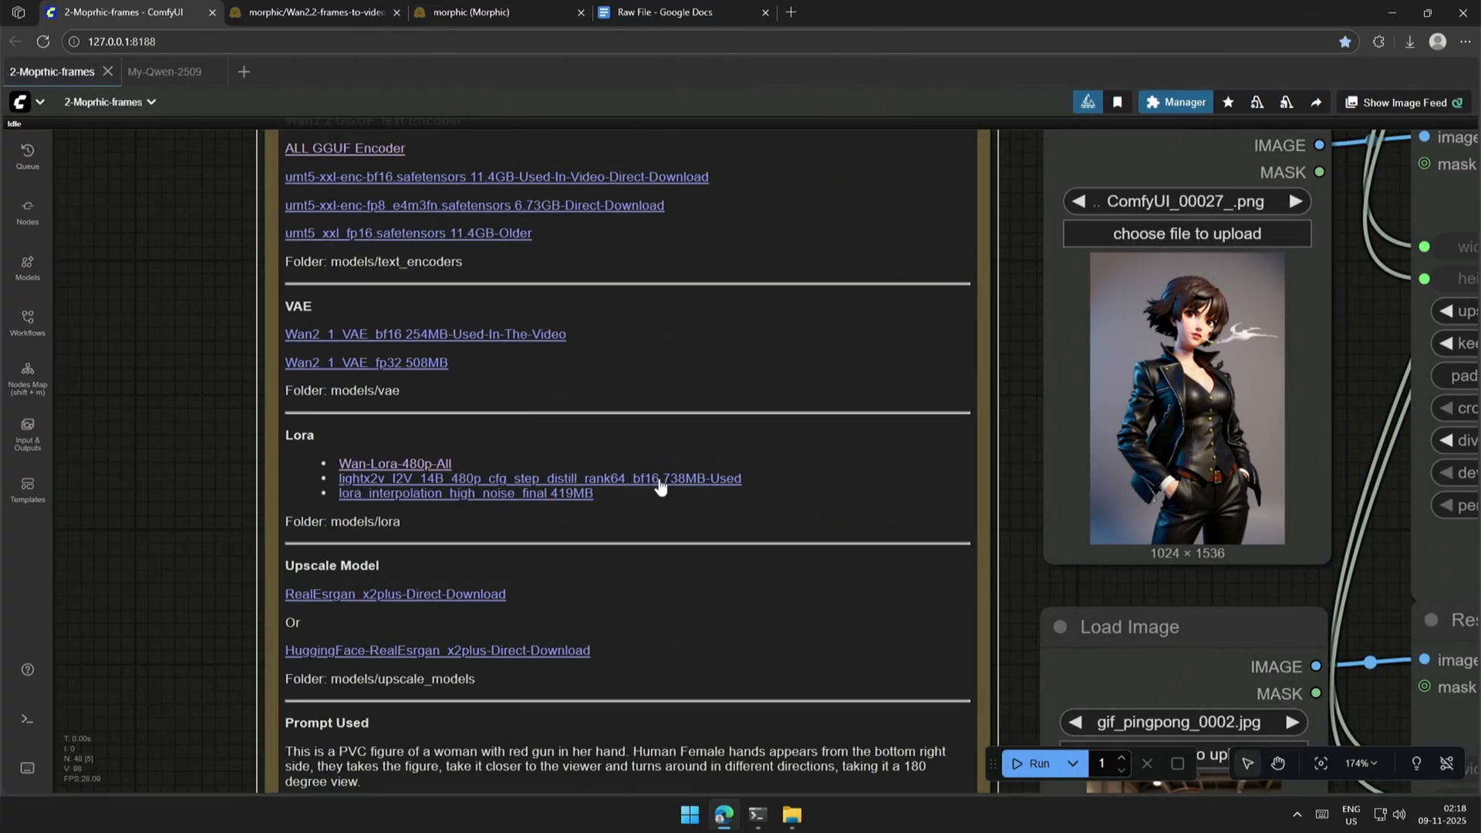
mouse_move(708, 487)
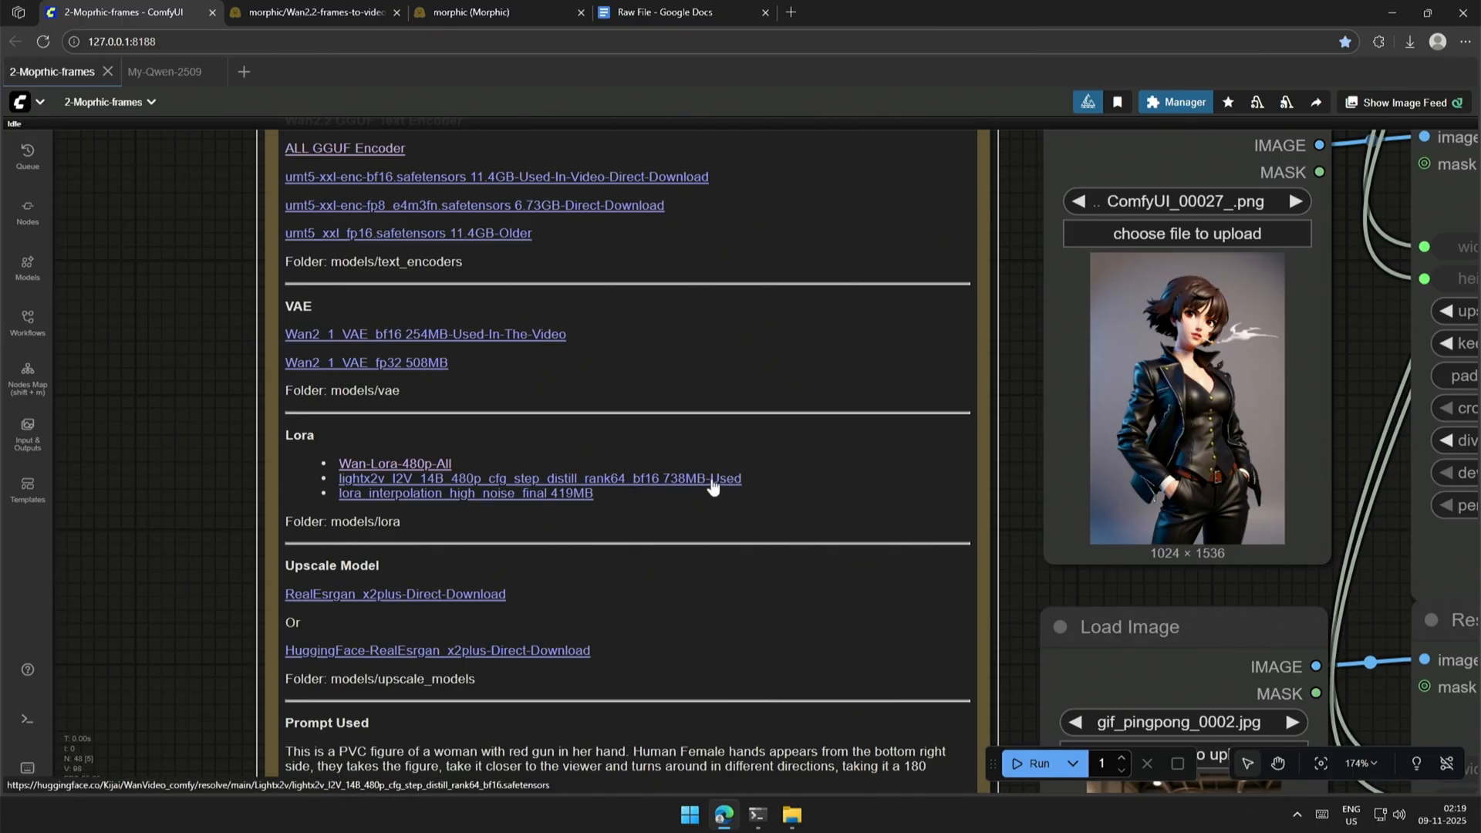
mouse_move(462, 493)
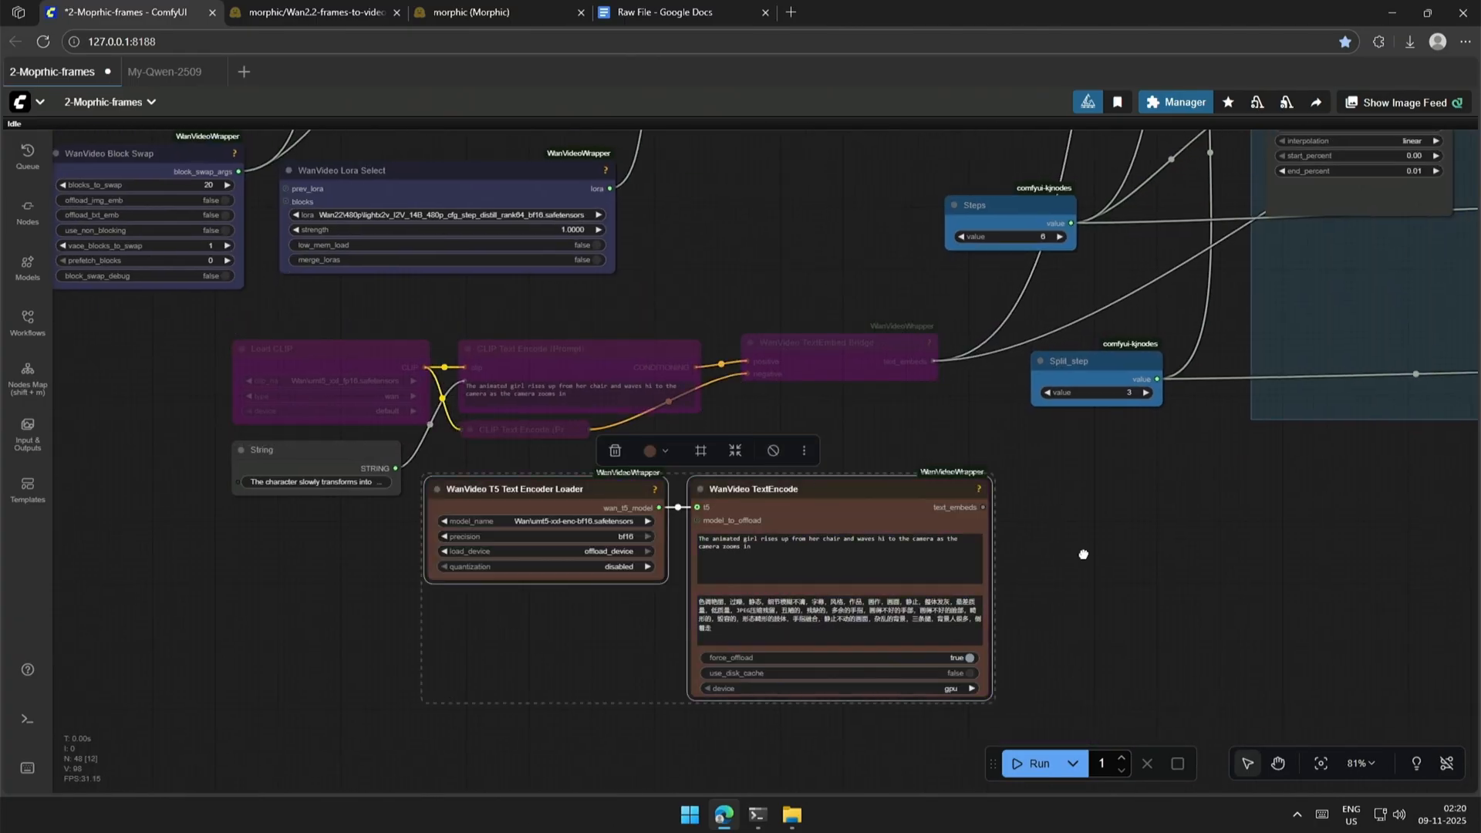
Bring the Wan2.2 GGUF Text Encoder notes and Load CLIP nodes into view.
scroll(down, 3)
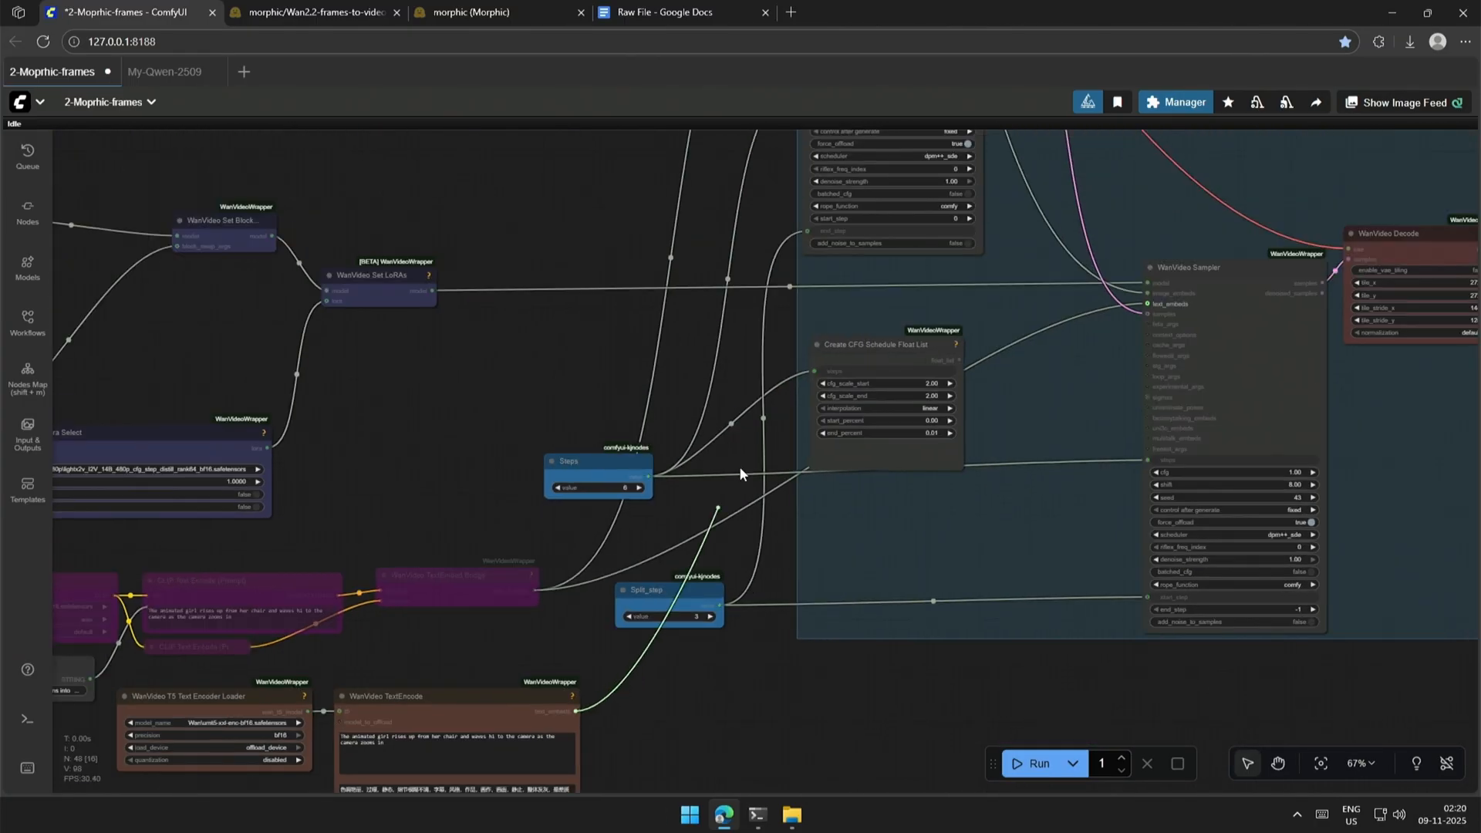
scroll(down, 3)
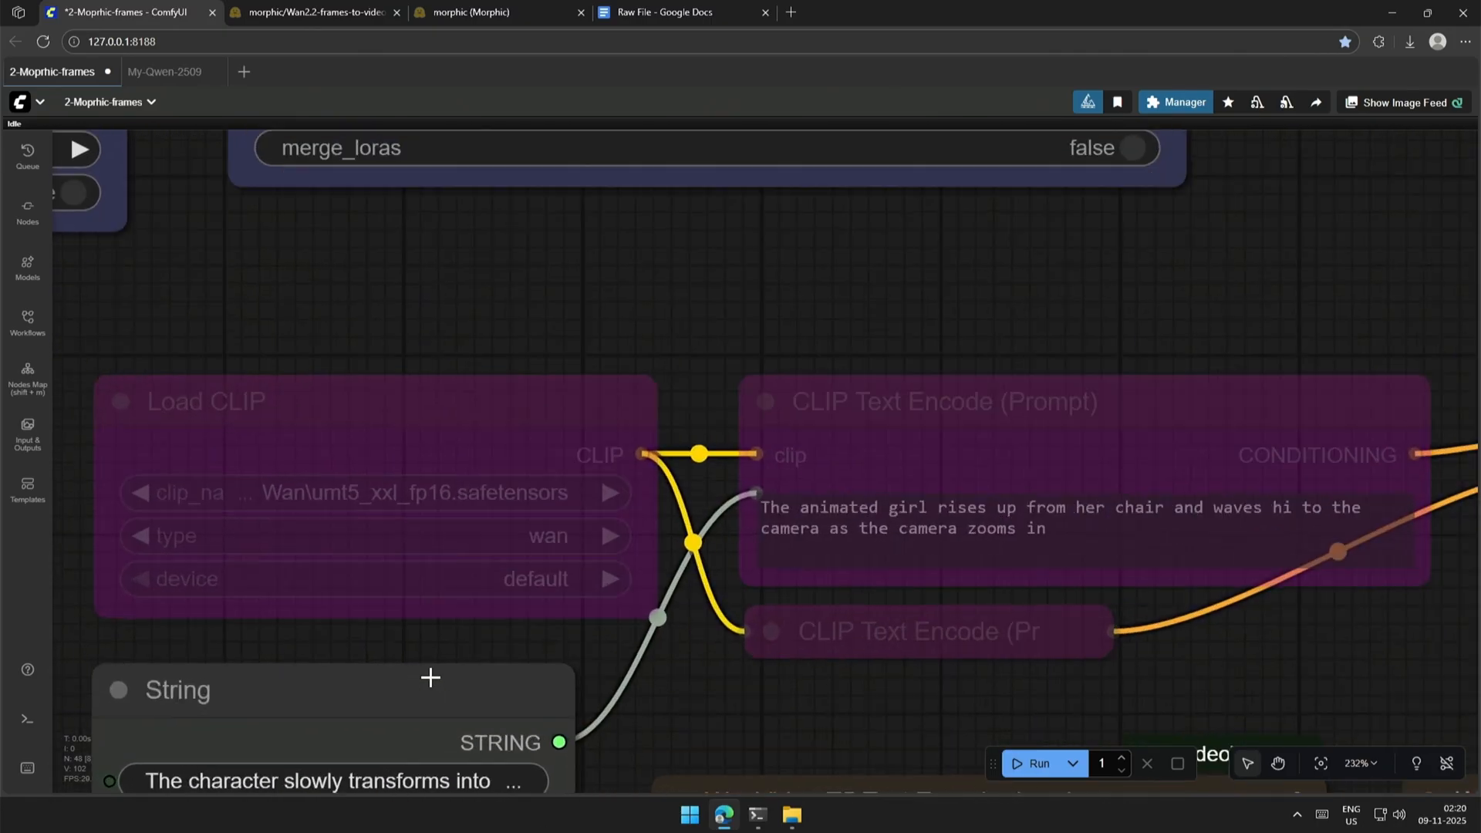
mouse_move(413, 513)
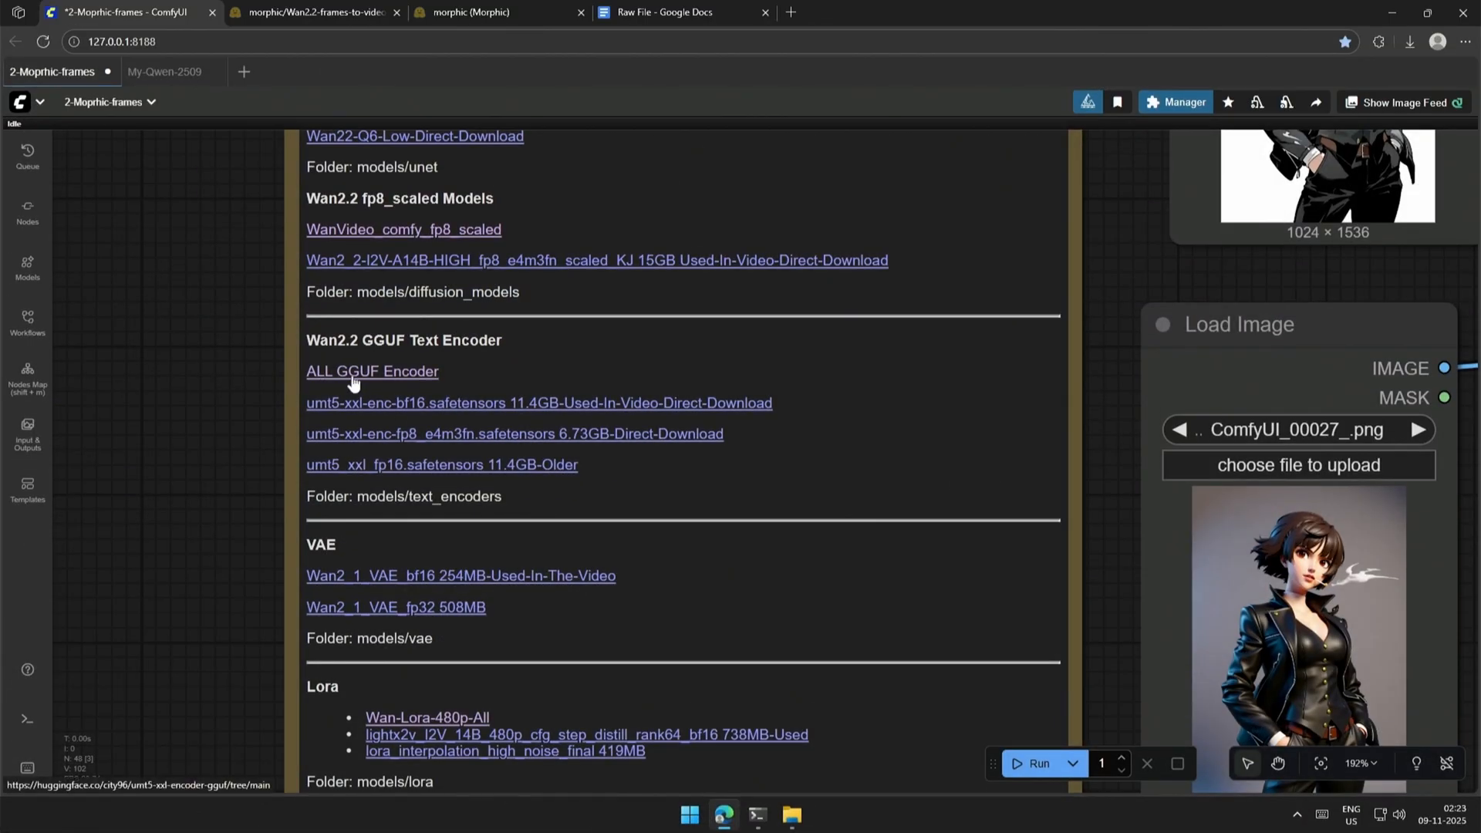
click(371, 370)
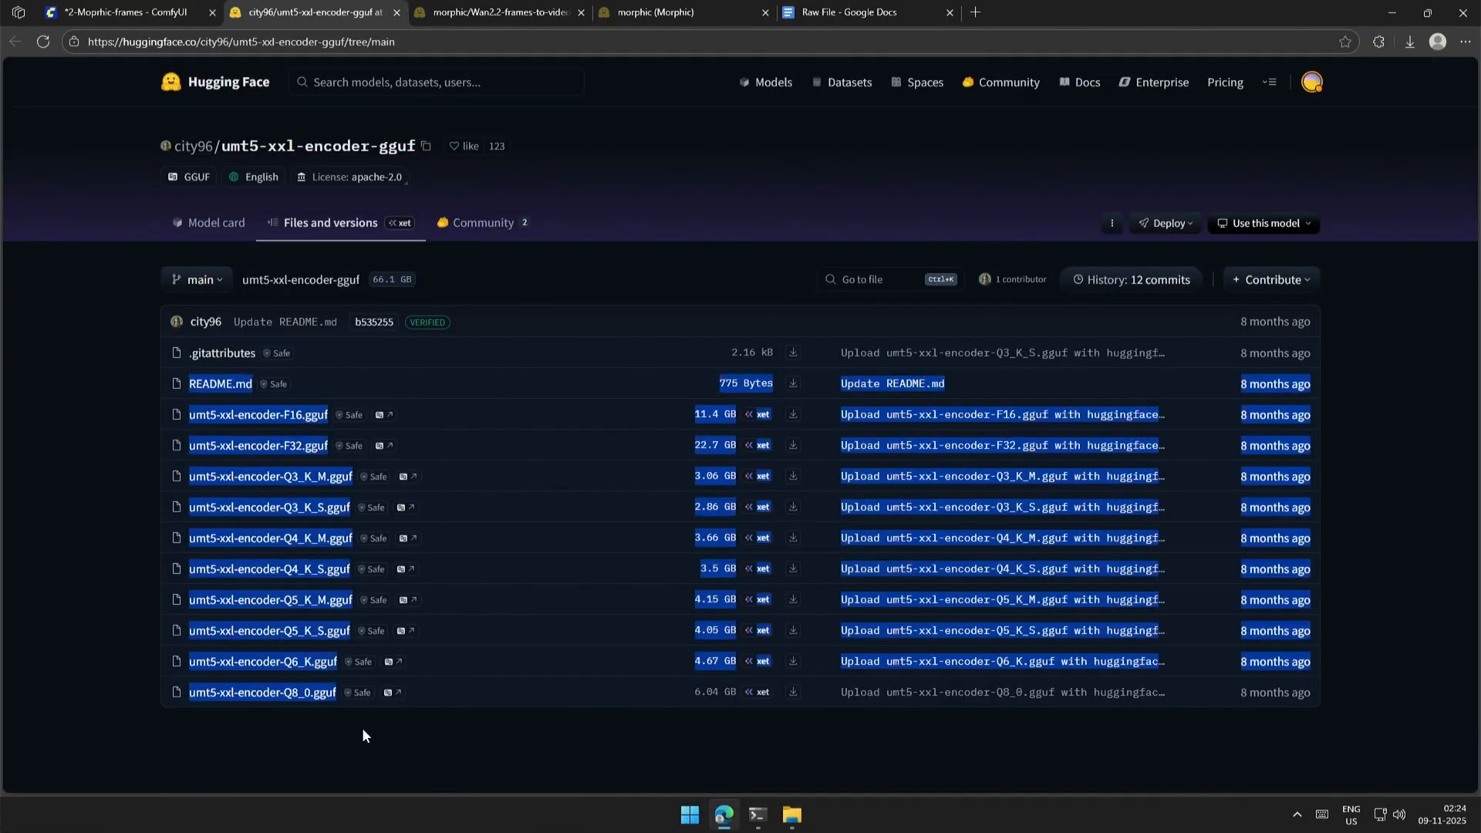
click(123, 13)
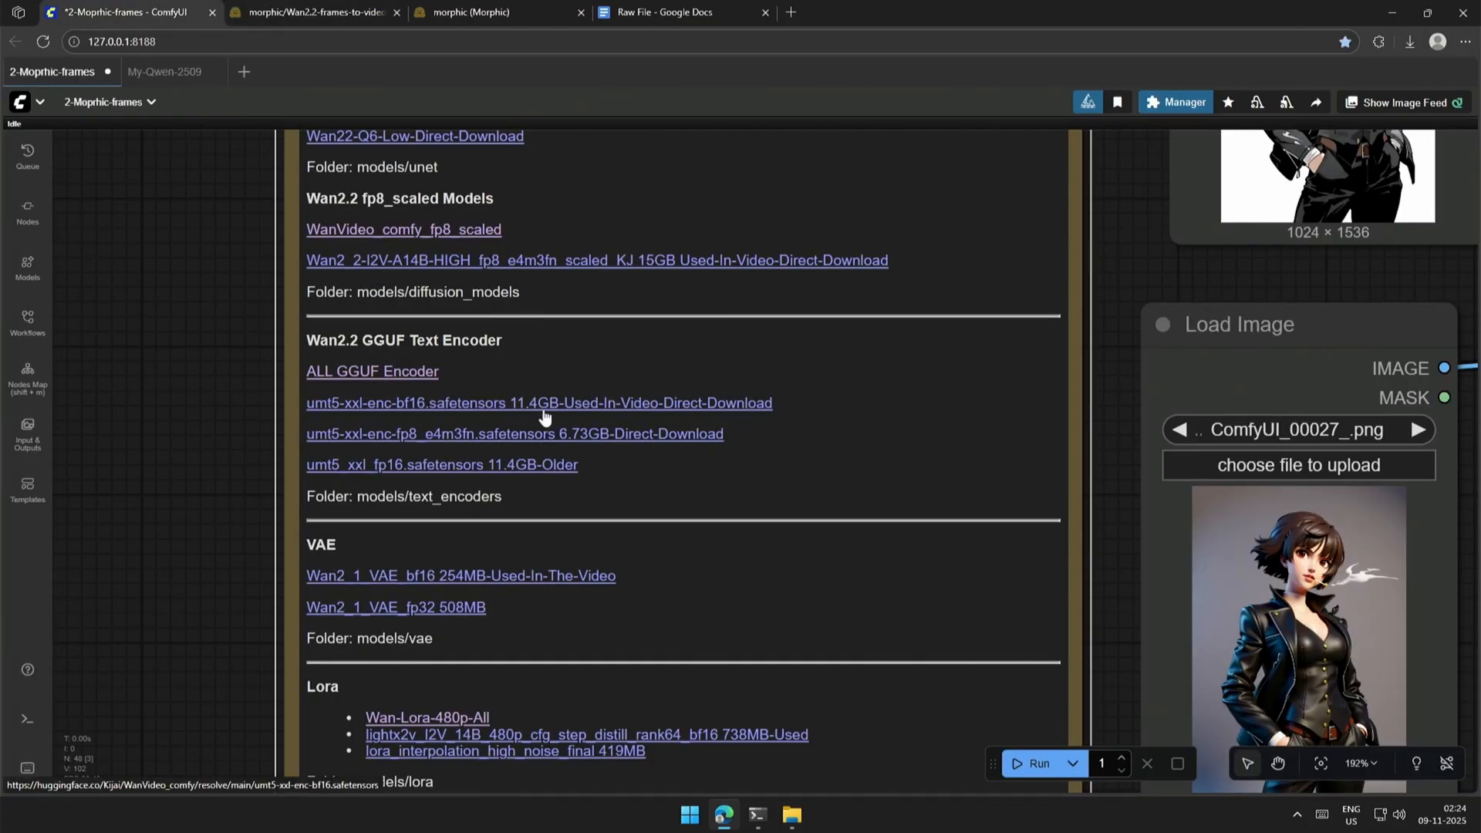
mouse_move(397, 413)
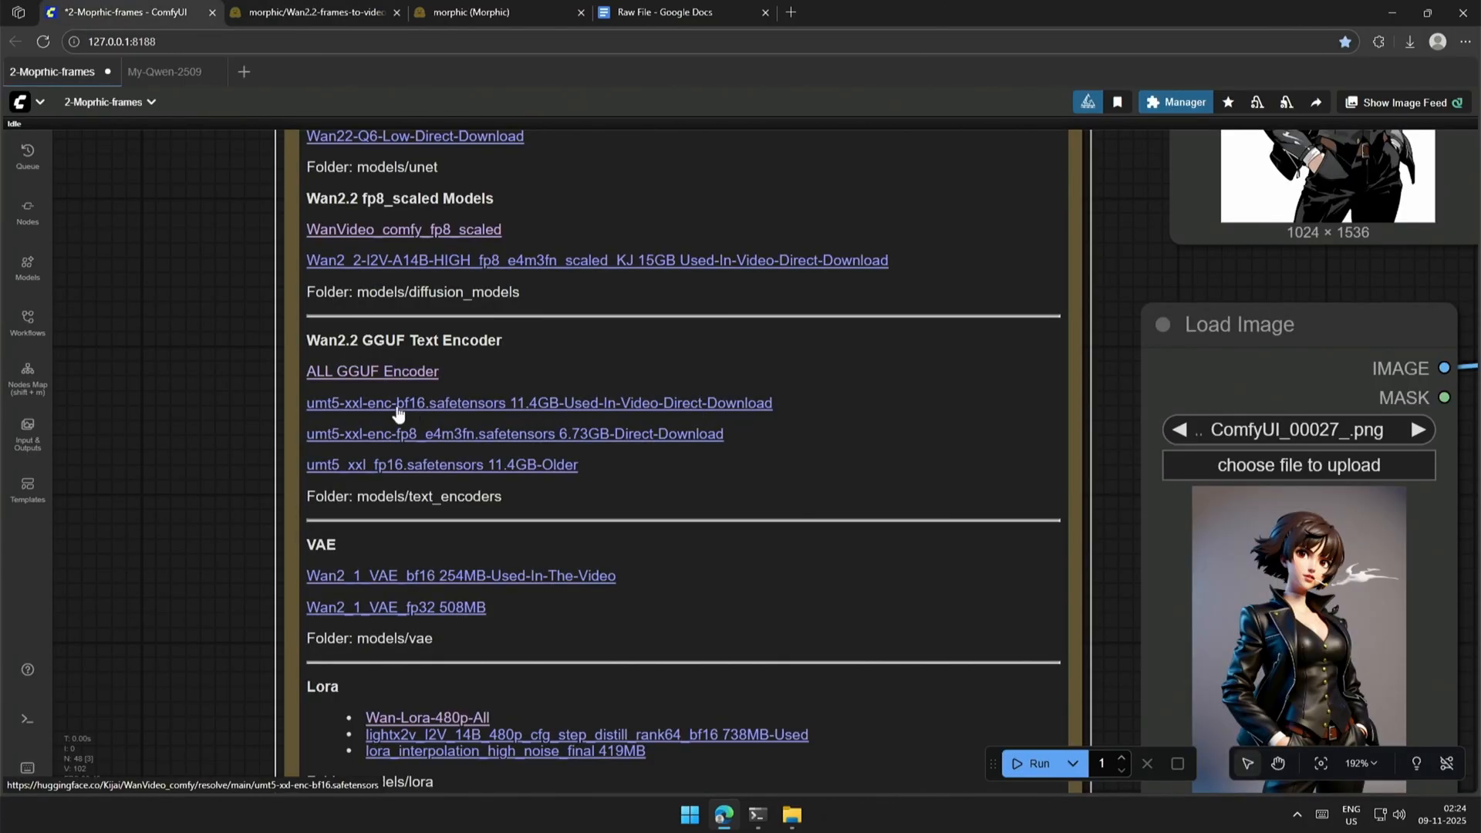
mouse_move(373, 441)
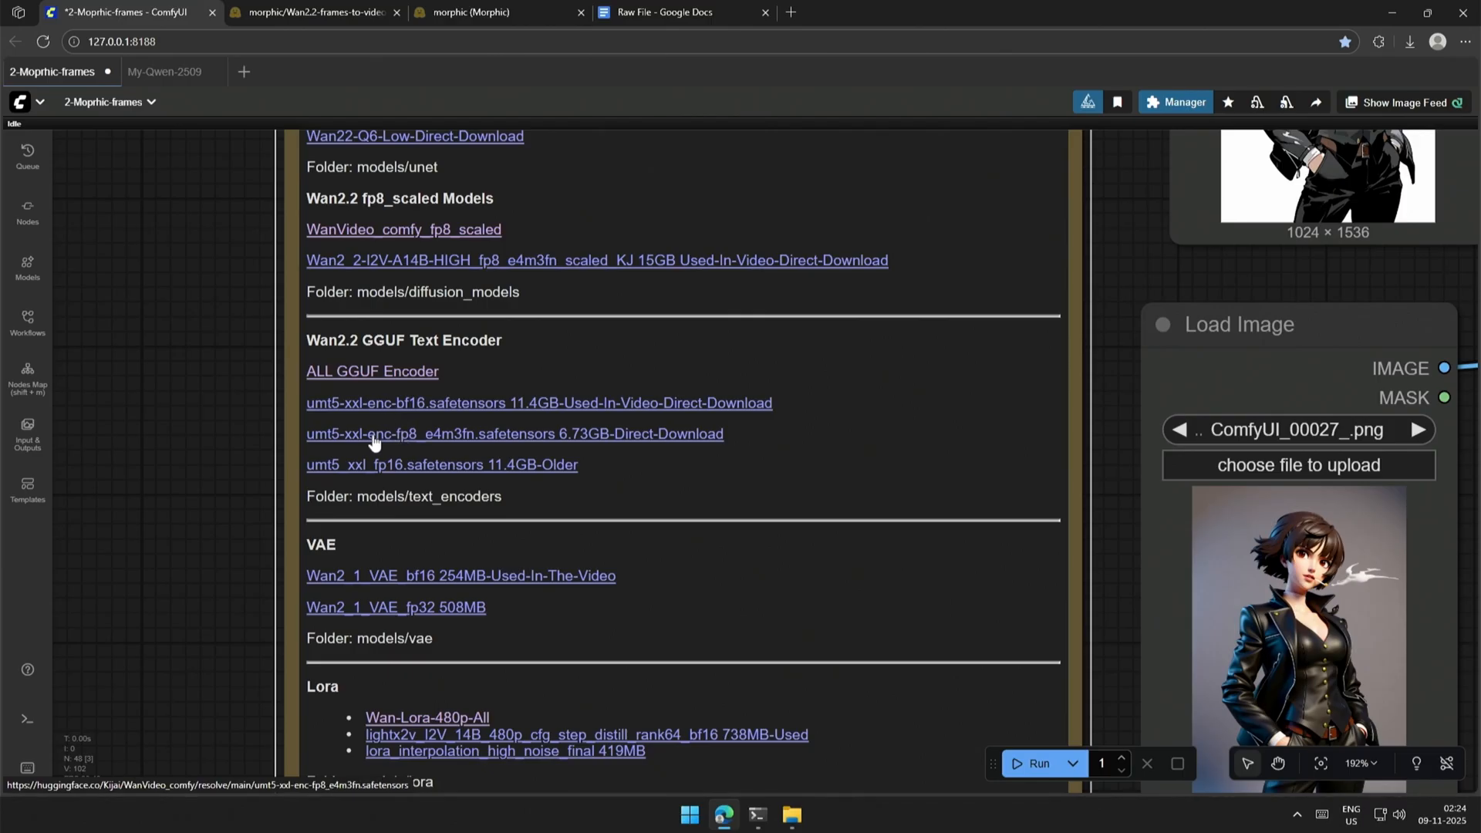
mouse_move(576, 442)
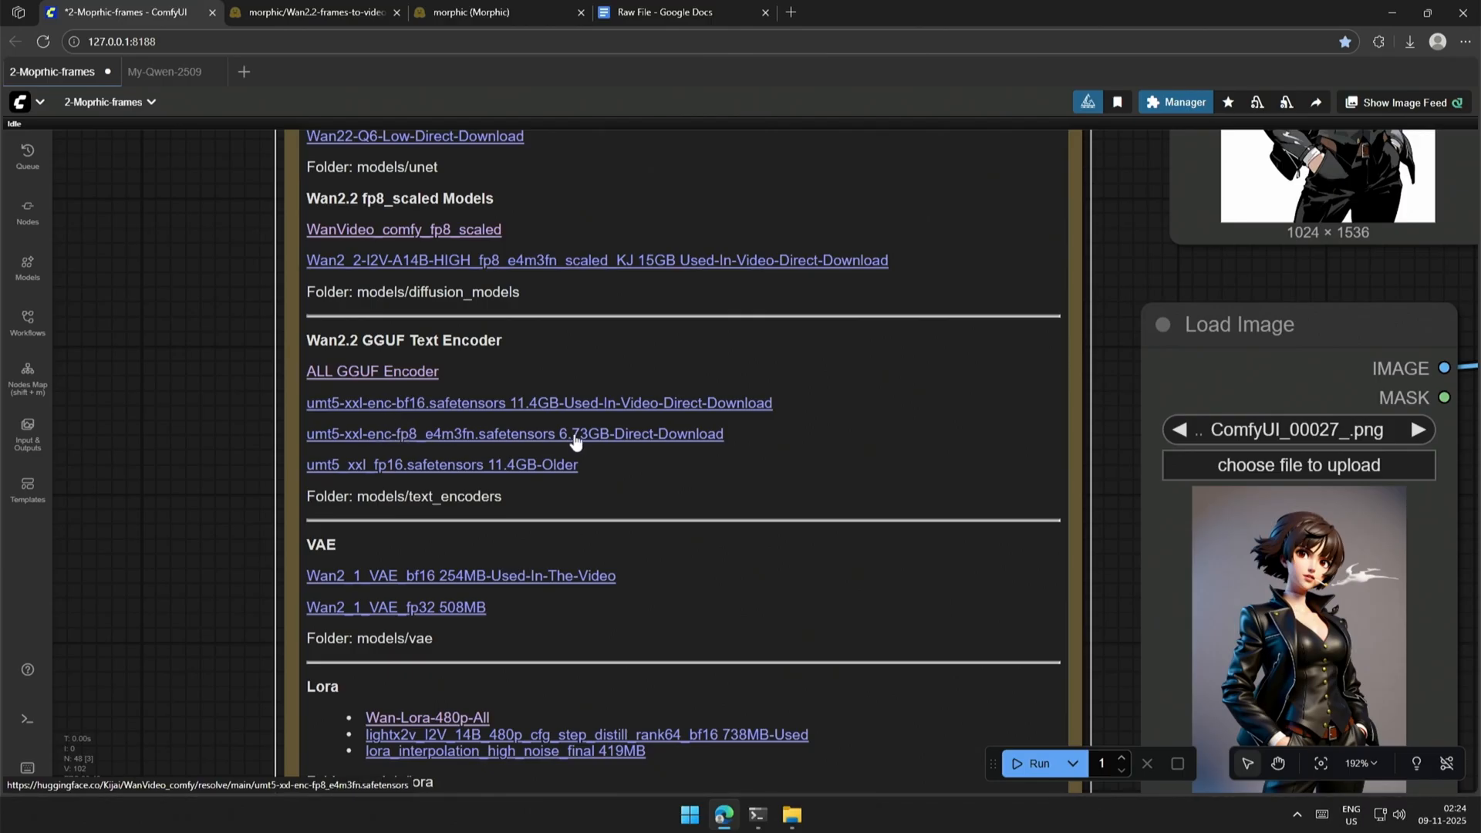
mouse_move(357, 475)
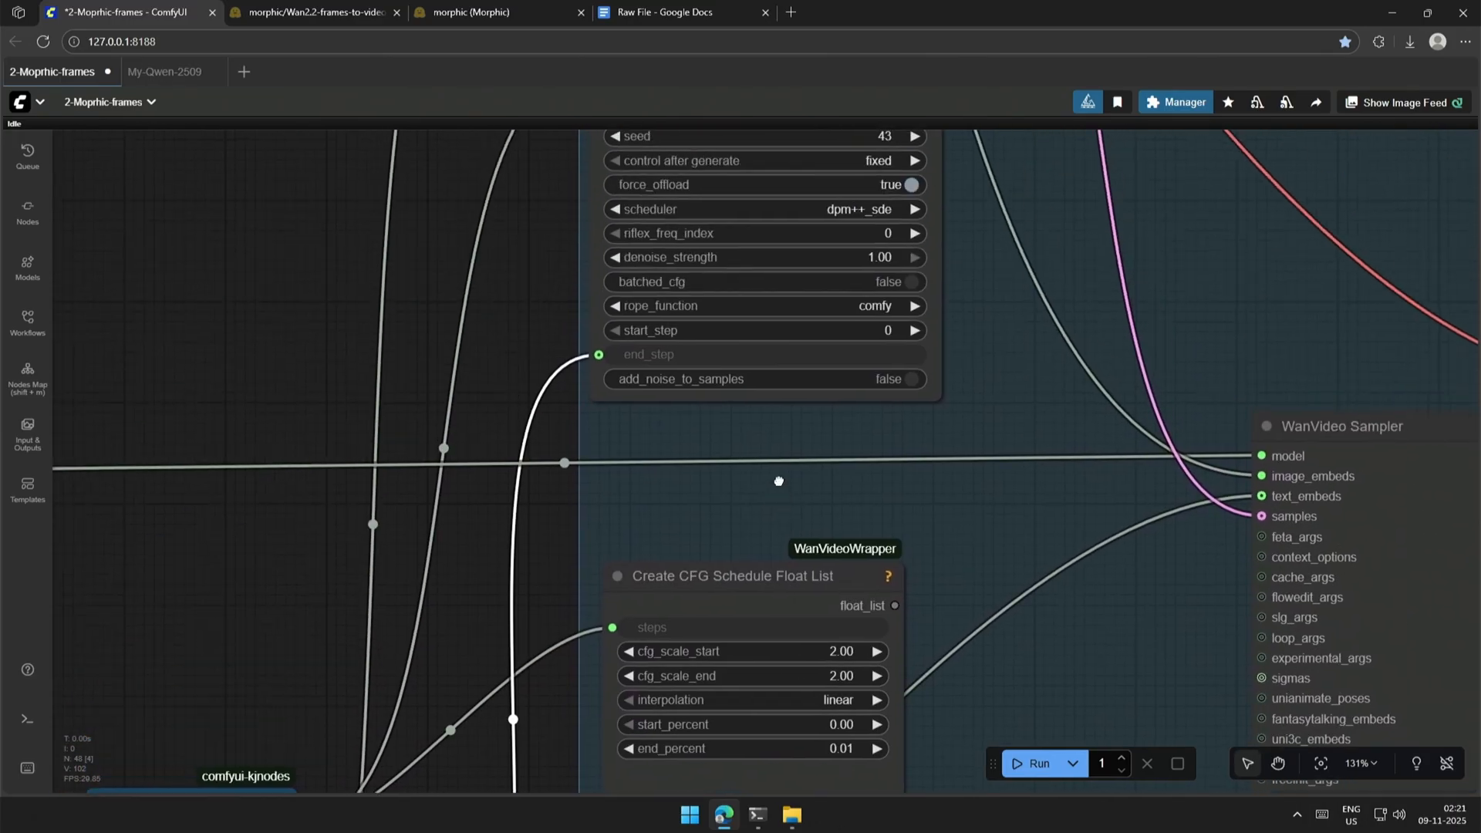
mouse_move(697, 361)
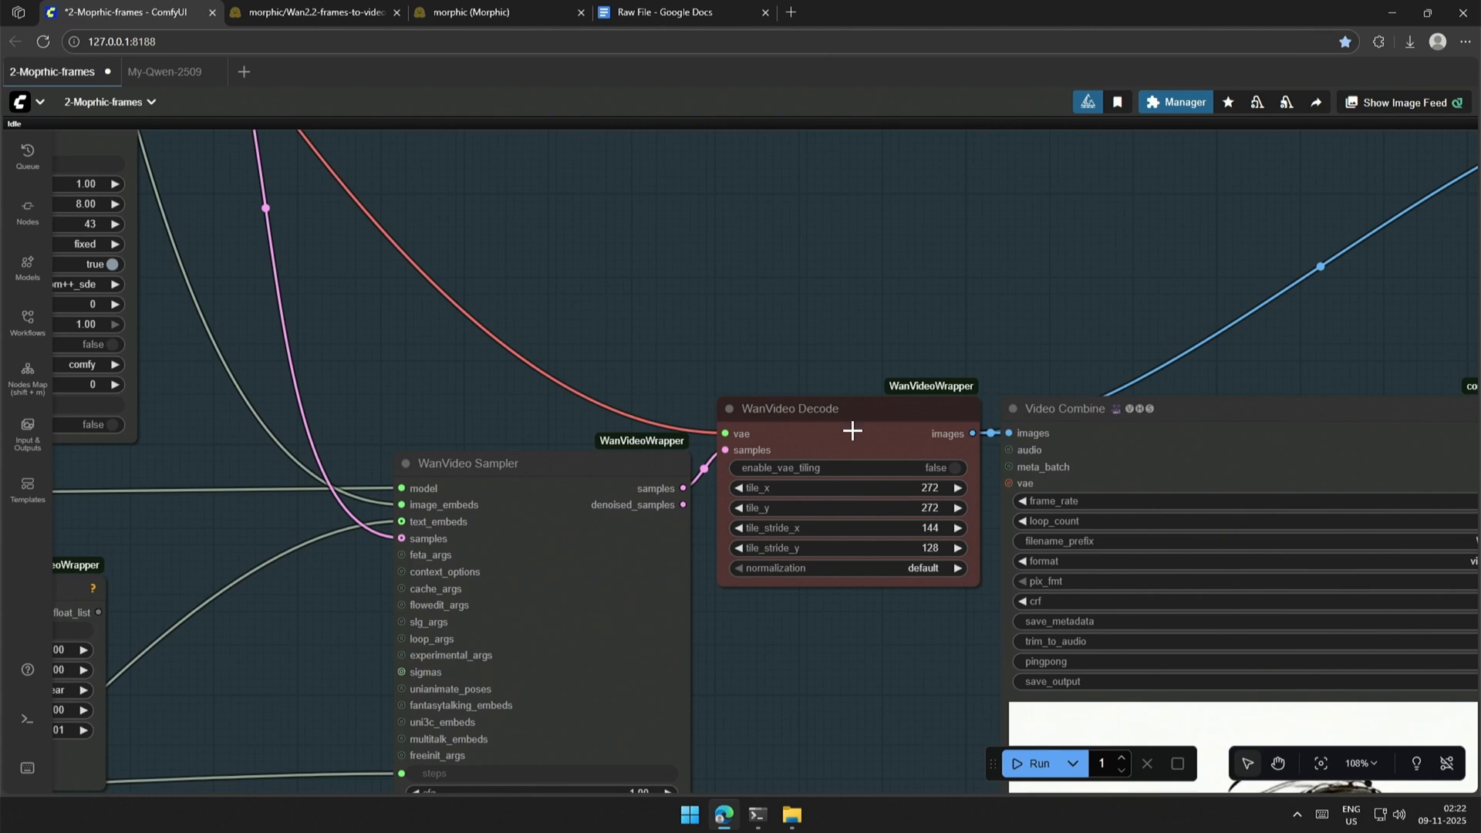
Show the two WanVideo Samplers feeding WanVideo Decode and Video Combine.
click(789, 408)
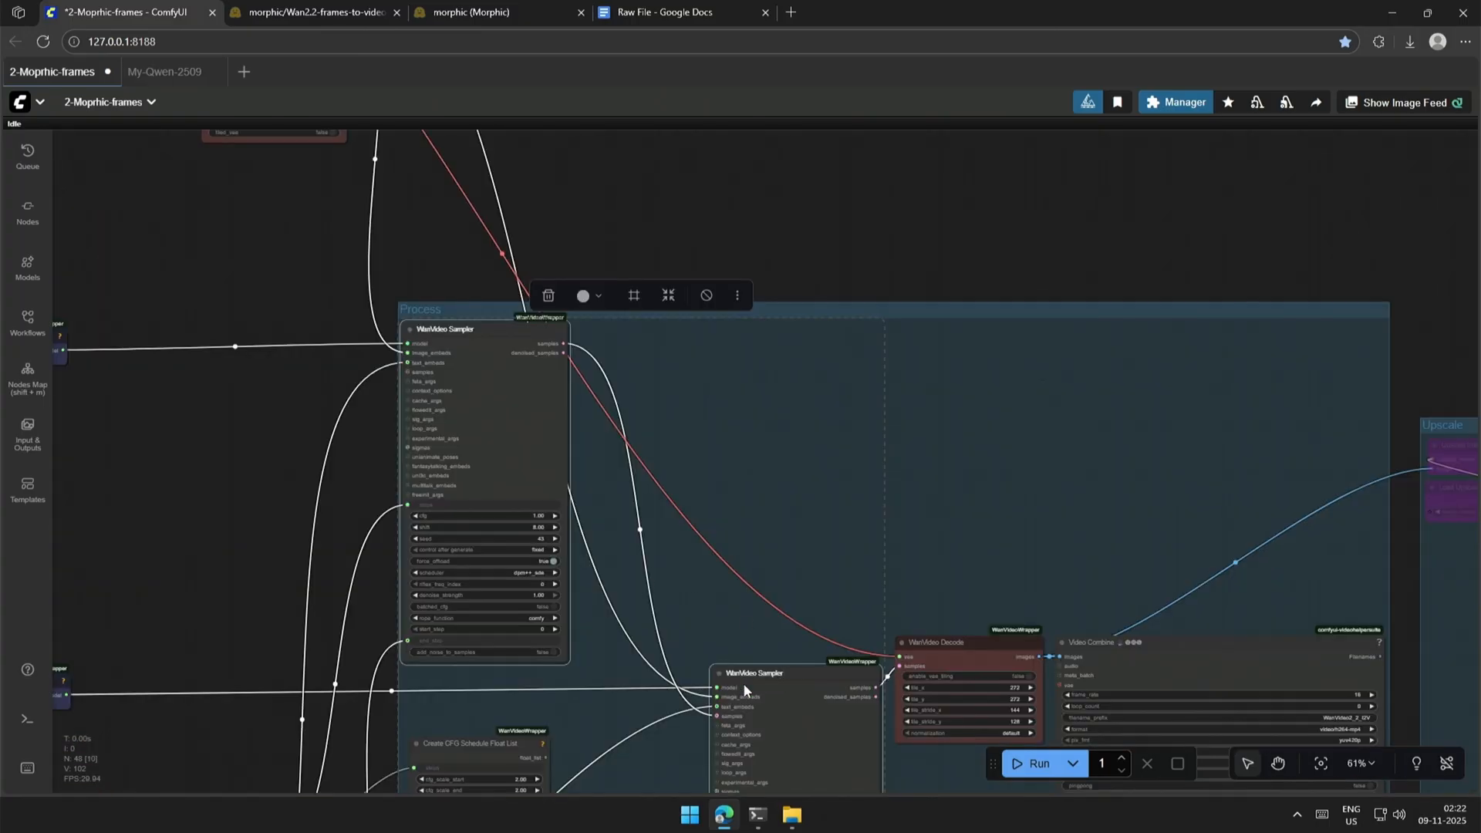
mouse_move(670, 668)
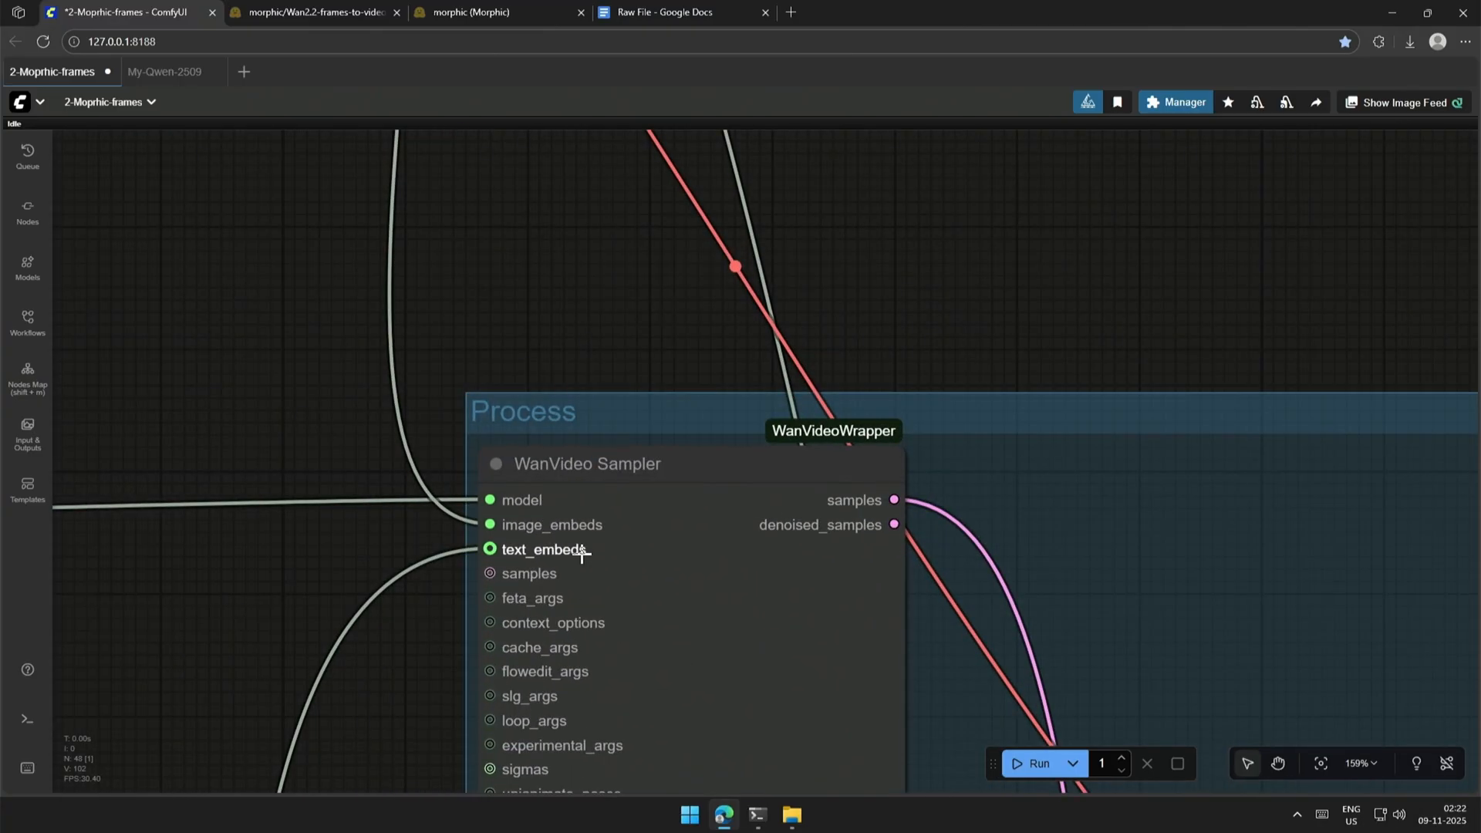
Zoom out to show the entire graph with the character image loaders.
scroll(down, 3)
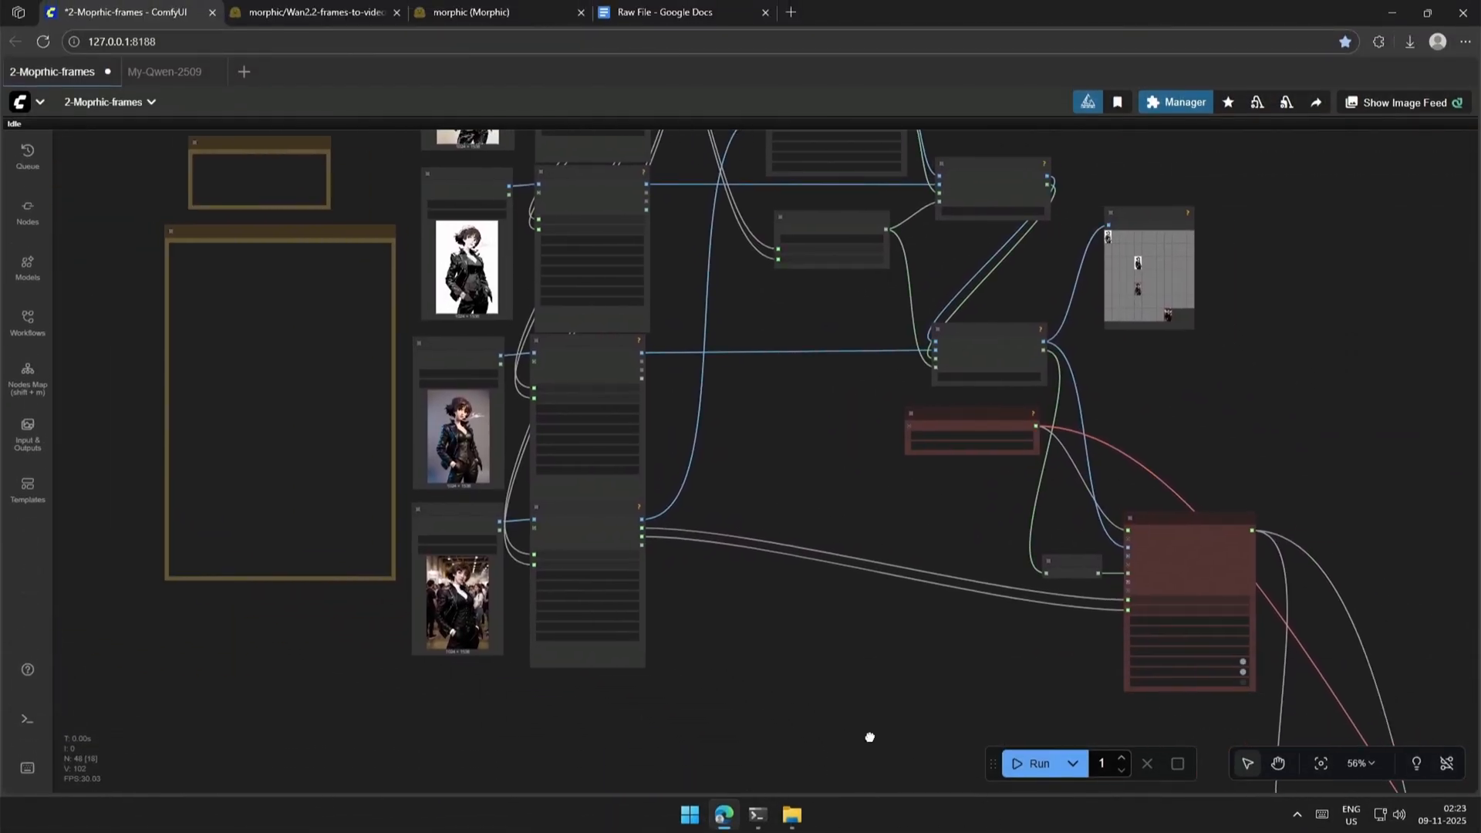
Zoom into the VACE Start To End Frame and Replace Images In Batch nodes.
scroll(down, 3)
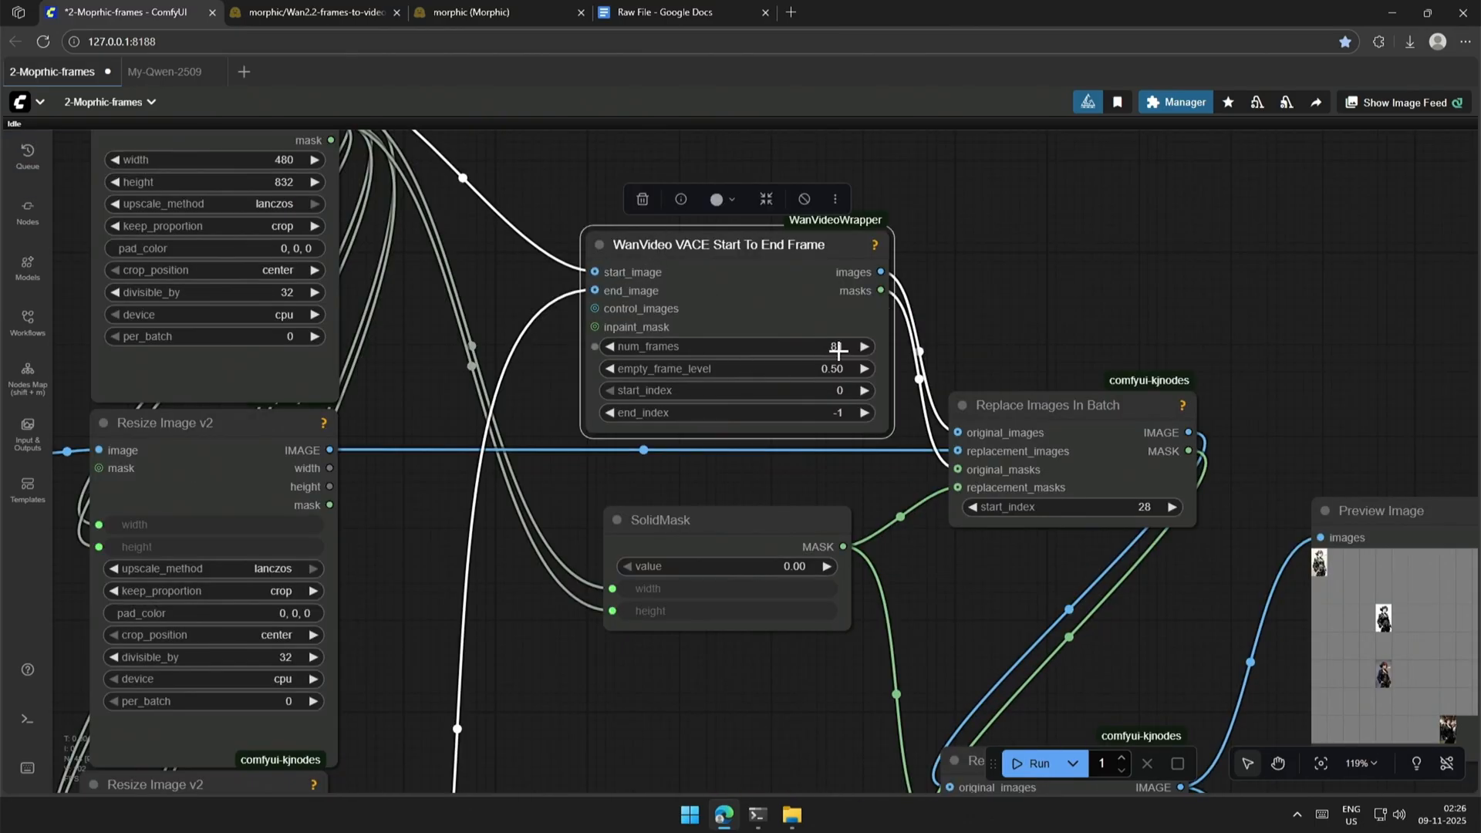
Scroll the canvas to view Replace Images In Batch and its character-frame preview grid.
scroll(down, 3)
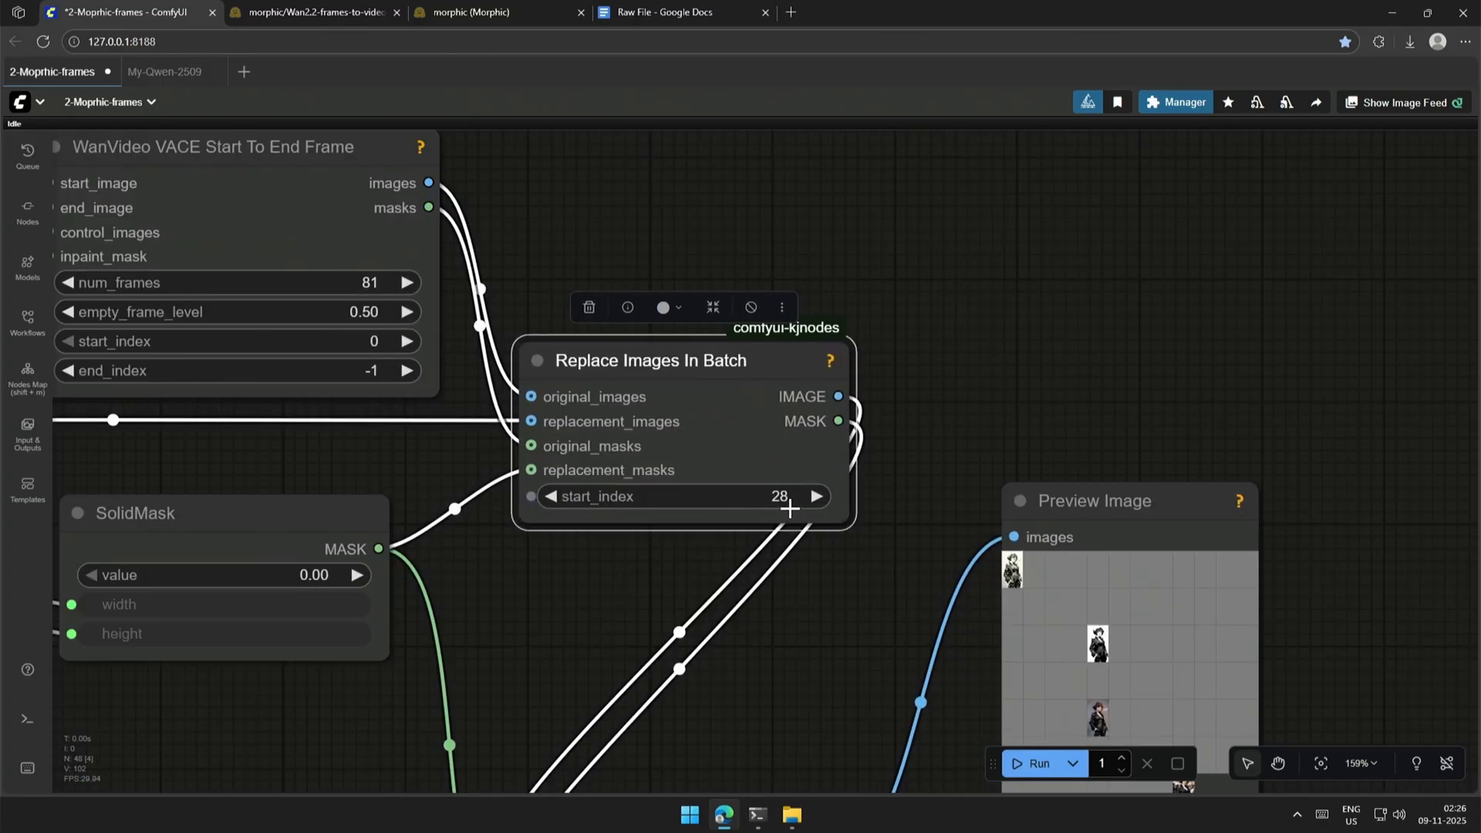
scroll(down, 3)
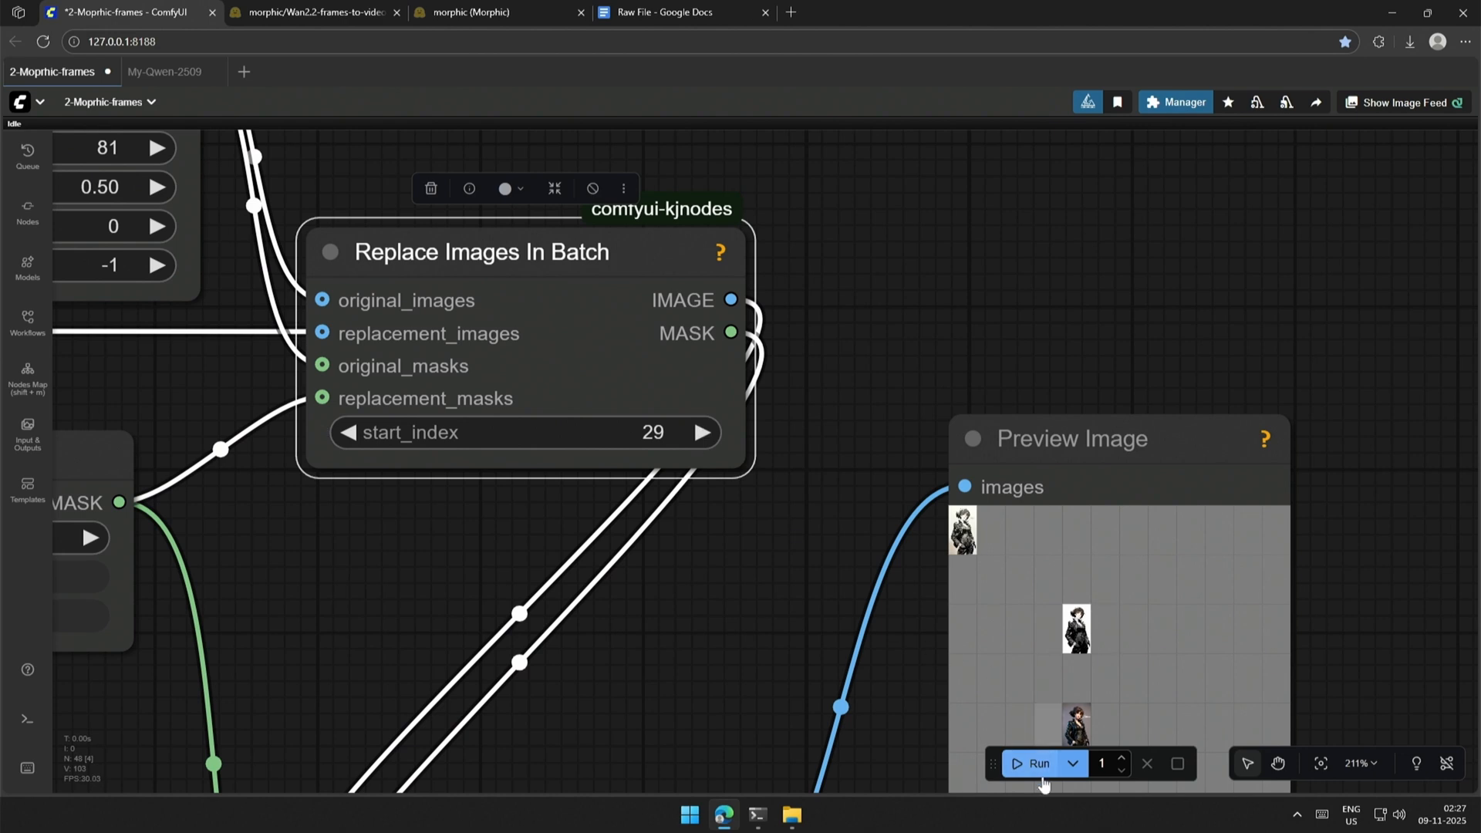
Refresh the frame preview and set the first Replace Images In Batch start_index to 28.
click(1036, 763)
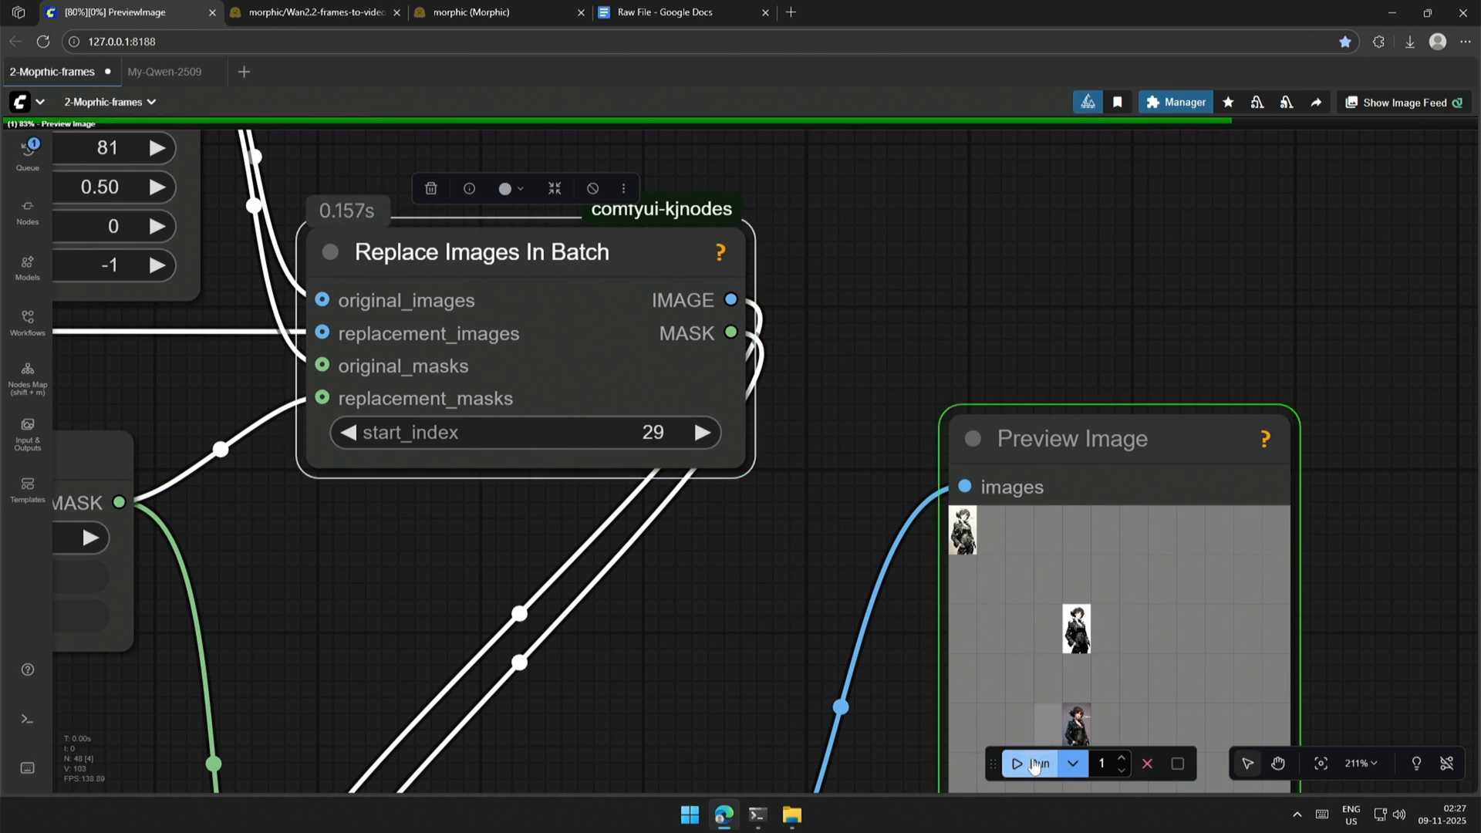
click(1036, 763)
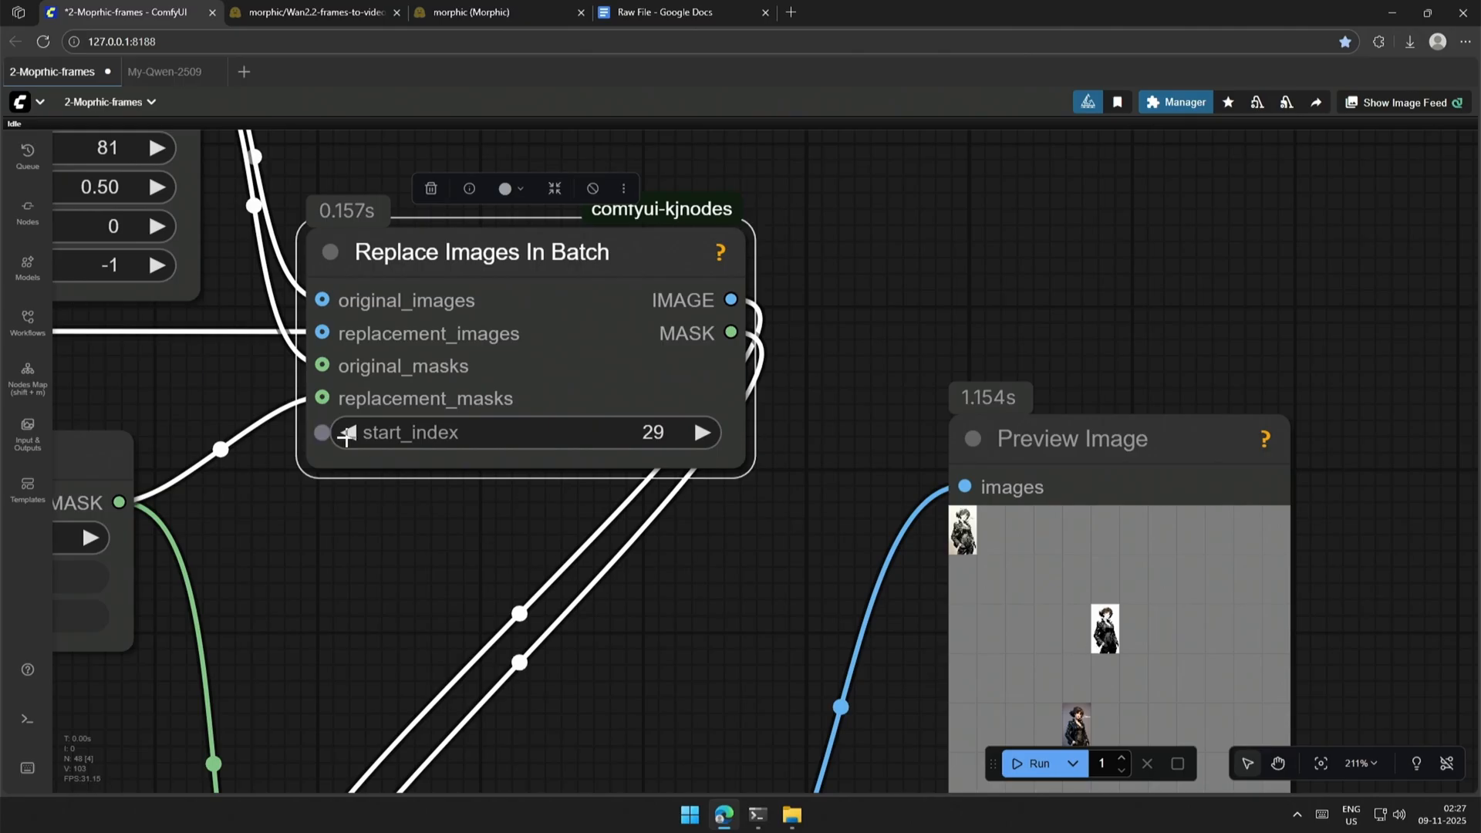
click(1035, 762)
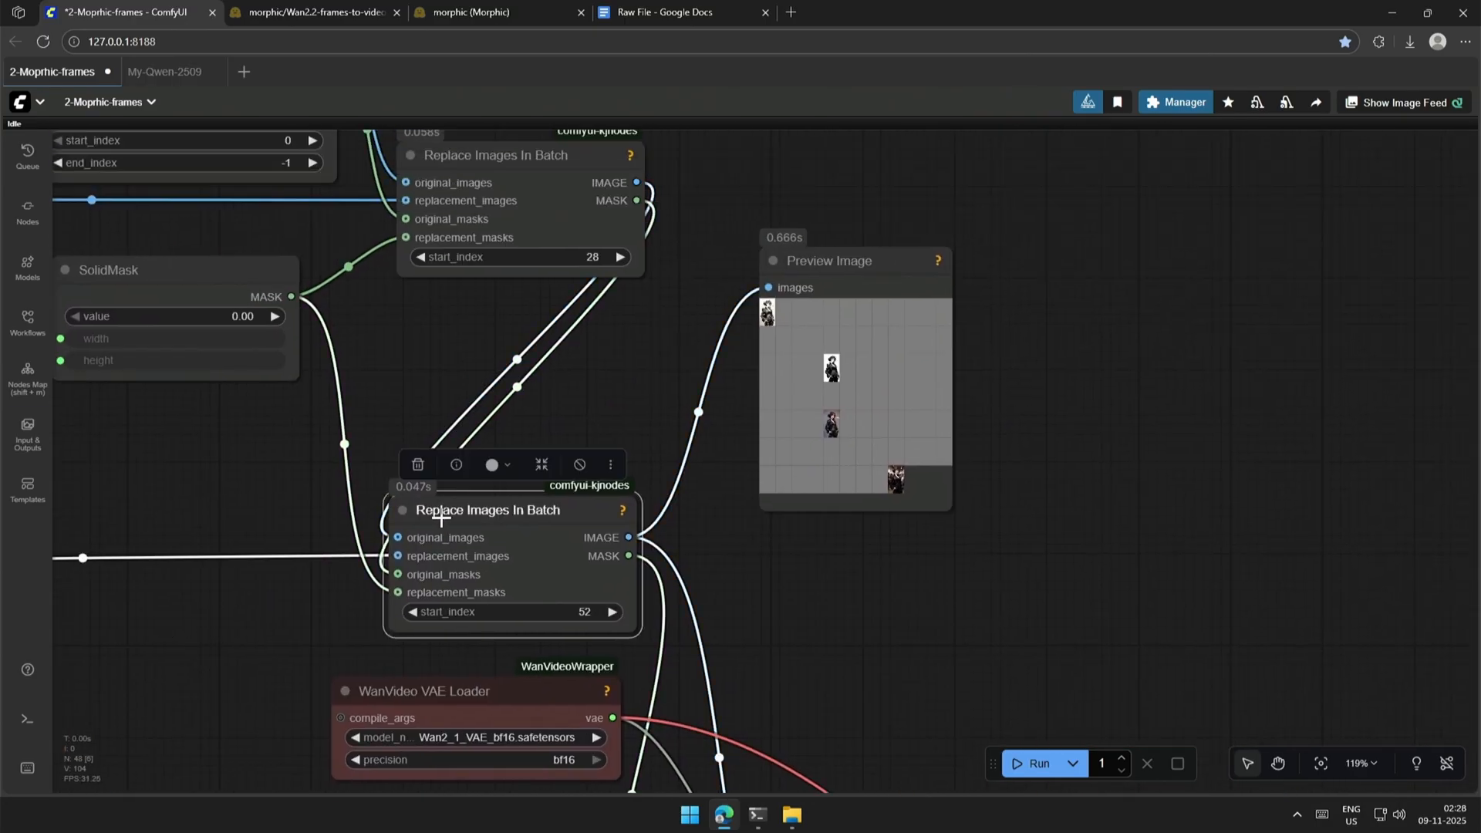
mouse_move(570, 618)
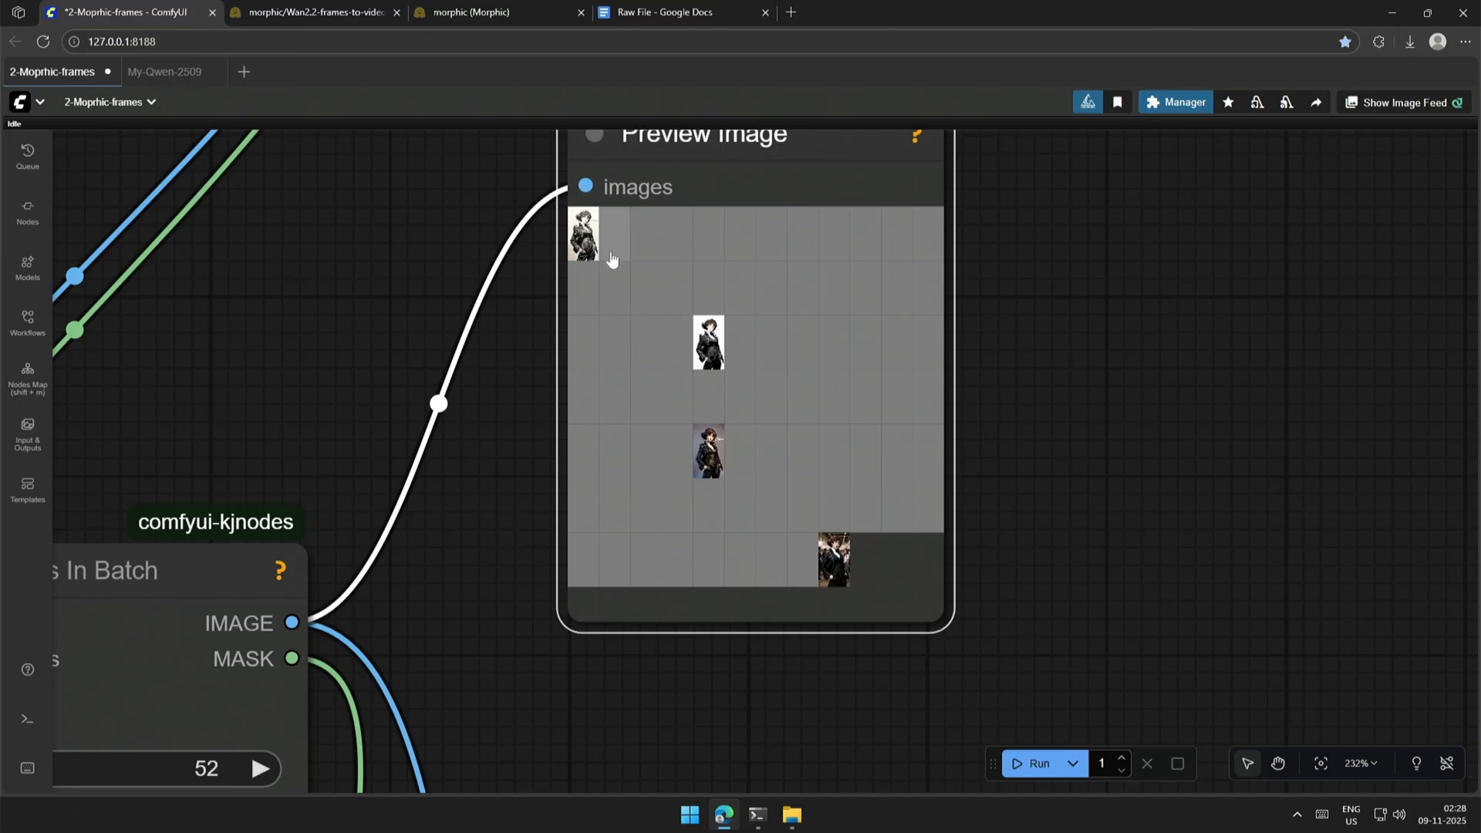
mouse_move(673, 310)
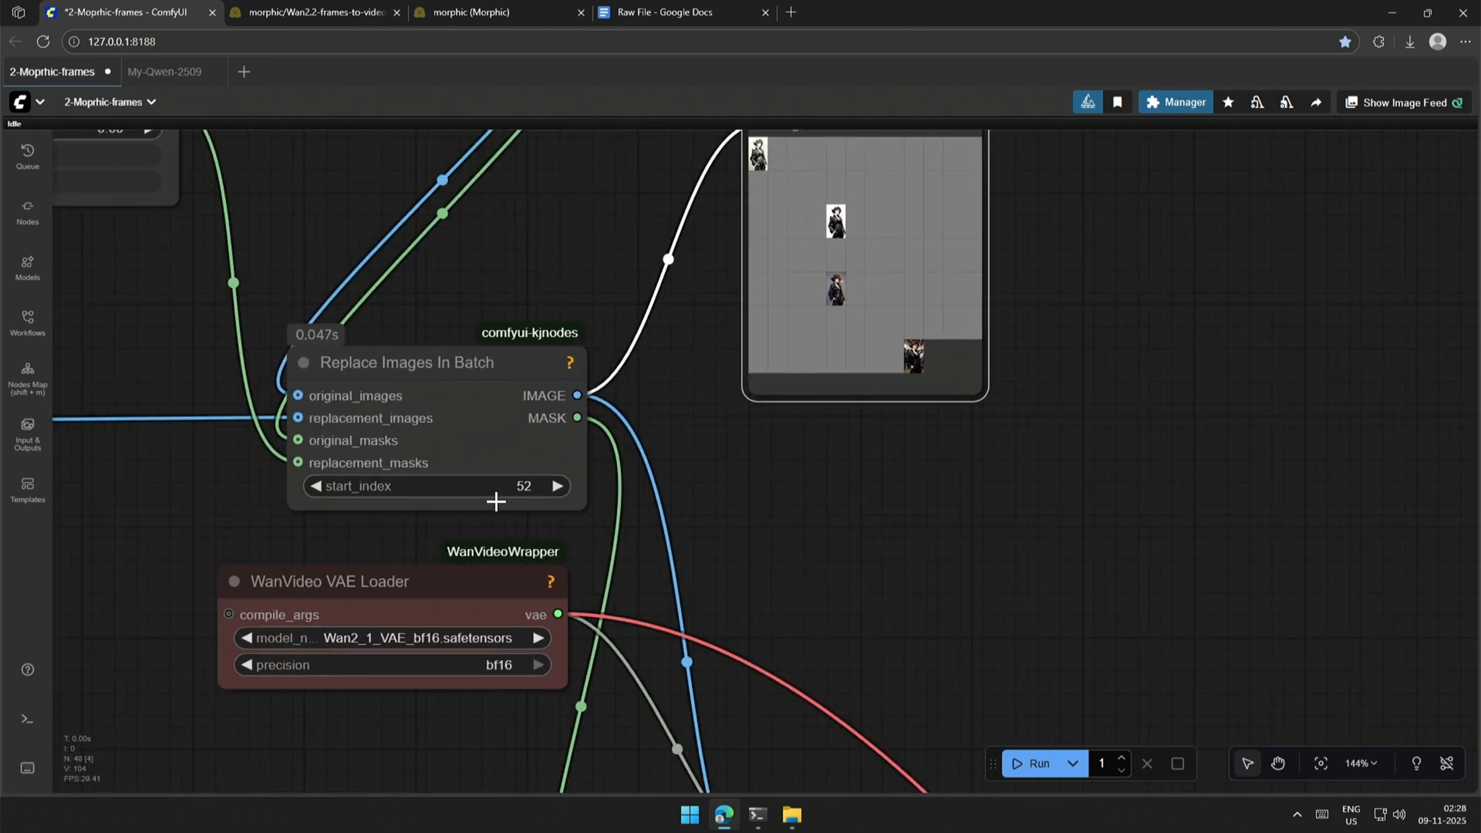
scroll(down, 3)
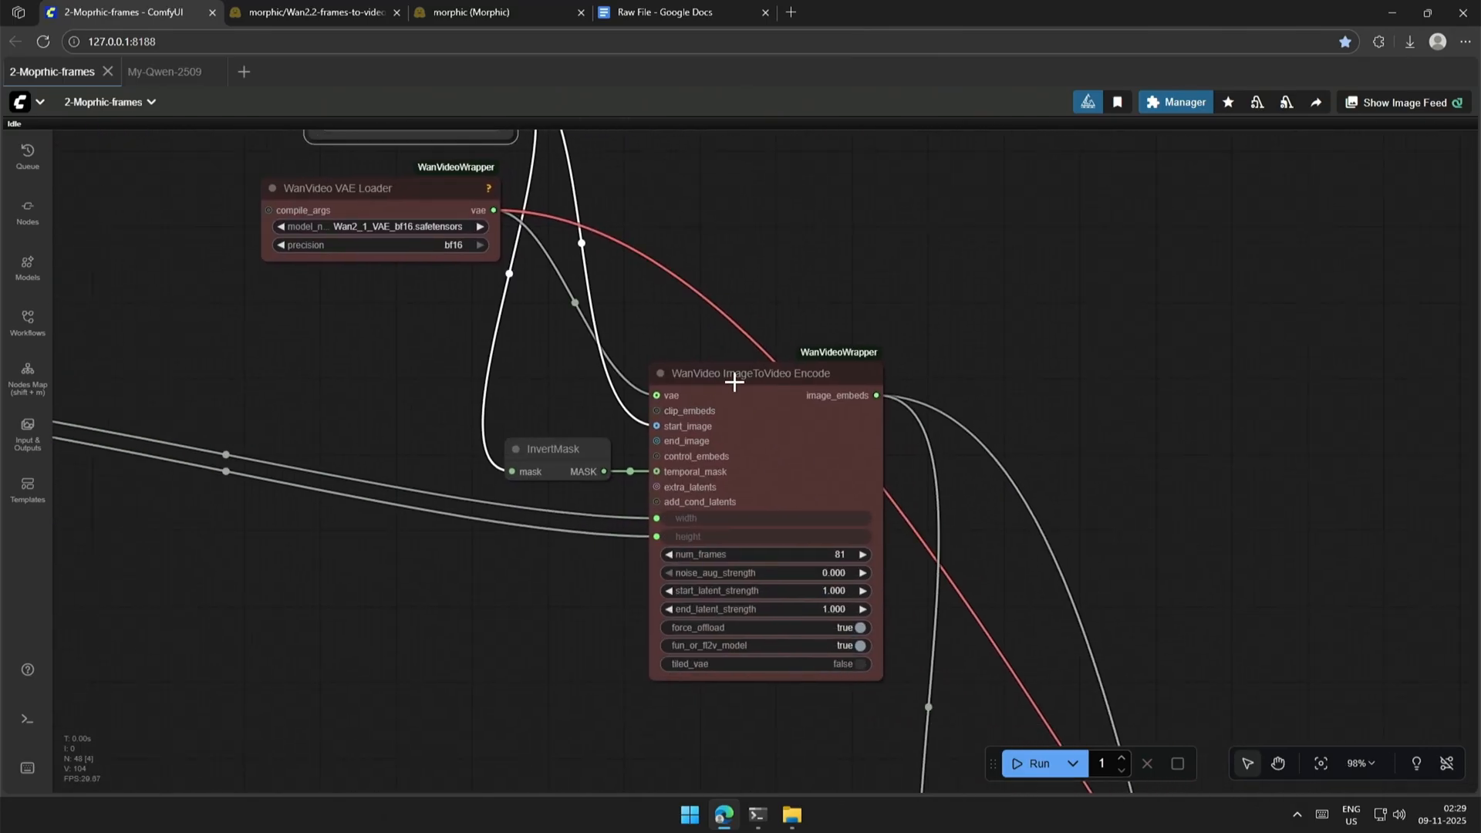
click(749, 373)
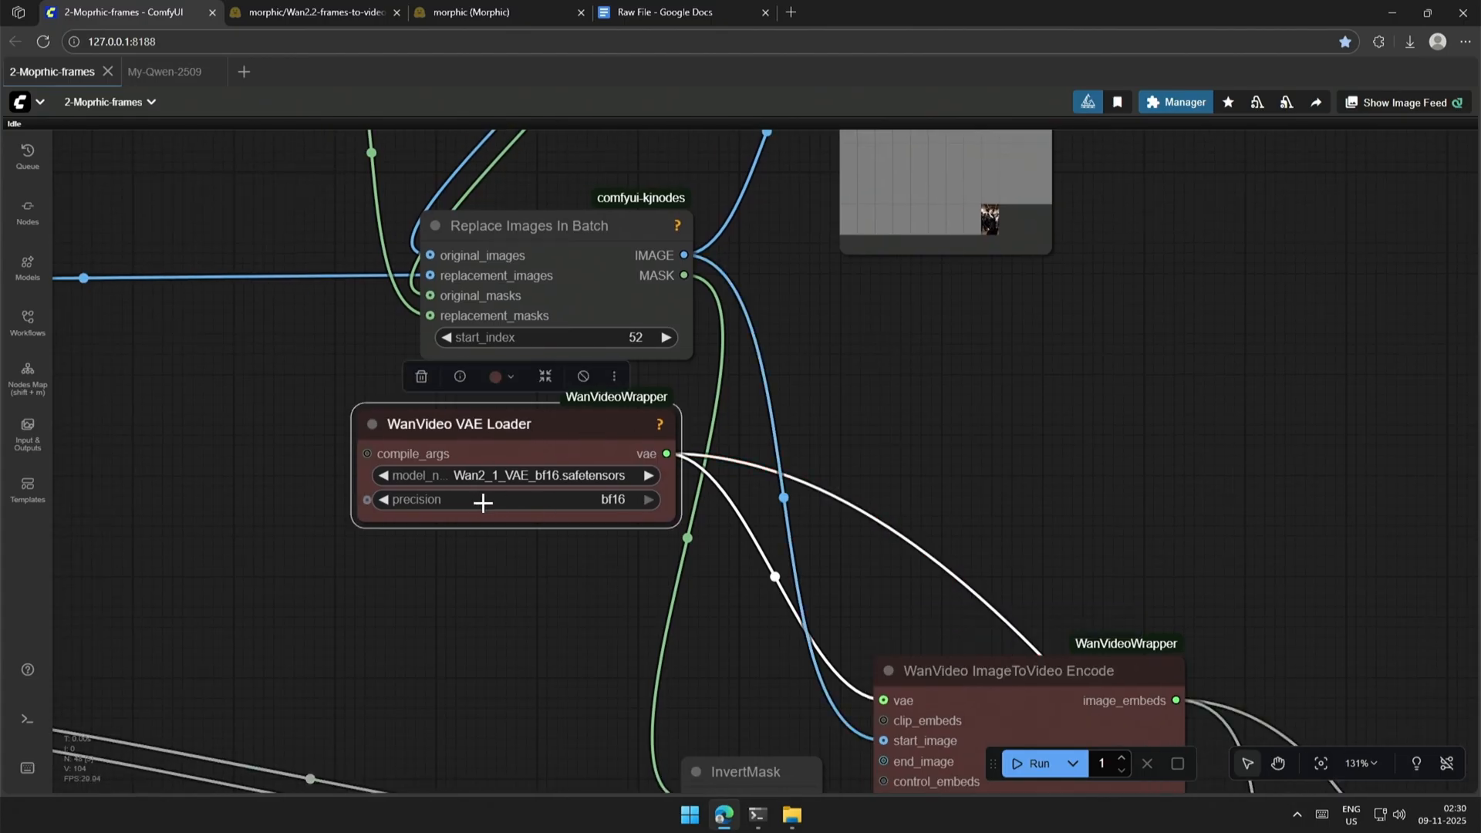
mouse_move(495, 501)
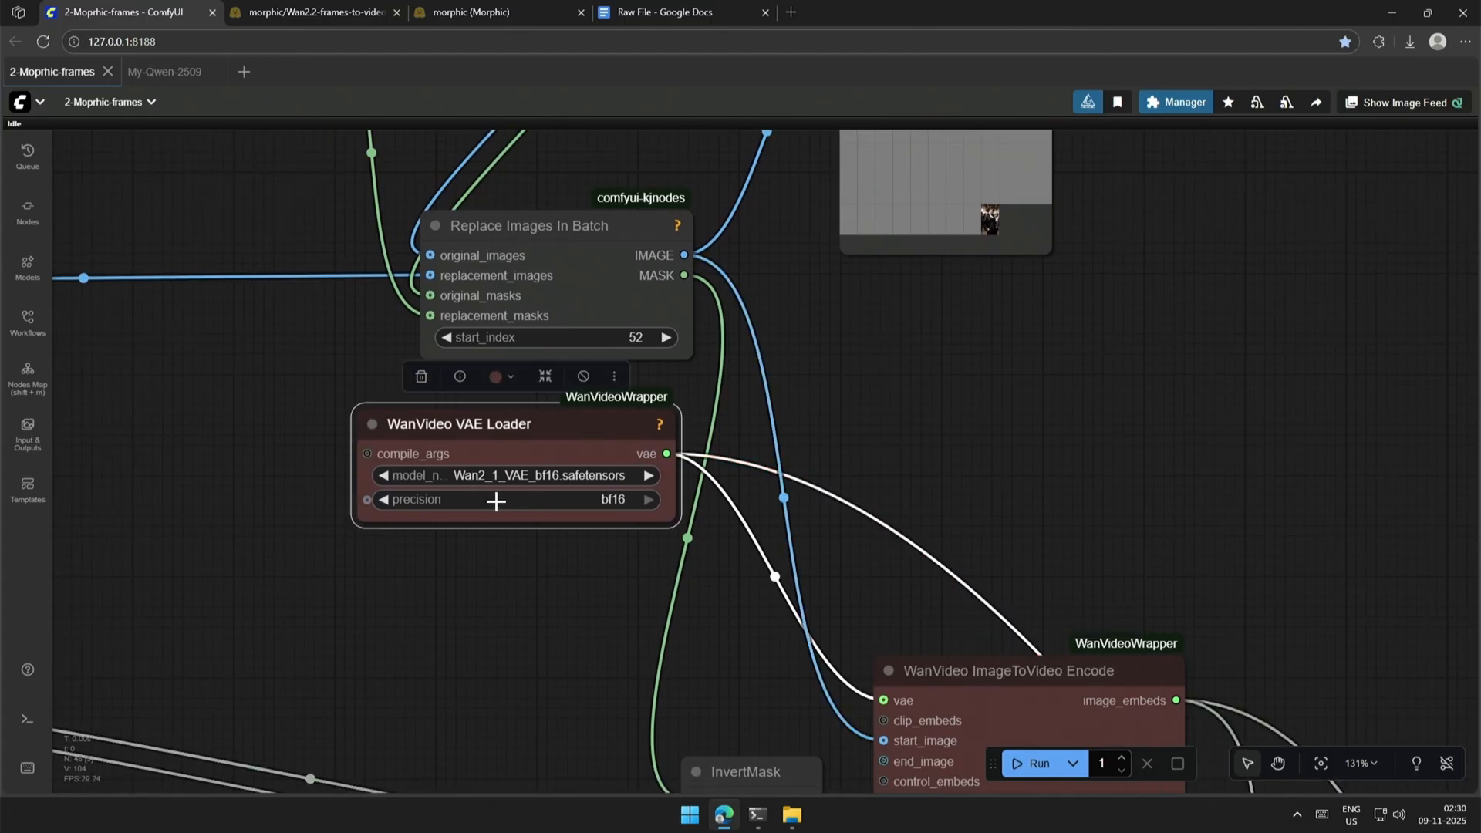
scroll(down, 3)
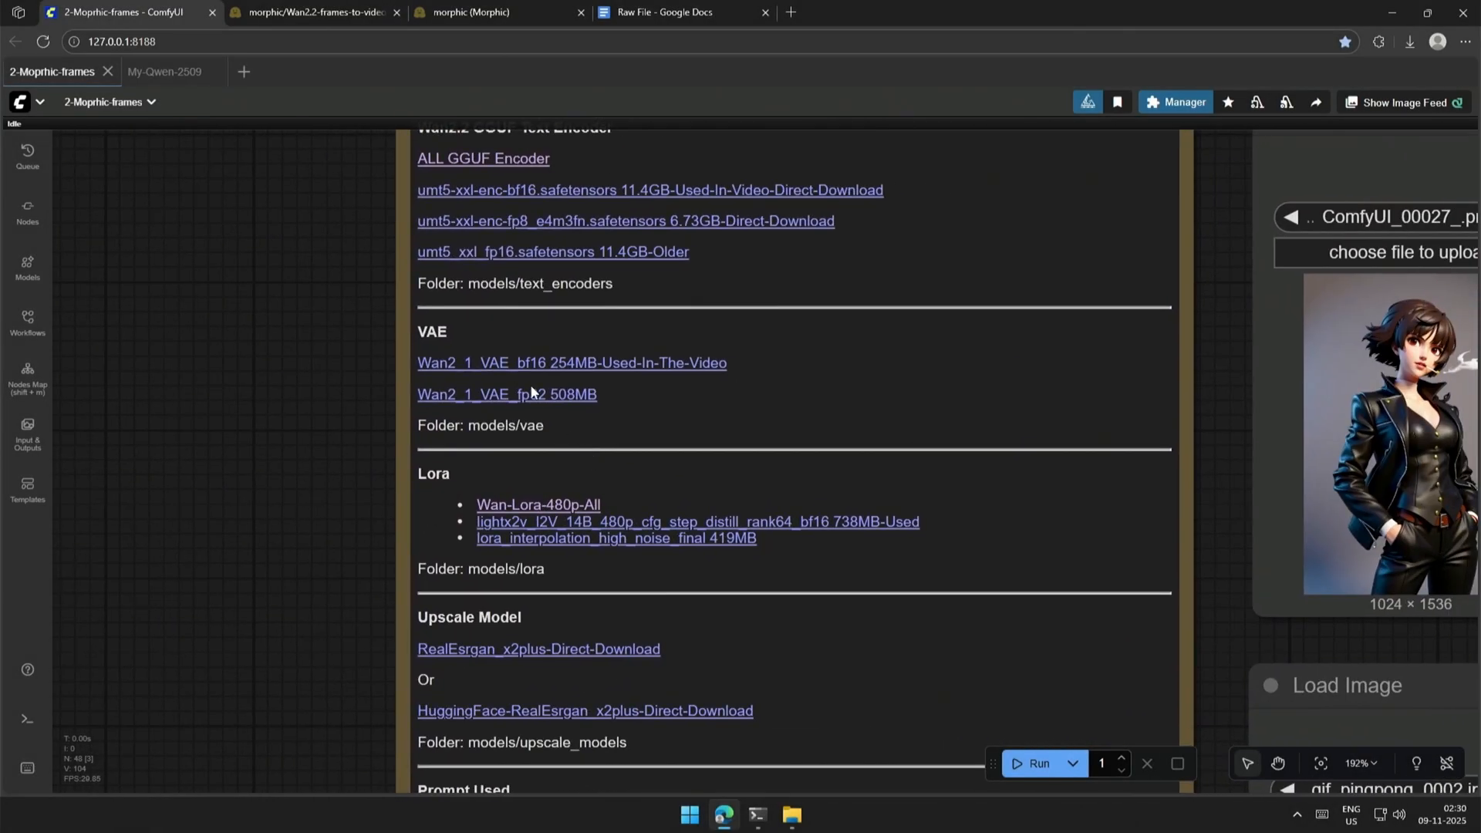
mouse_move(591, 369)
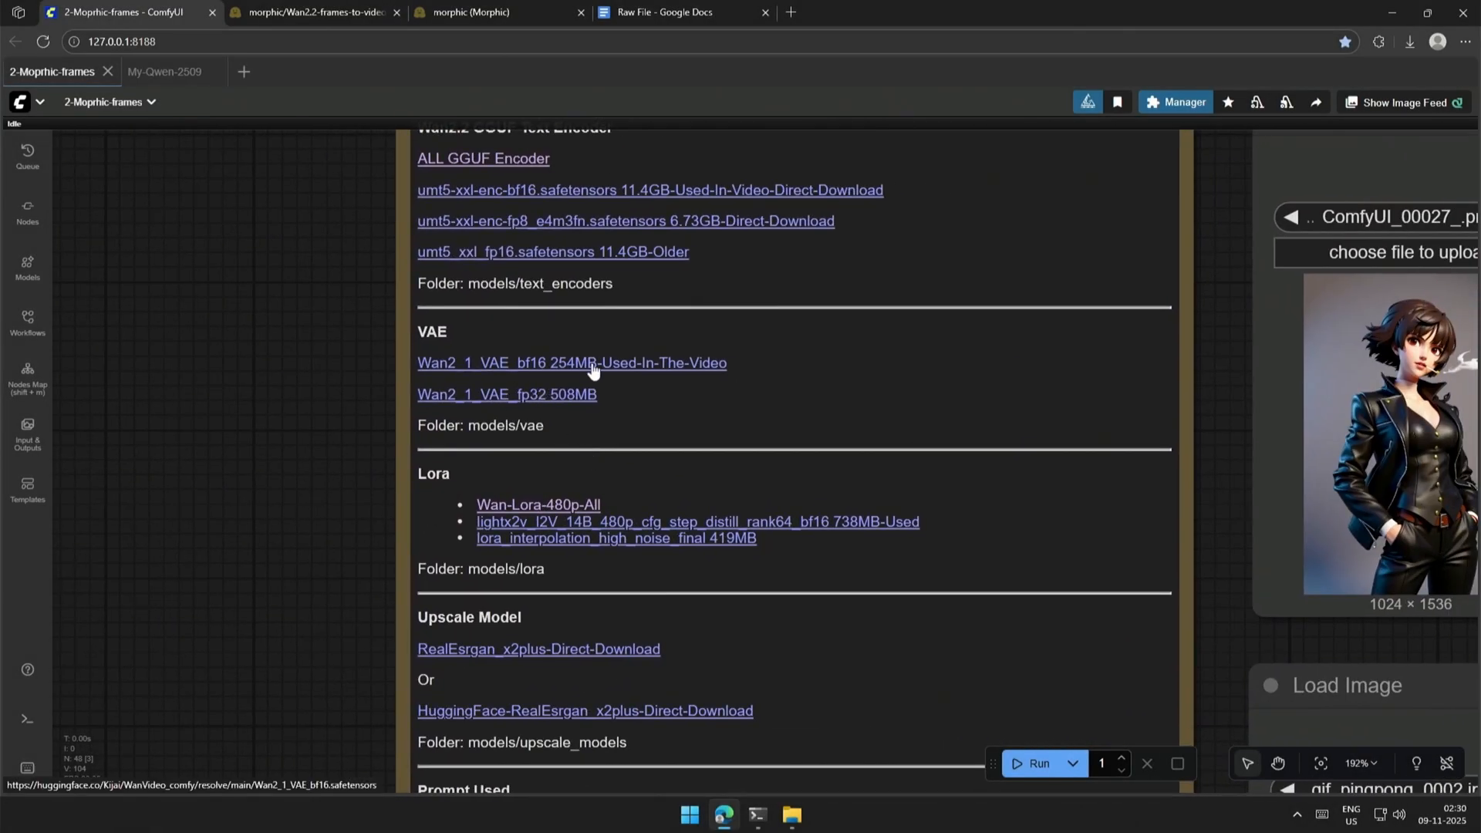
mouse_move(630, 379)
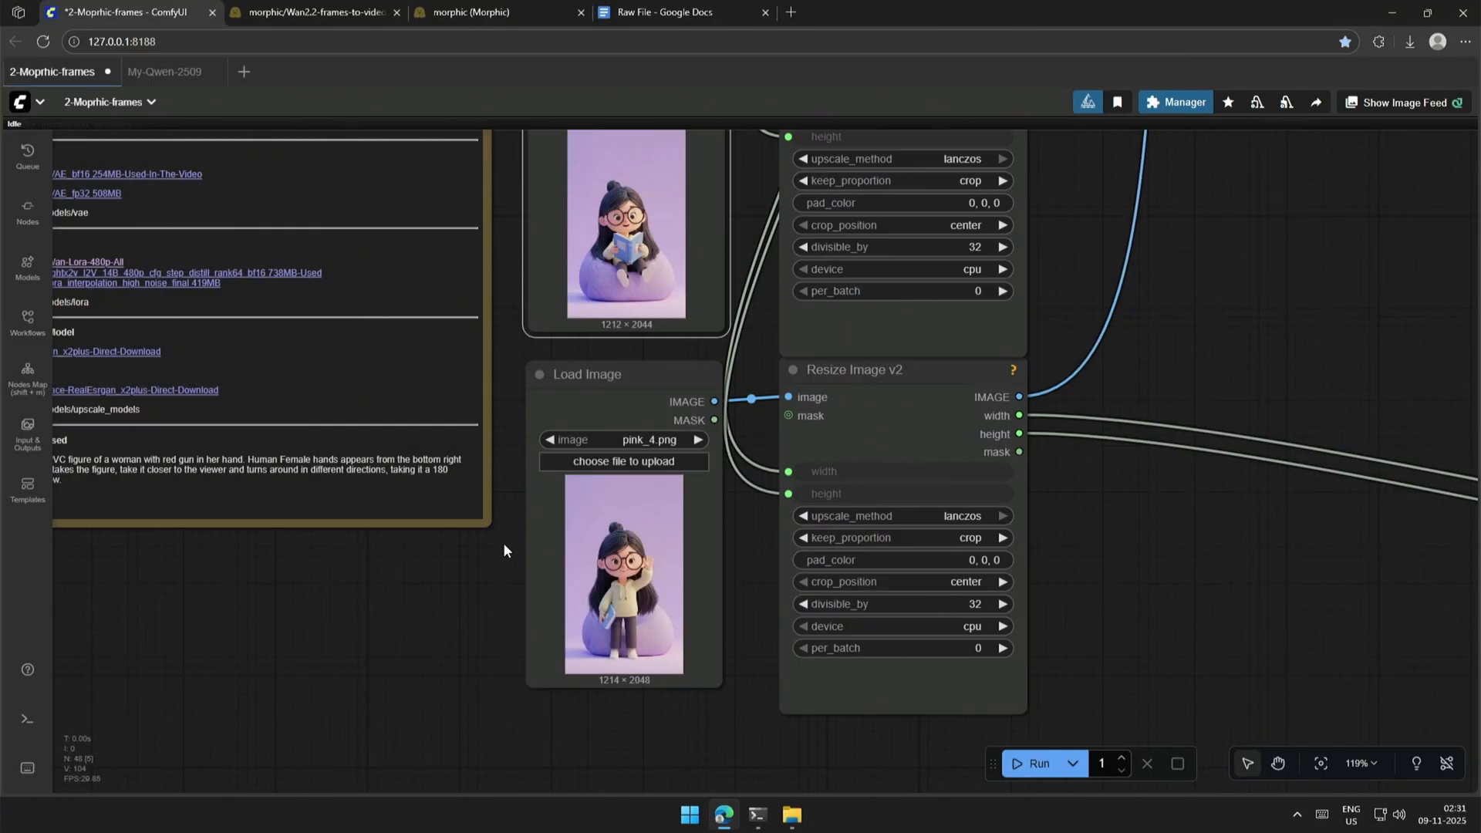
click(164, 71)
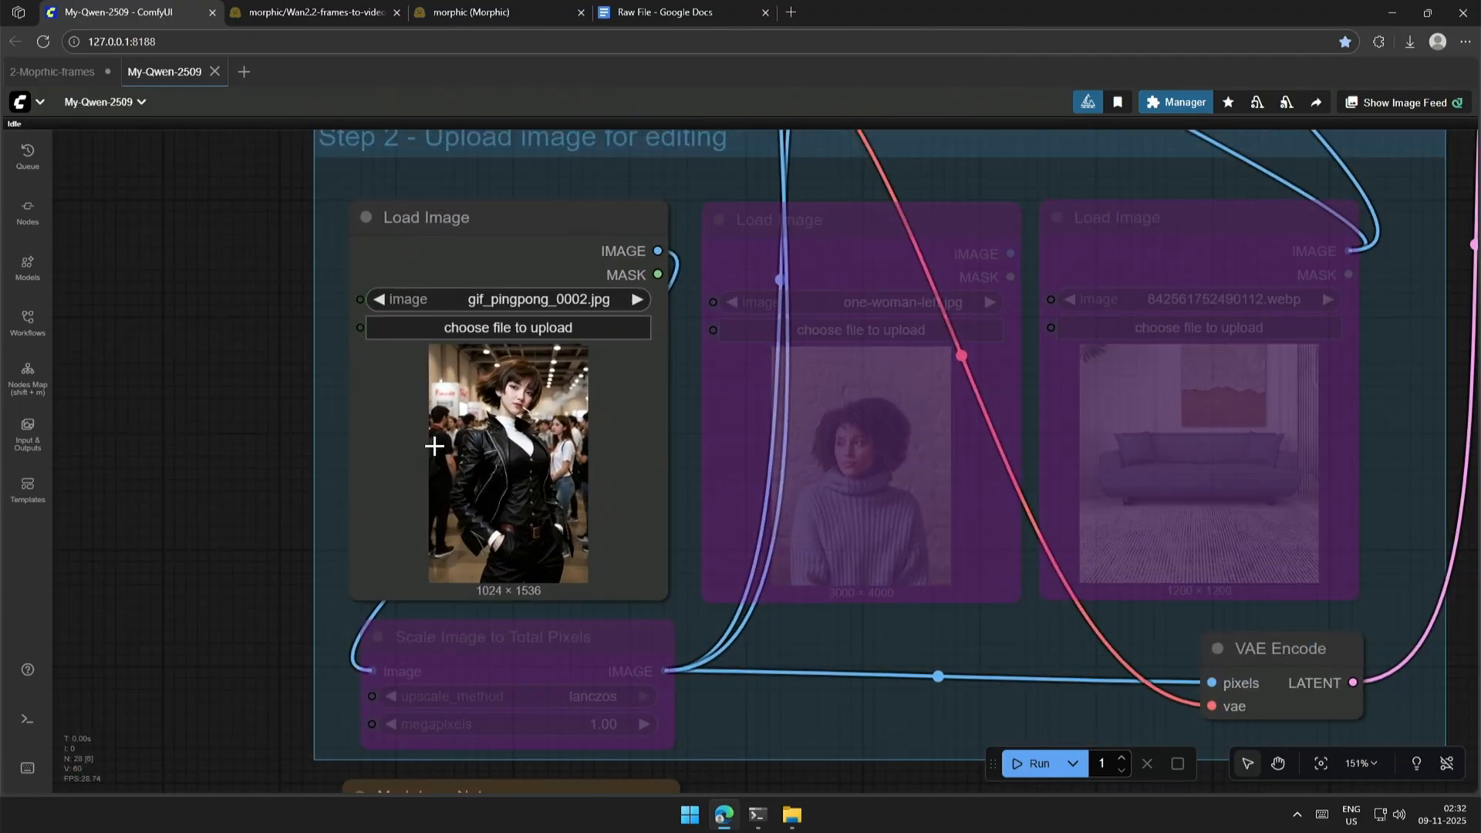
scroll(down, 3)
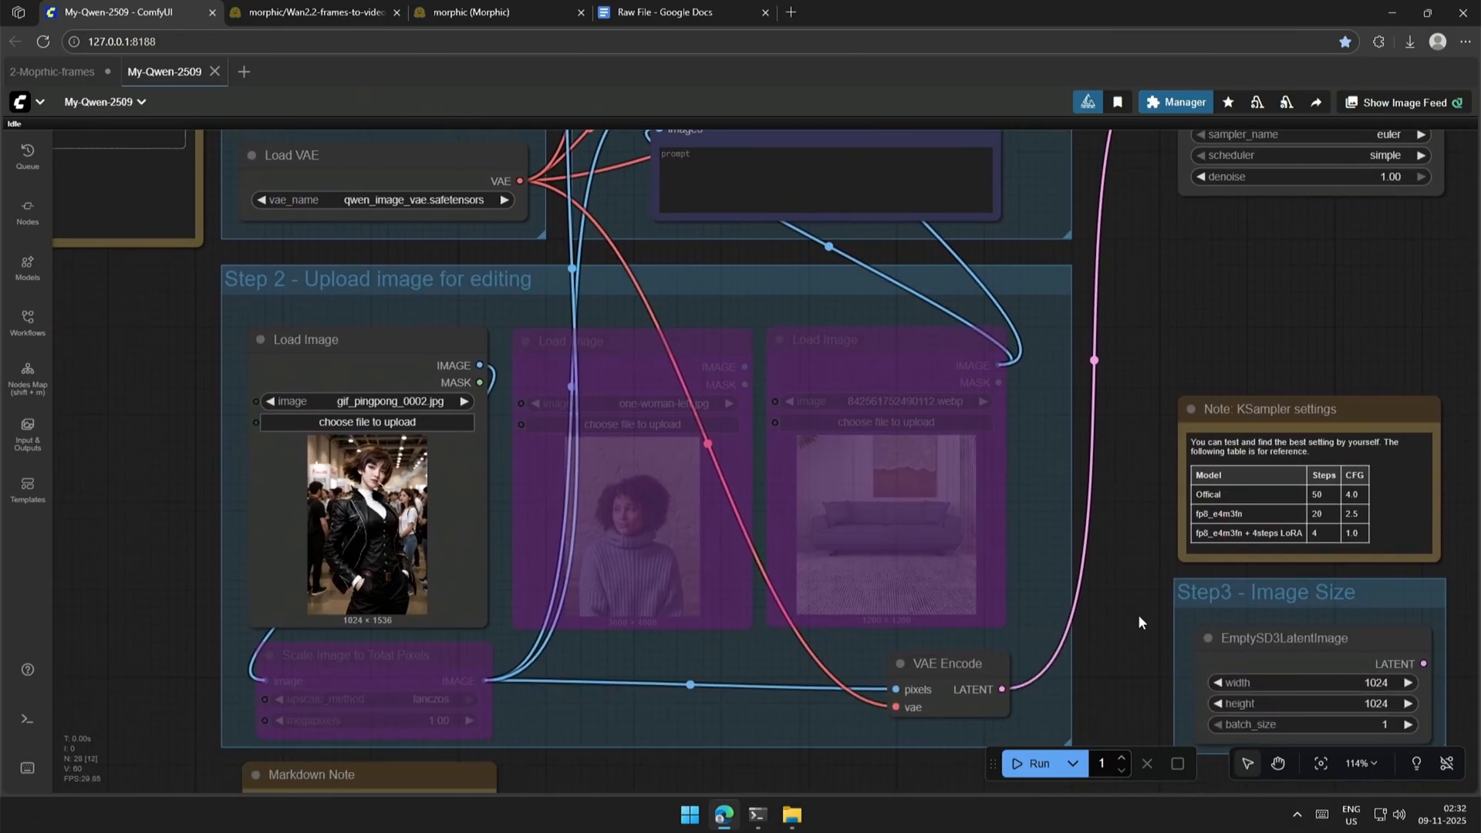
click(52, 72)
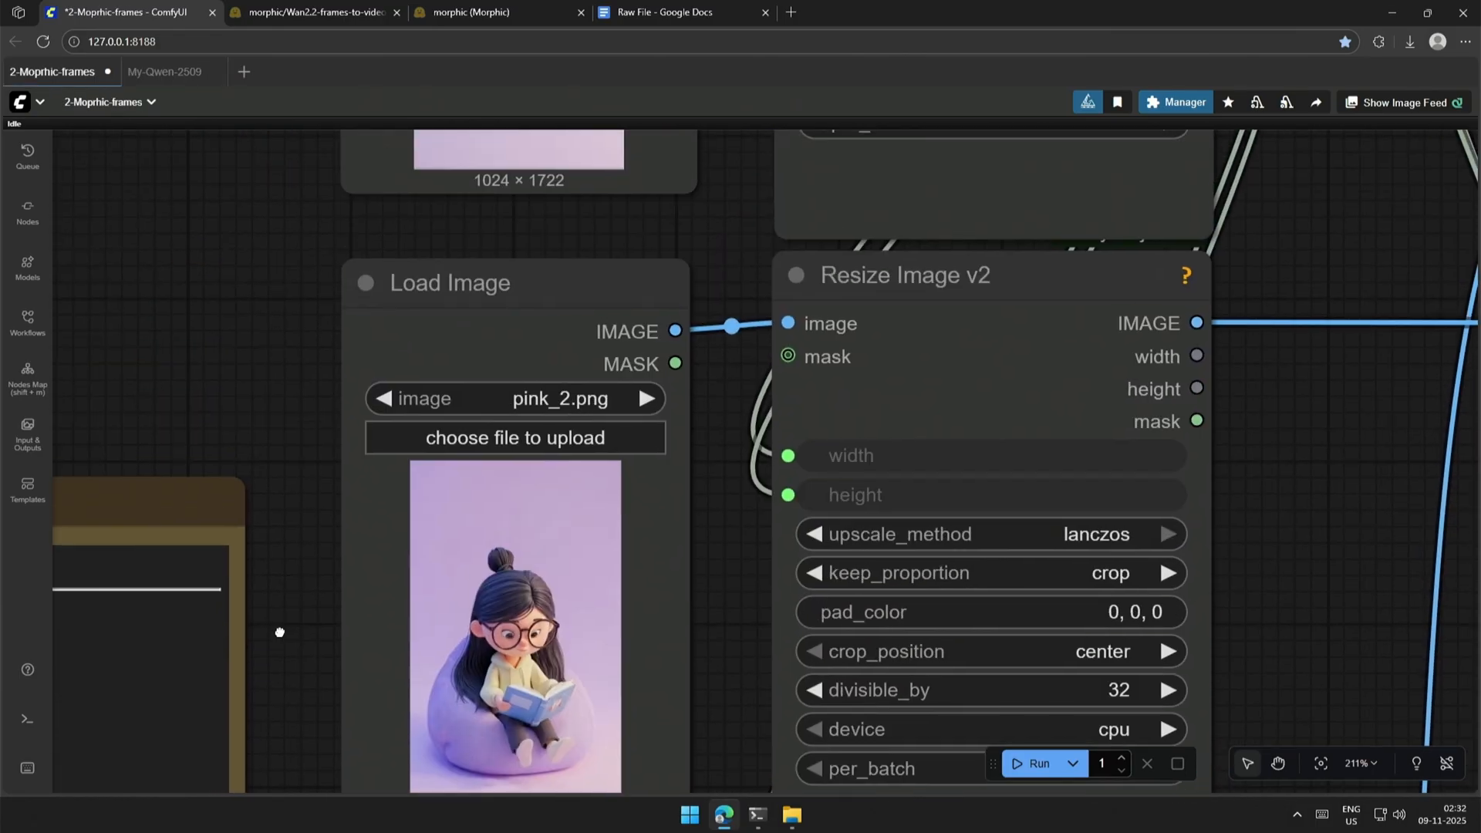
click(1035, 762)
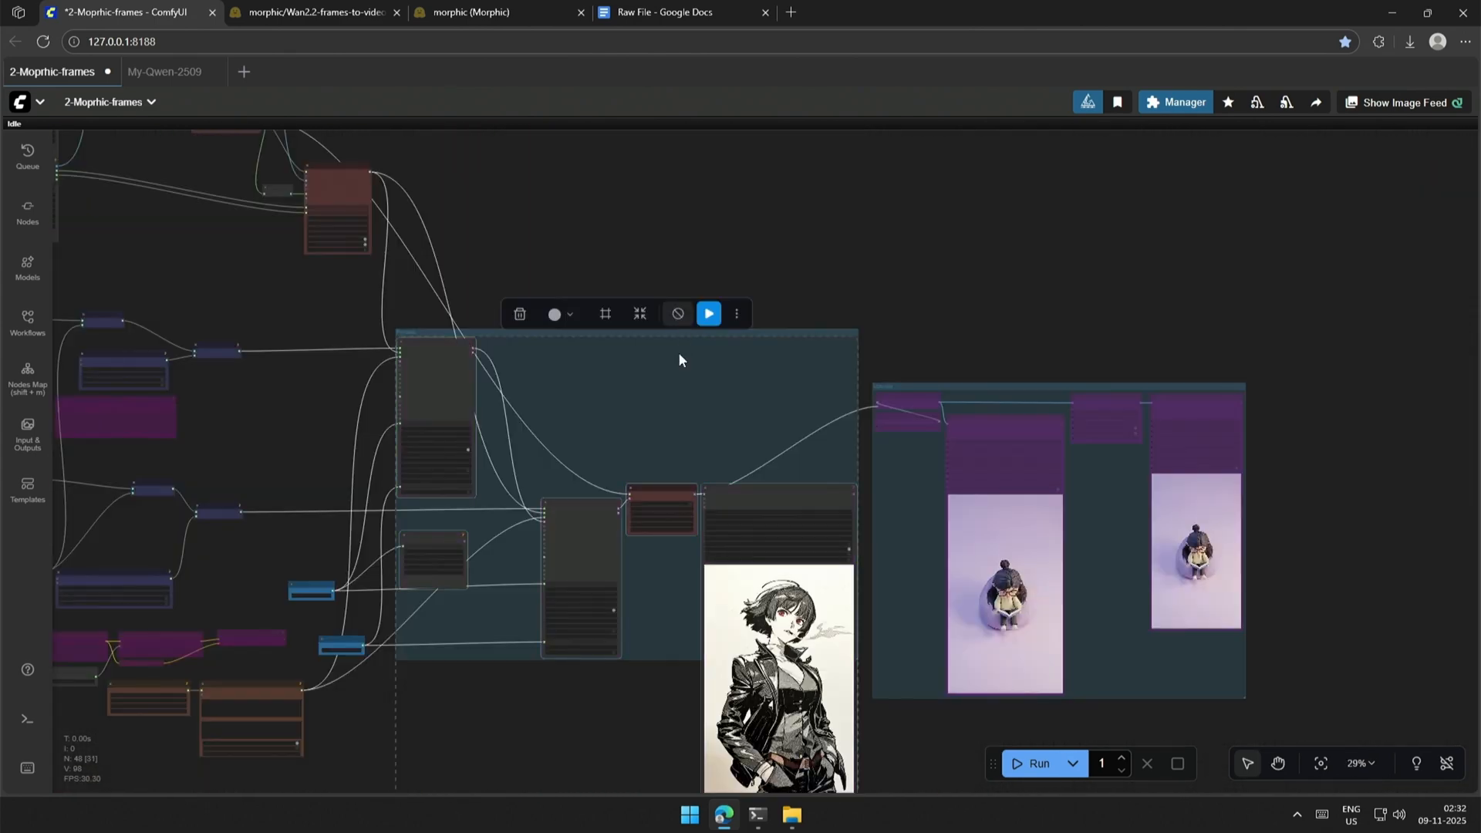
Run the selected group to generate the video, finishing in 210.26 seconds.
click(1035, 762)
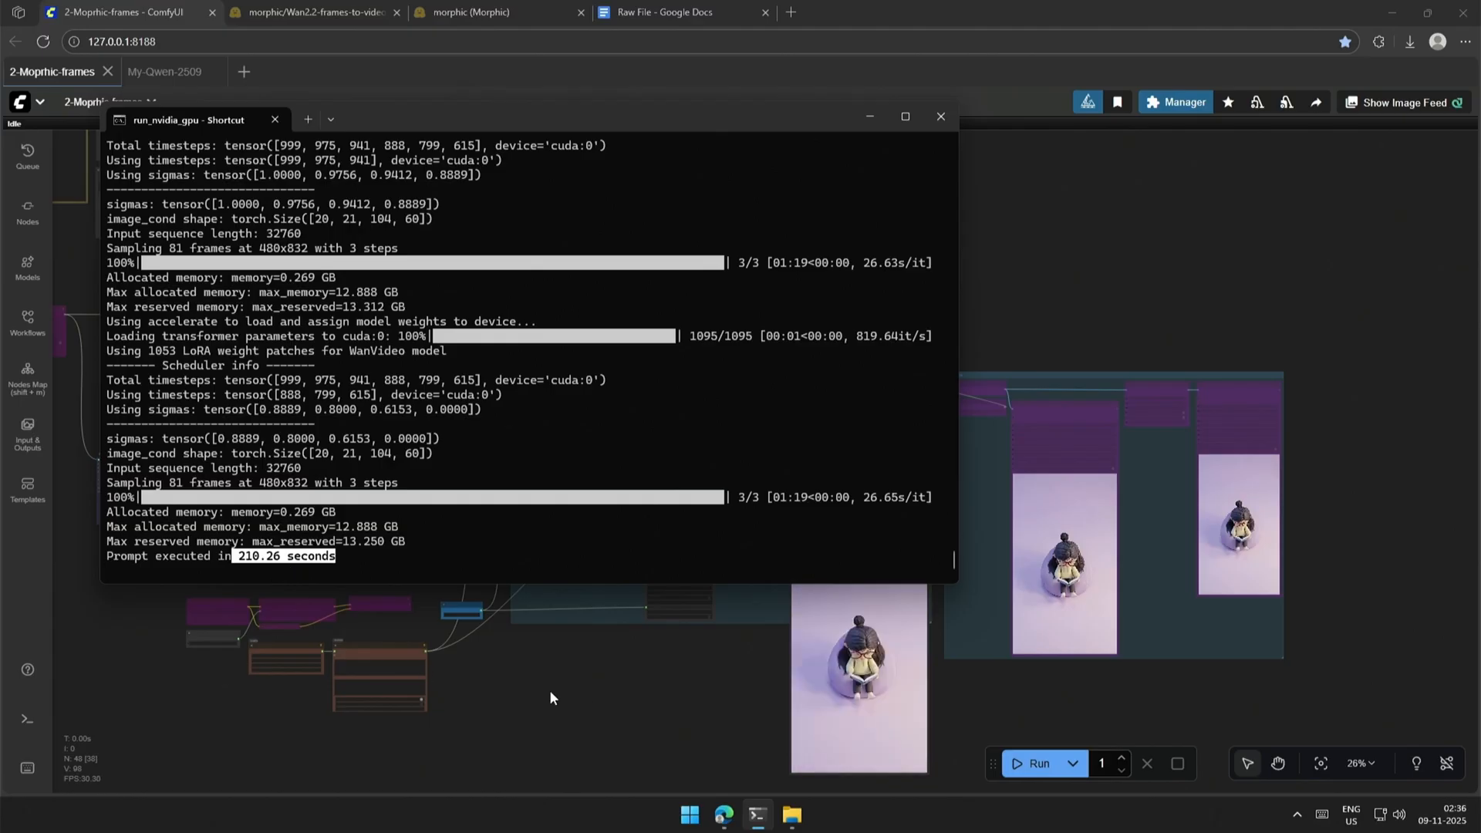
Bring the workflow canvas back in front of the console window.
click(940, 116)
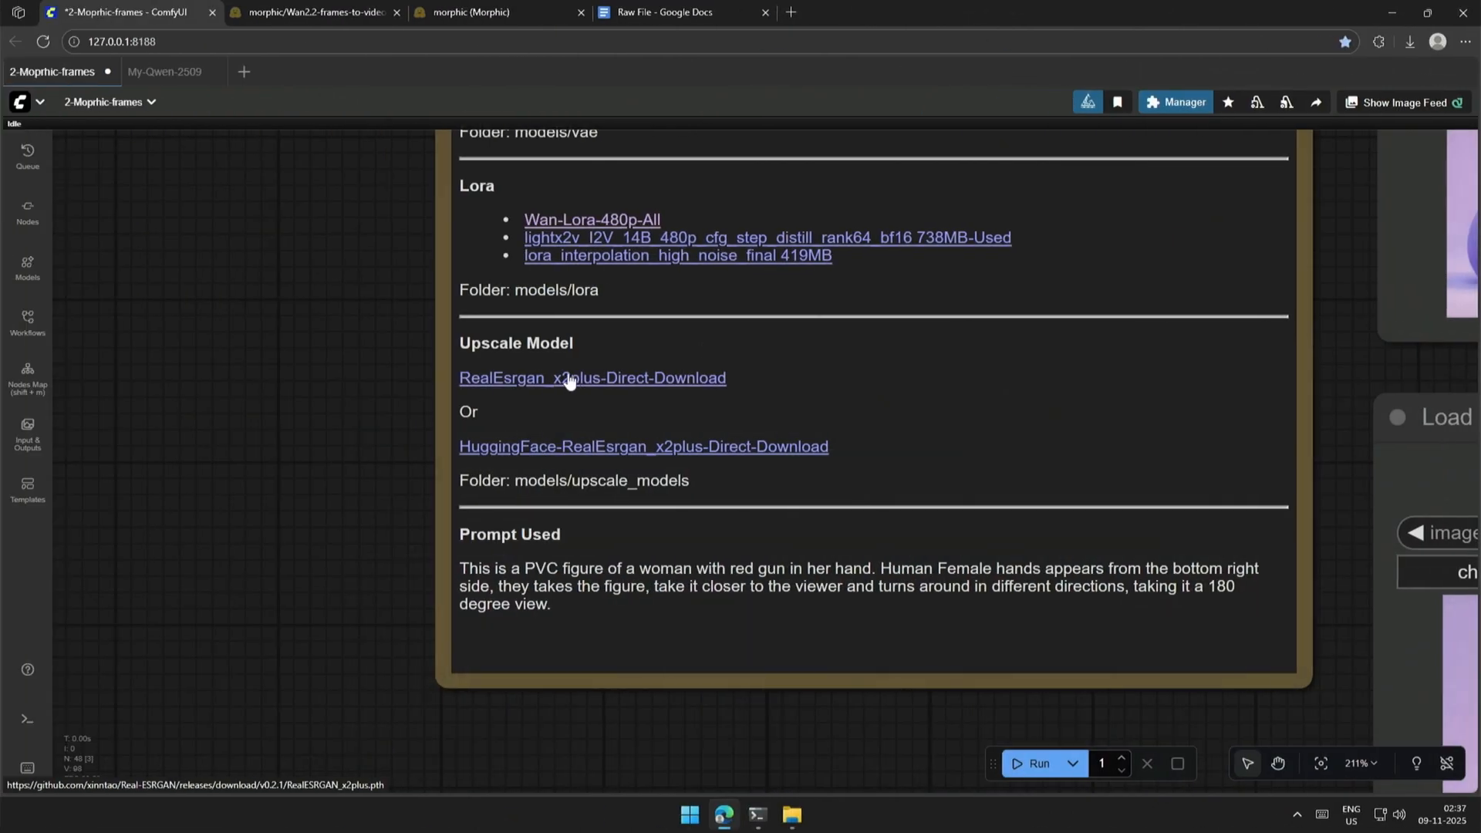
mouse_move(665, 488)
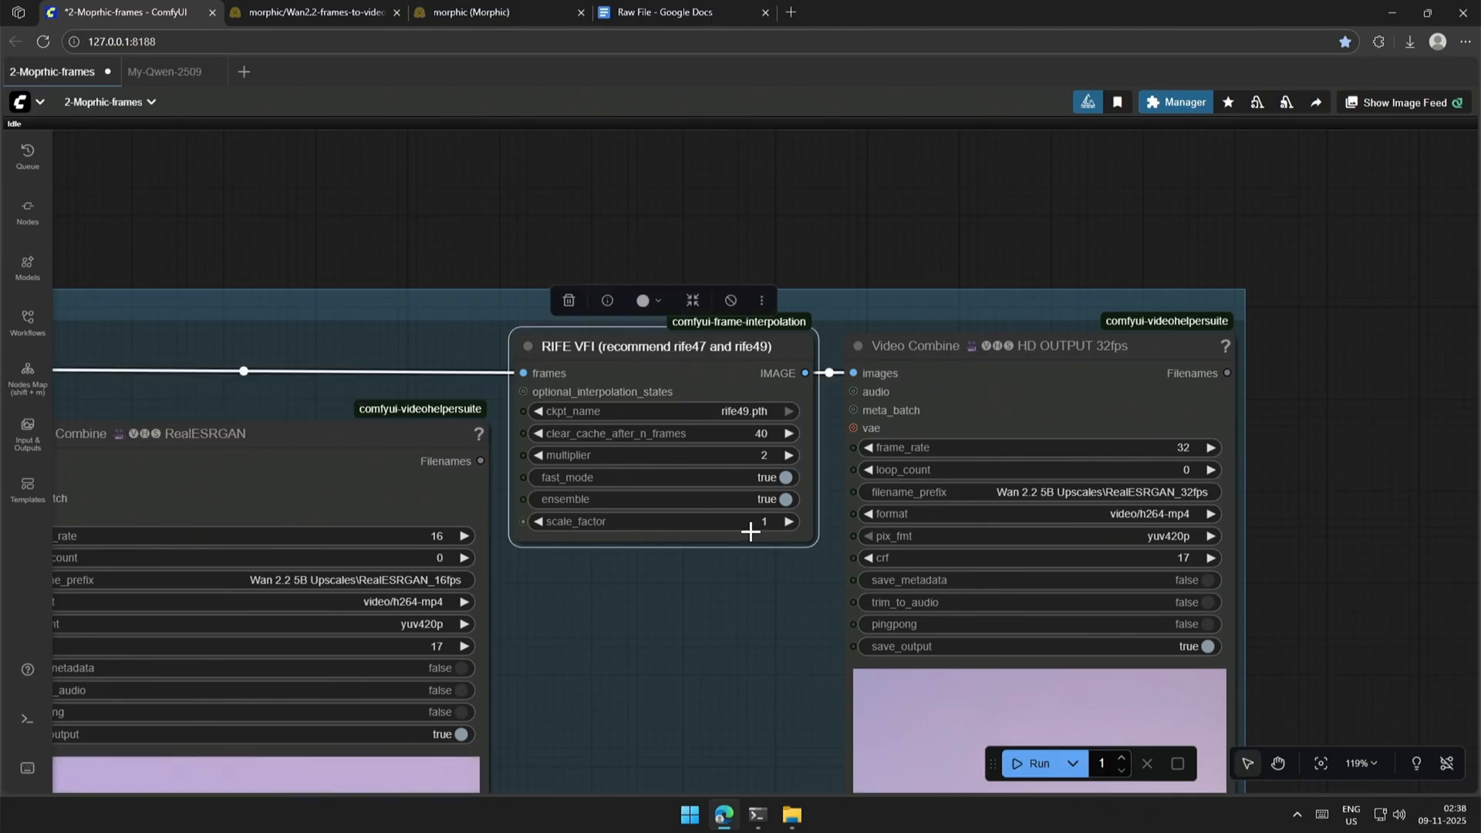
mouse_move(694, 711)
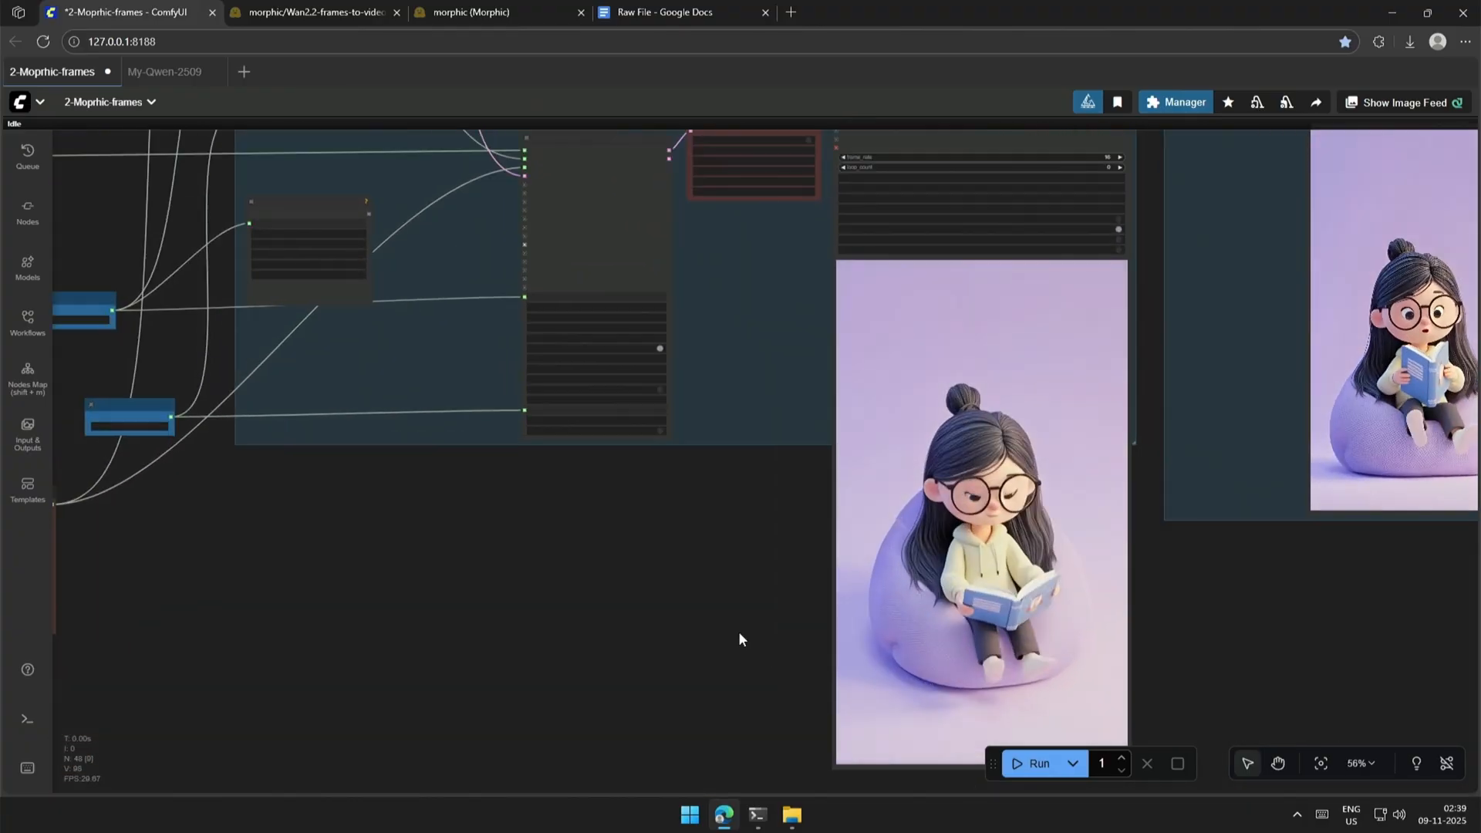
scroll(down, 3)
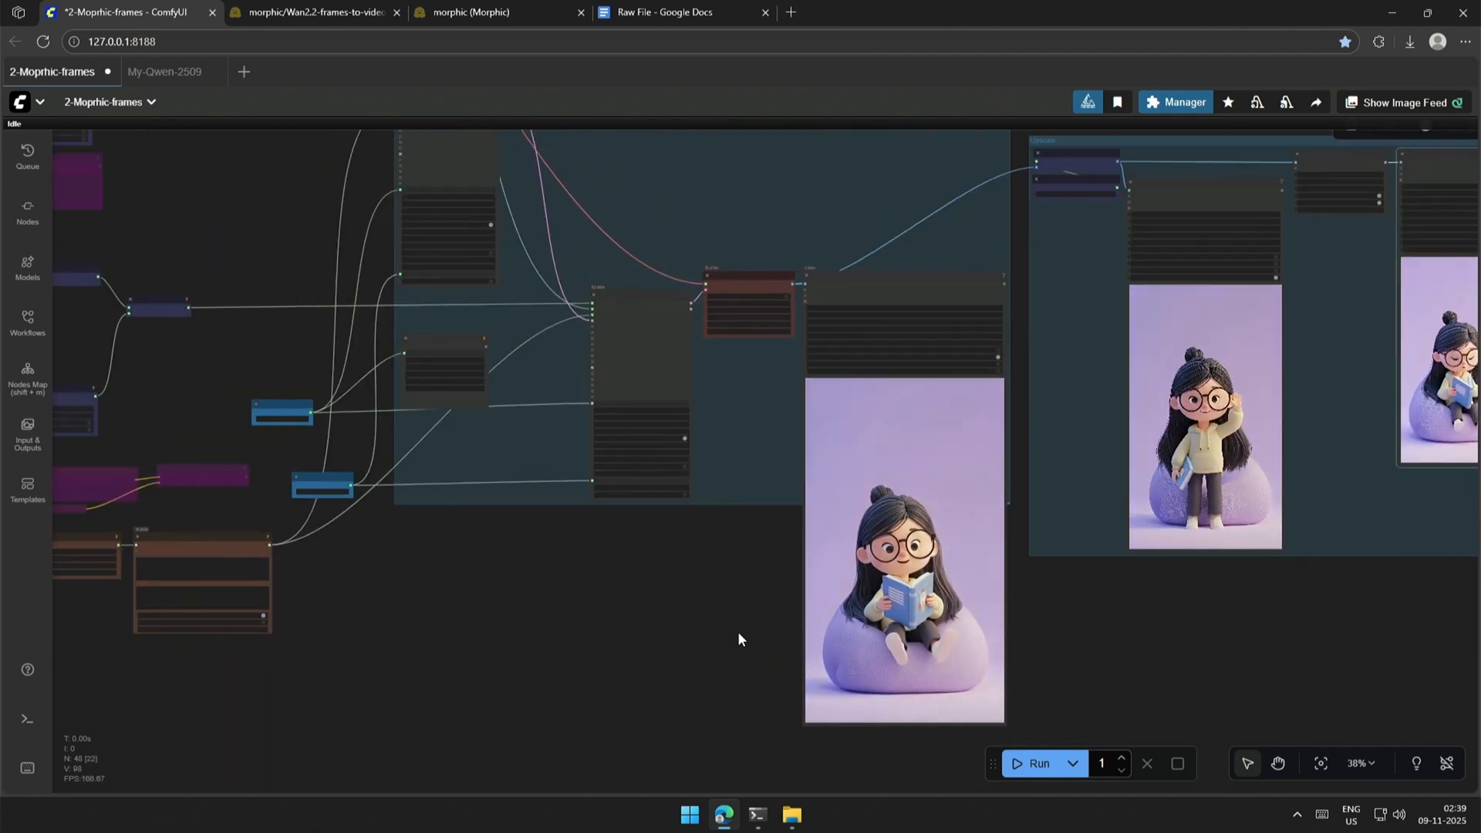
drag(740, 639, 646, 492)
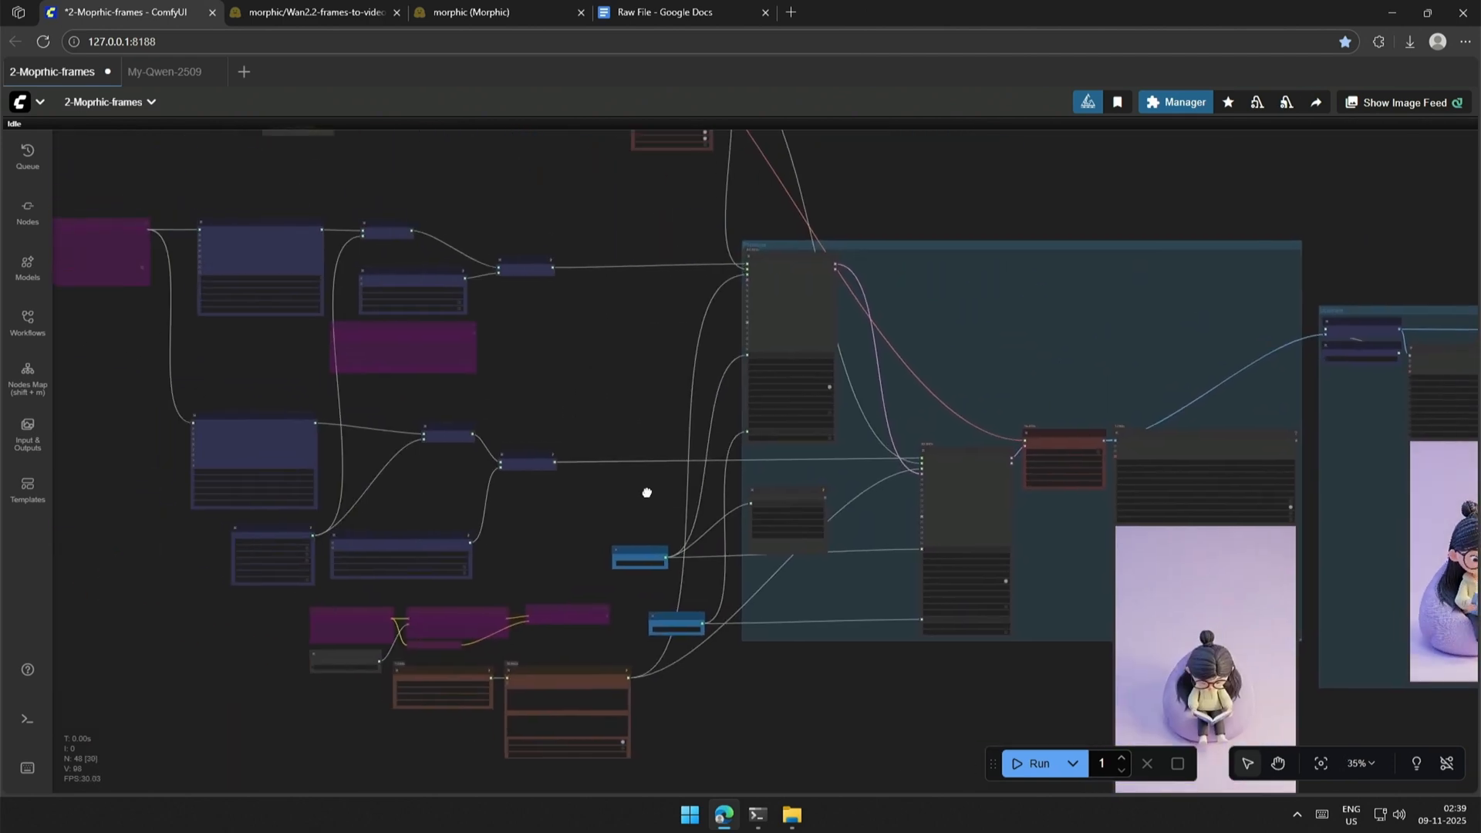
drag(647, 492, 907, 580)
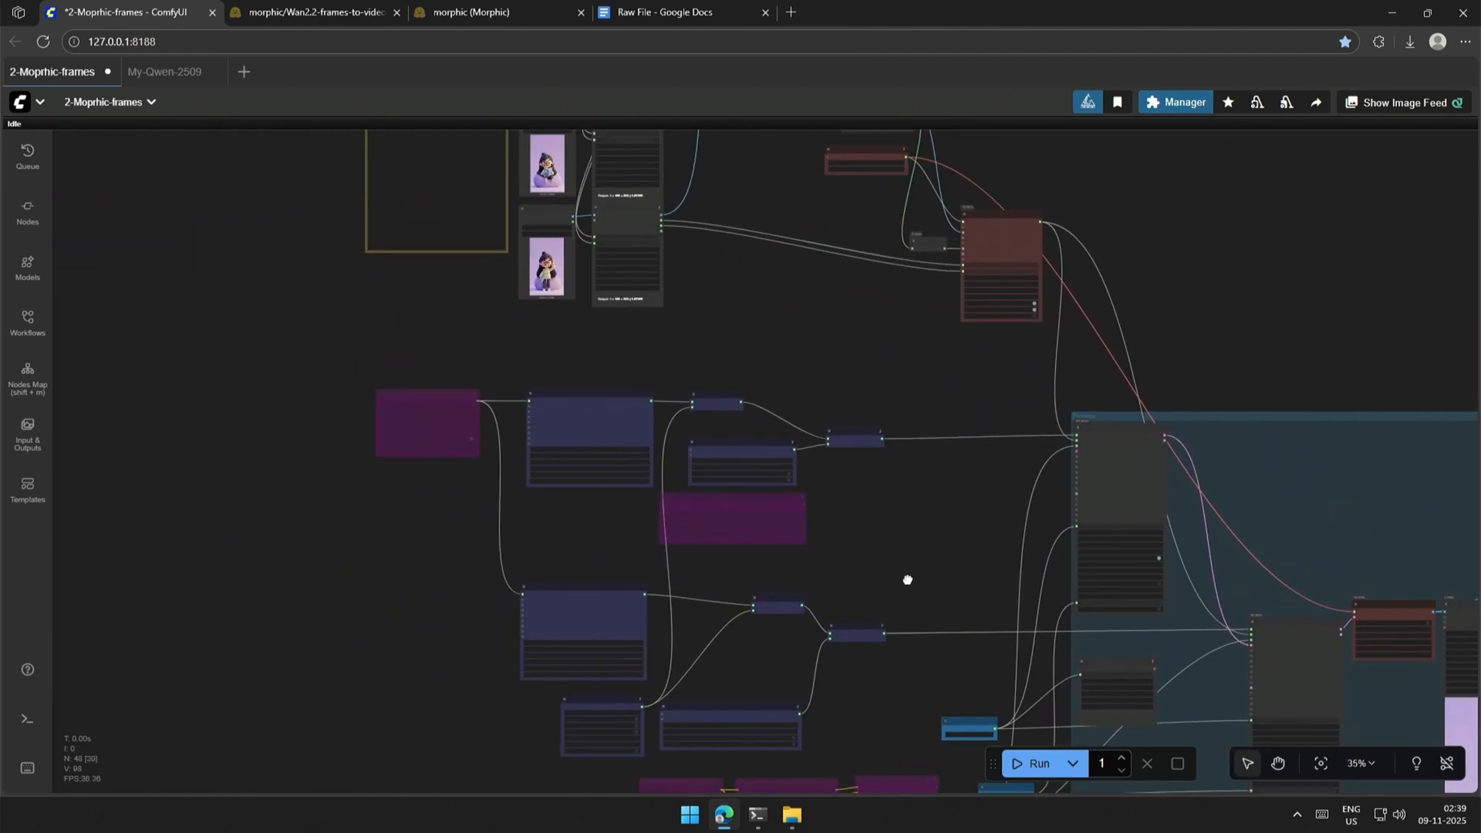
drag(907, 580, 861, 715)
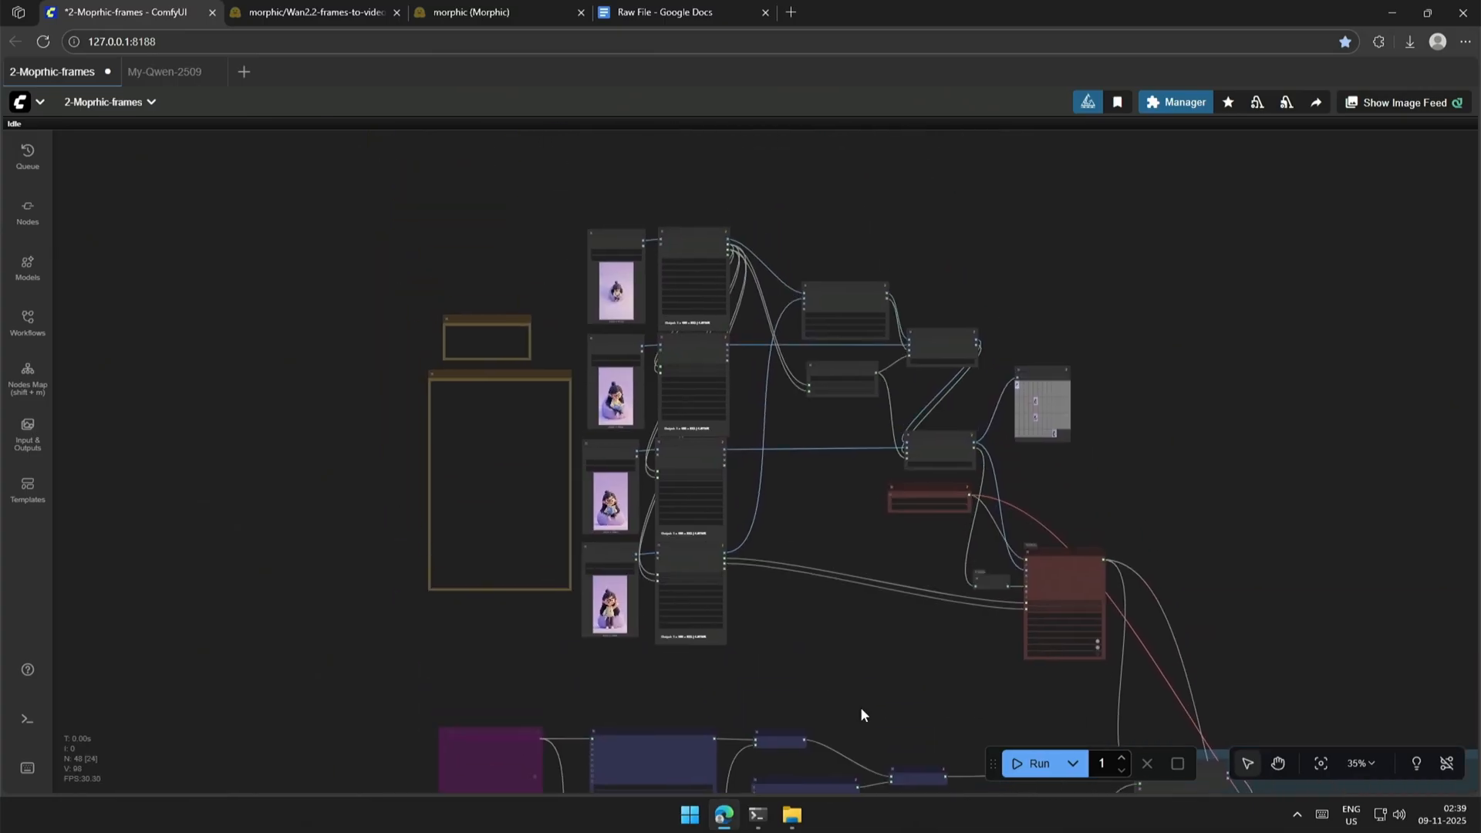